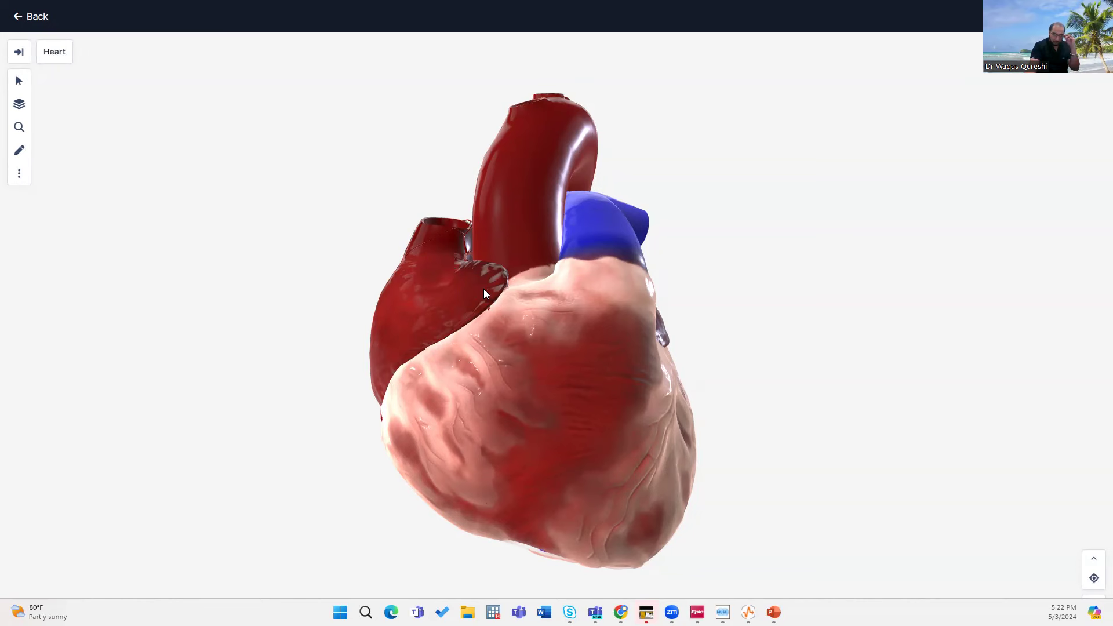
{"action": "mouse_move", "coordinate": [491, 371]}
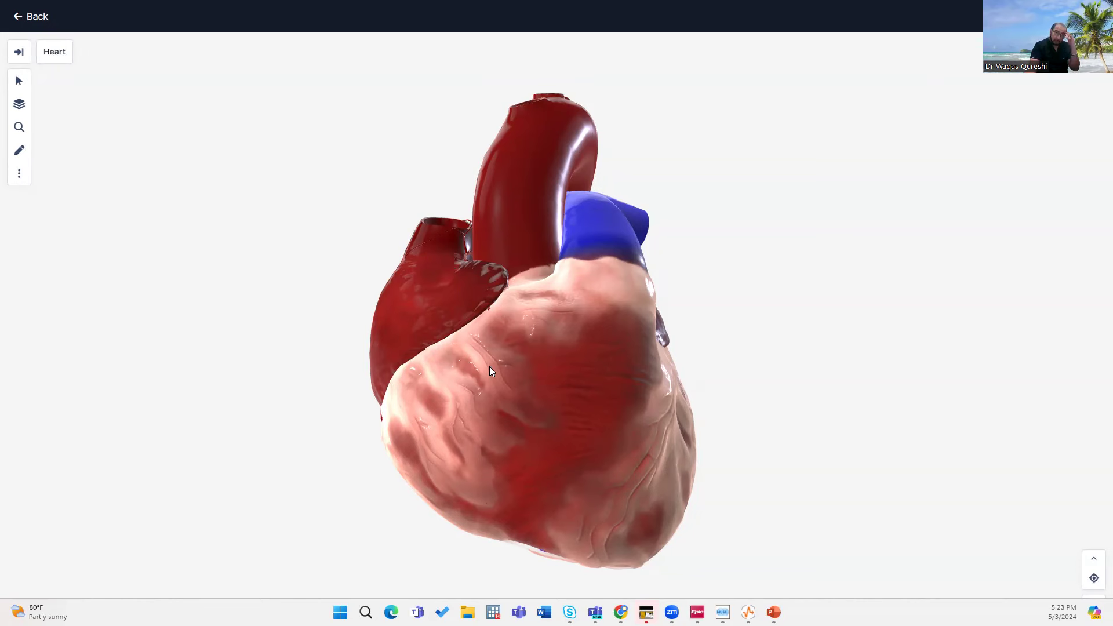
Hide the cardiac fat layer, then pick a structure on the right atrium
{"action": "left_click", "coordinate": [492, 371]}
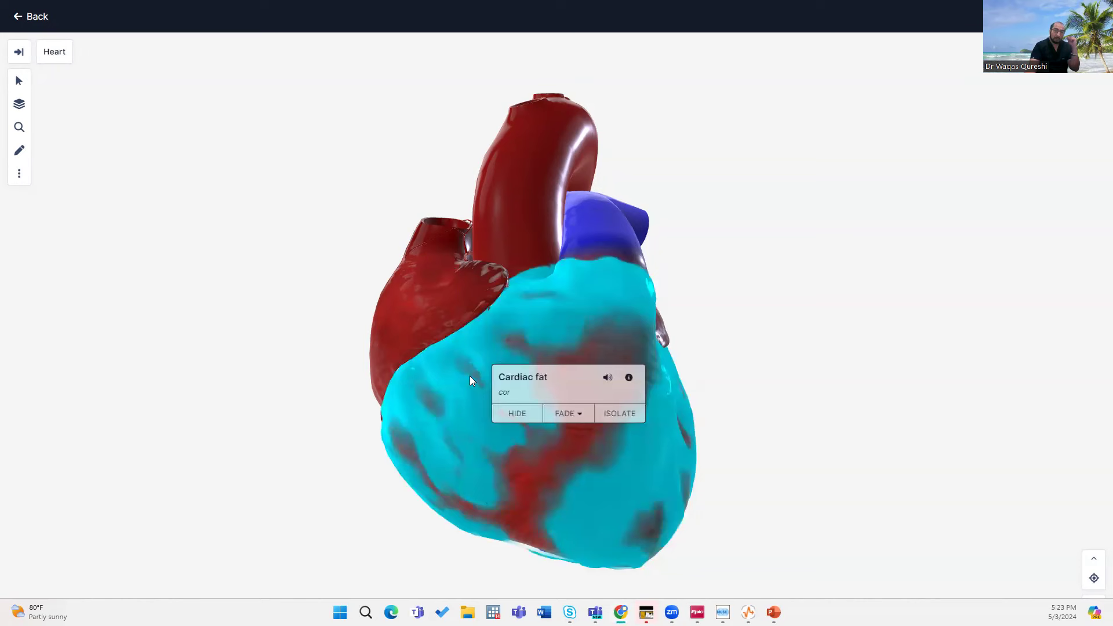
{"action": "left_click", "coordinate": [517, 413]}
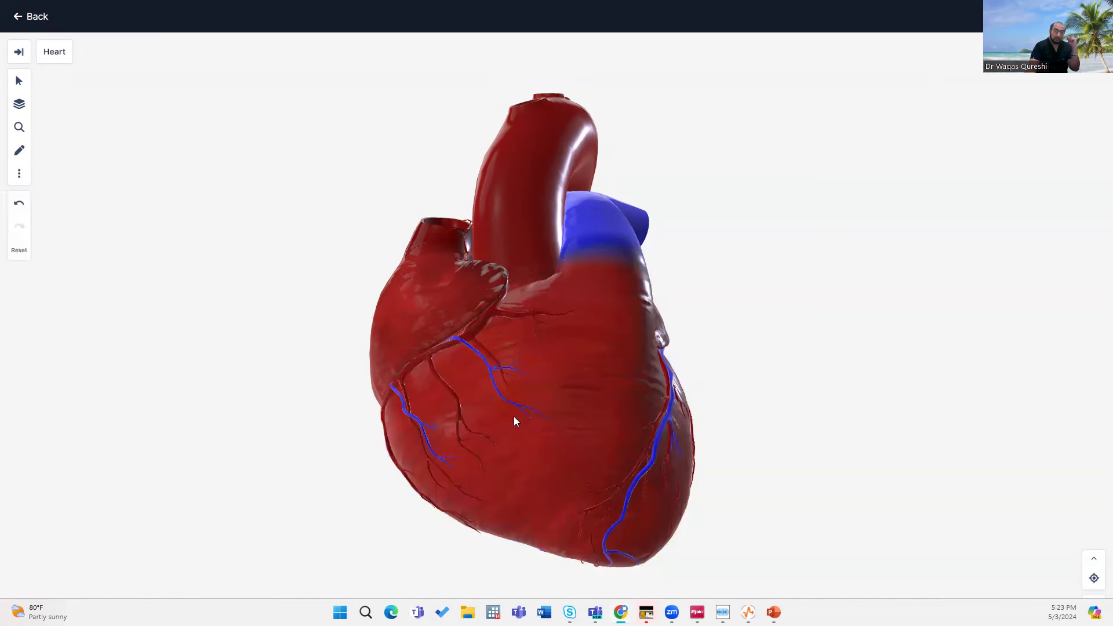
{"action": "mouse_move", "coordinate": [429, 356]}
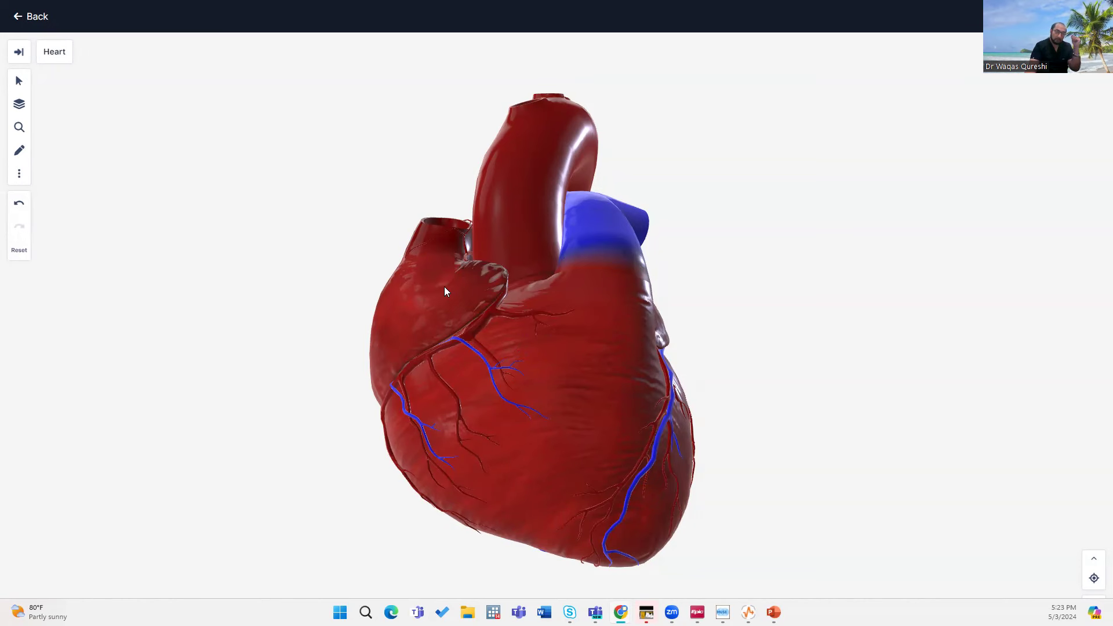
{"action": "left_click", "coordinate": [441, 305]}
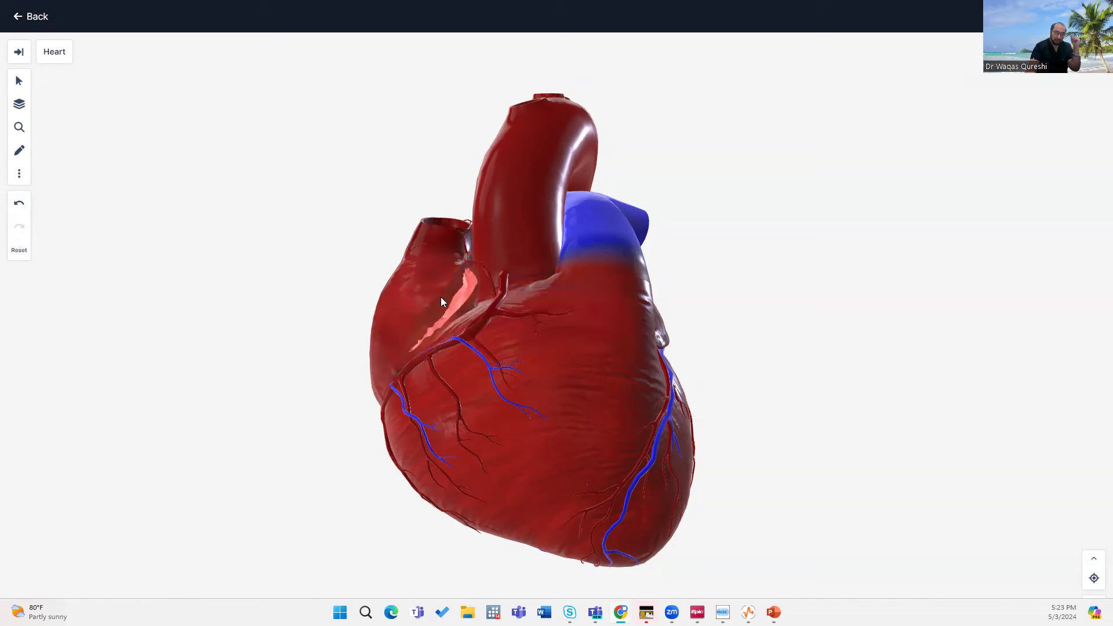
{"action": "mouse_move", "coordinate": [505, 296]}
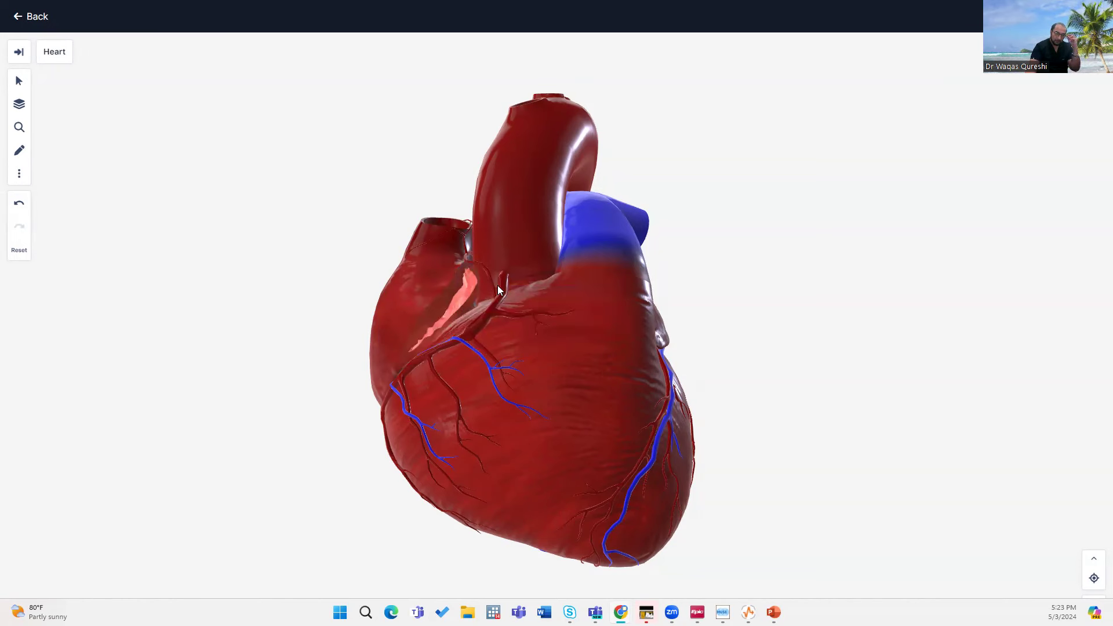
{"action": "mouse_move", "coordinate": [508, 278]}
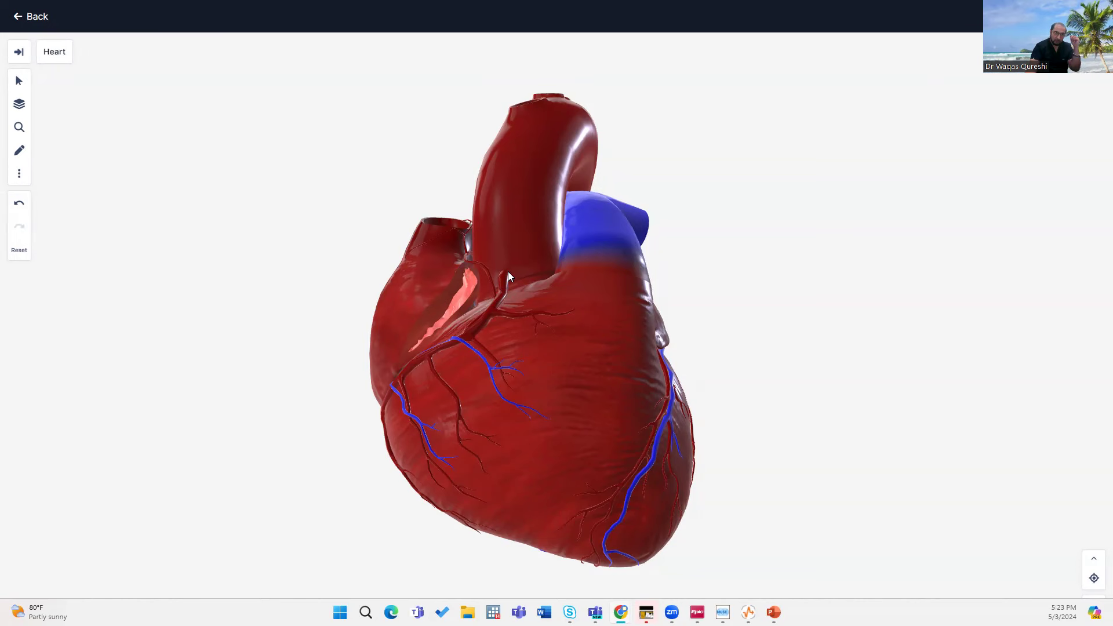
{"action": "mouse_move", "coordinate": [506, 269]}
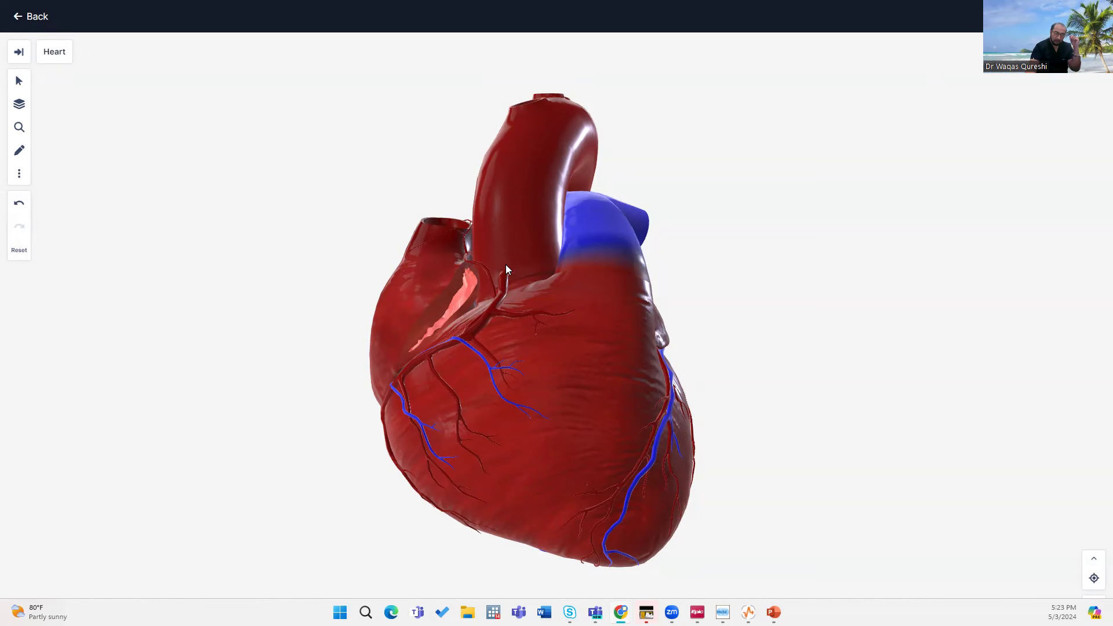
{"action": "mouse_move", "coordinate": [507, 297]}
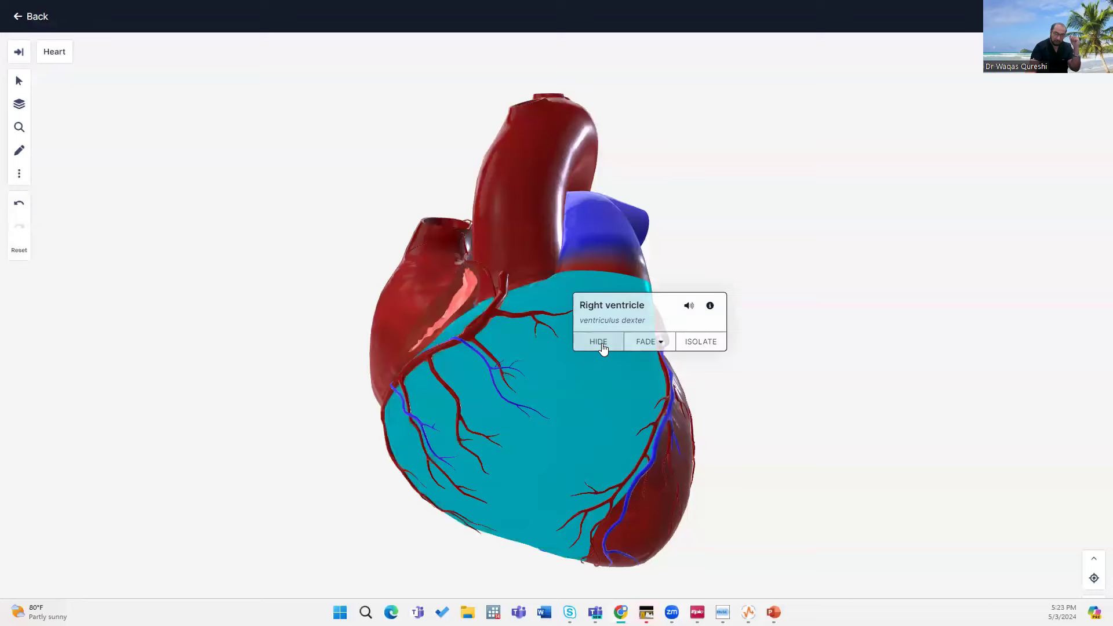
Hide the right and left ventricle walls to reveal the inner chambers and valves
{"action": "left_click", "coordinate": [597, 340]}
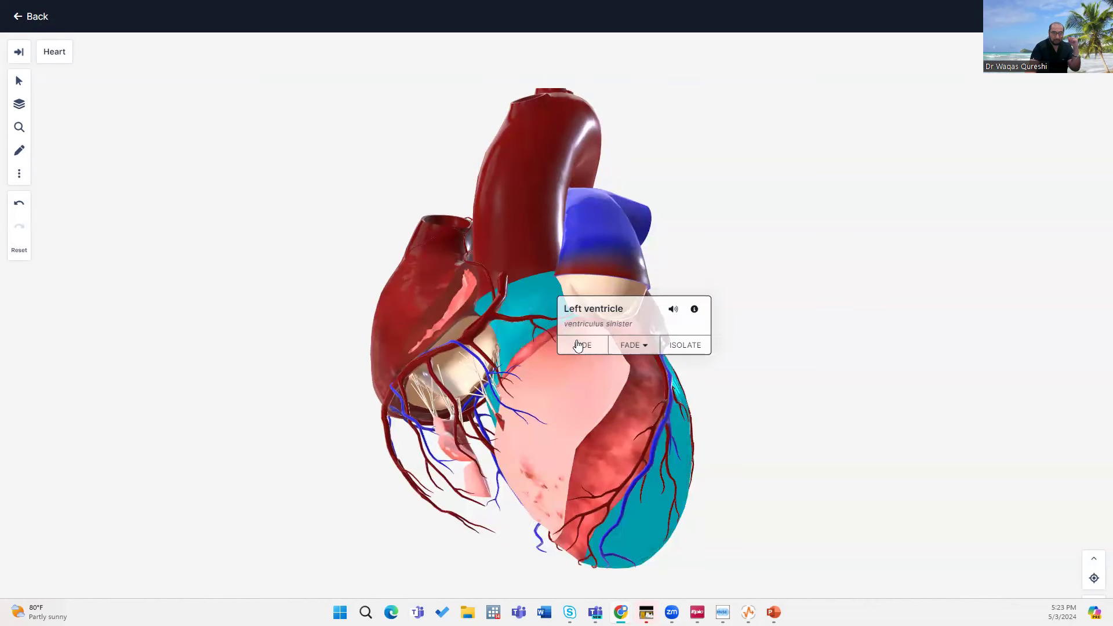
{"action": "mouse_move", "coordinate": [583, 348]}
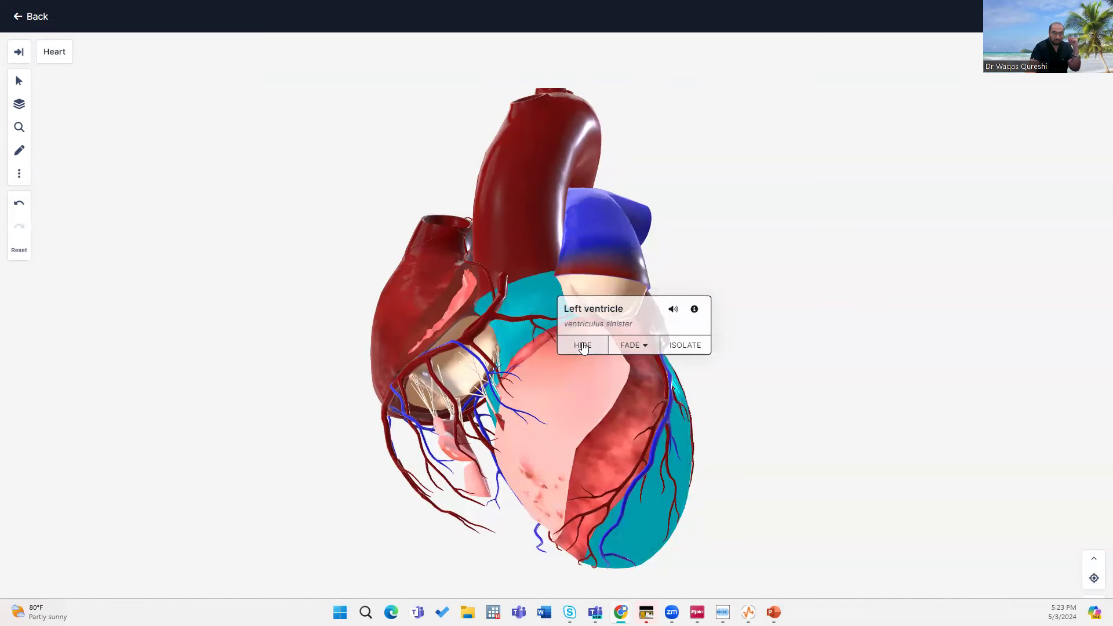
{"action": "left_click", "coordinate": [581, 346]}
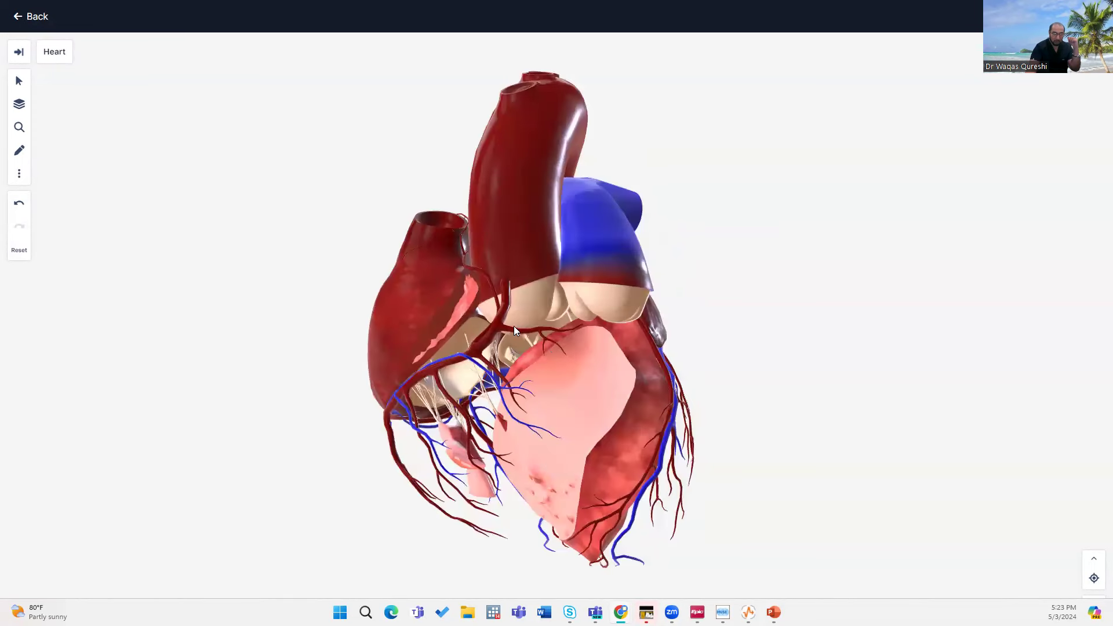
{"action": "mouse_move", "coordinate": [526, 287]}
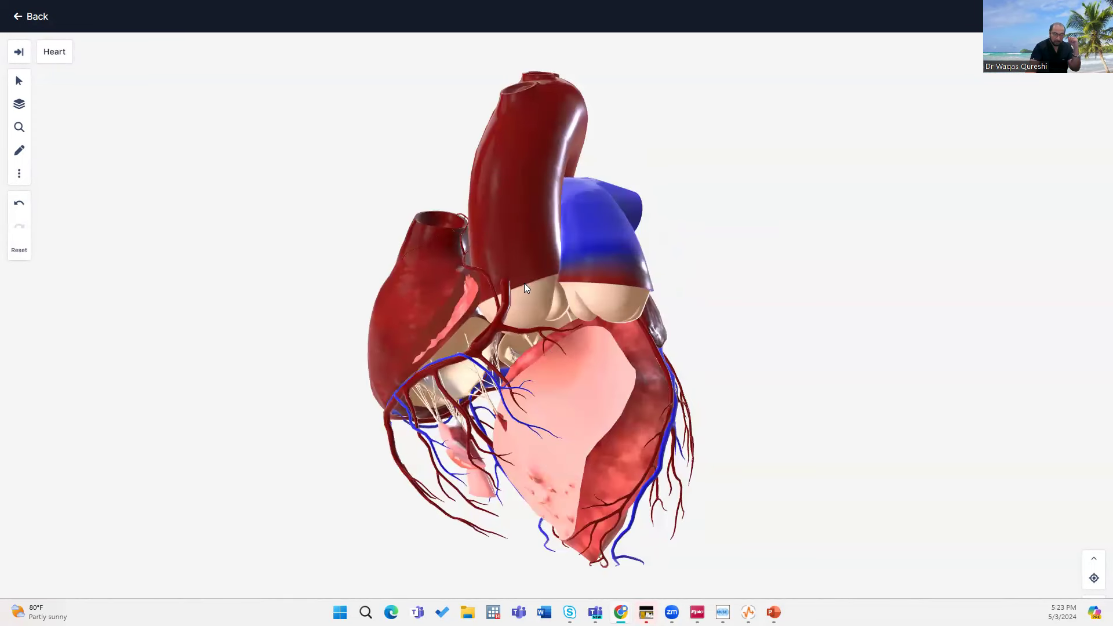
{"action": "mouse_move", "coordinate": [516, 283]}
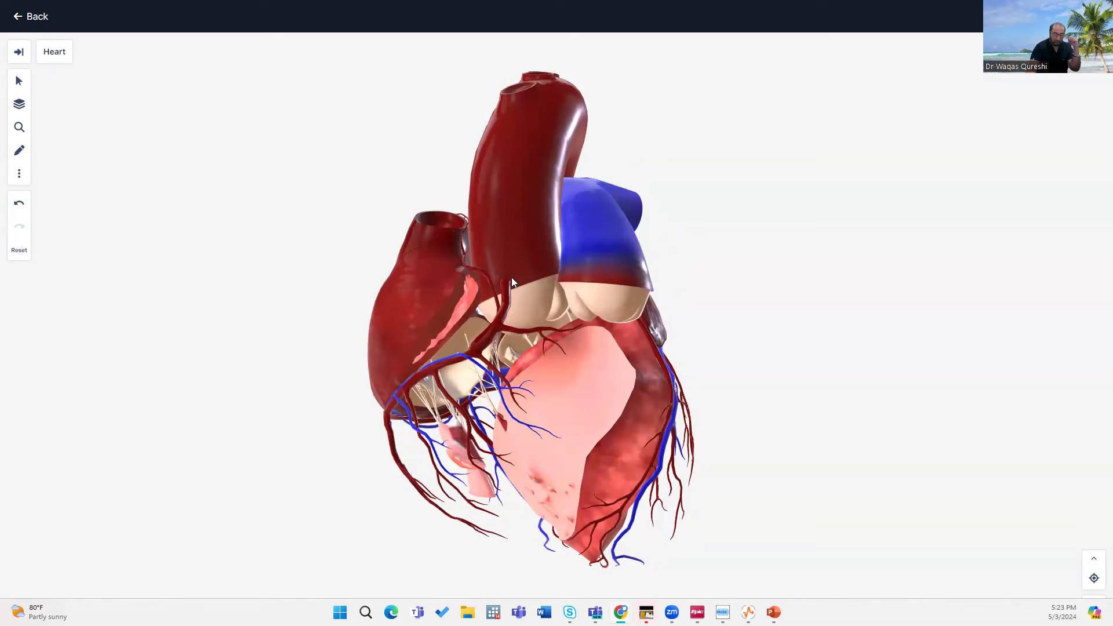
{"action": "mouse_move", "coordinate": [507, 291]}
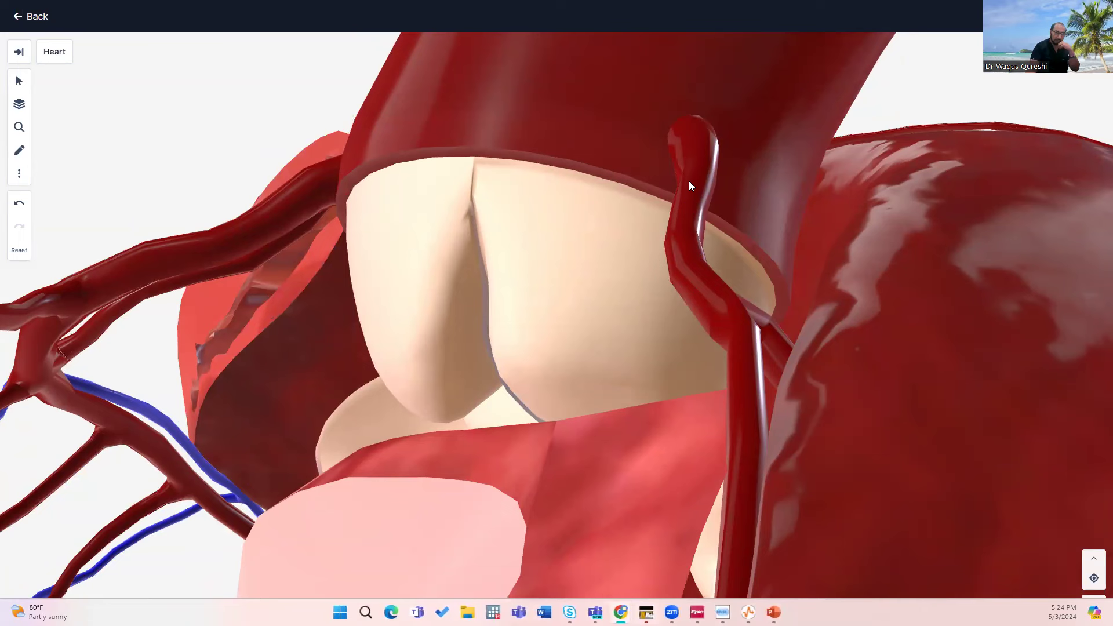
{"action": "mouse_move", "coordinate": [697, 65]}
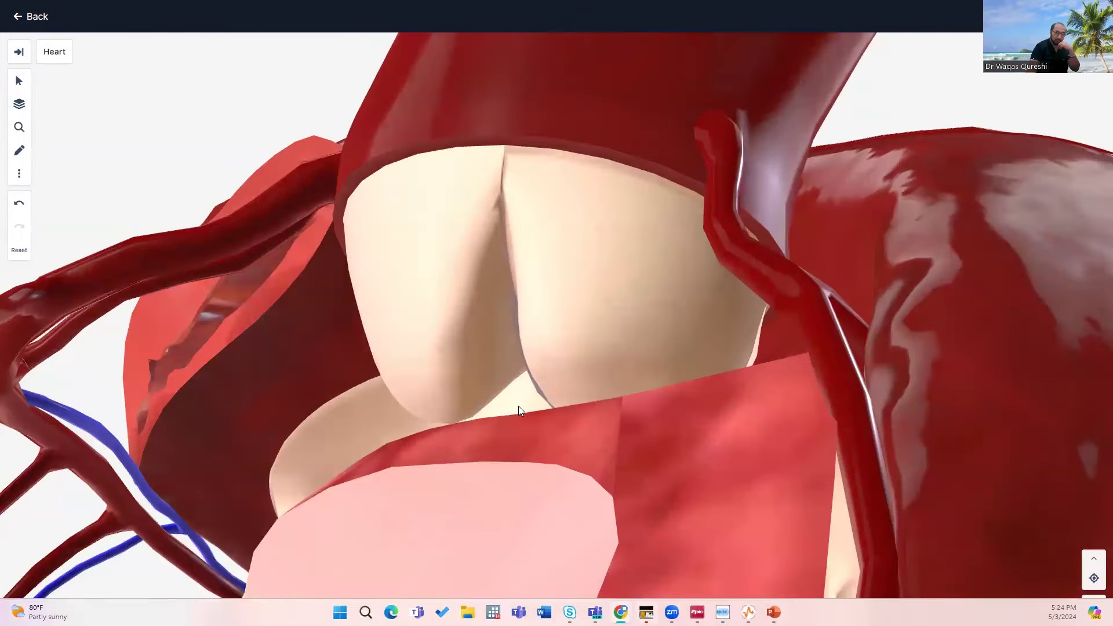
{"action": "mouse_move", "coordinate": [479, 330]}
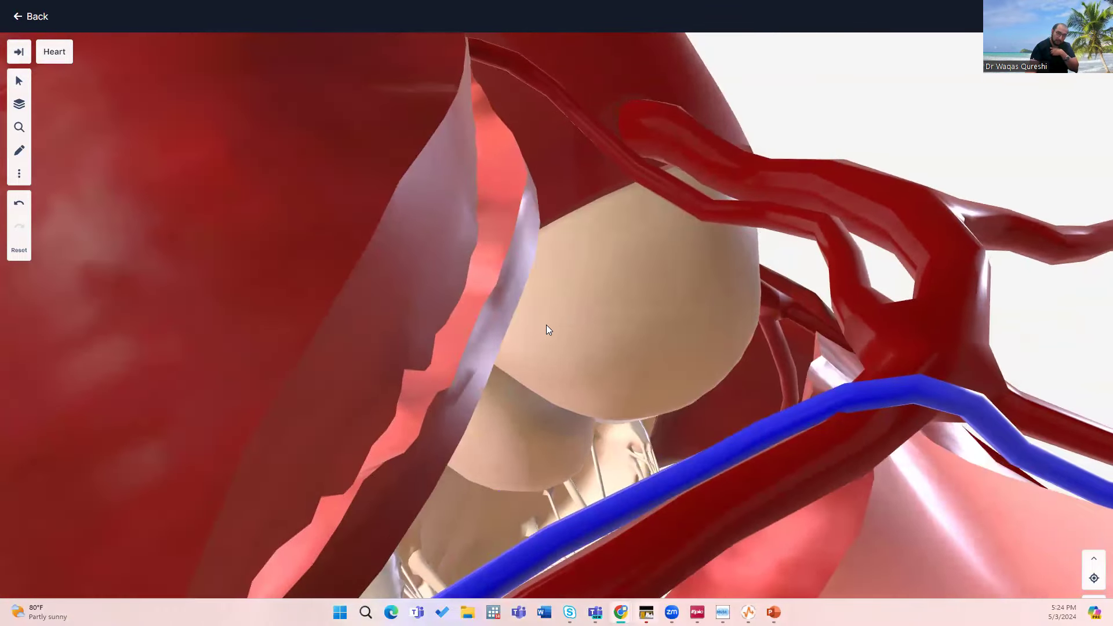
{"action": "mouse_move", "coordinate": [510, 413]}
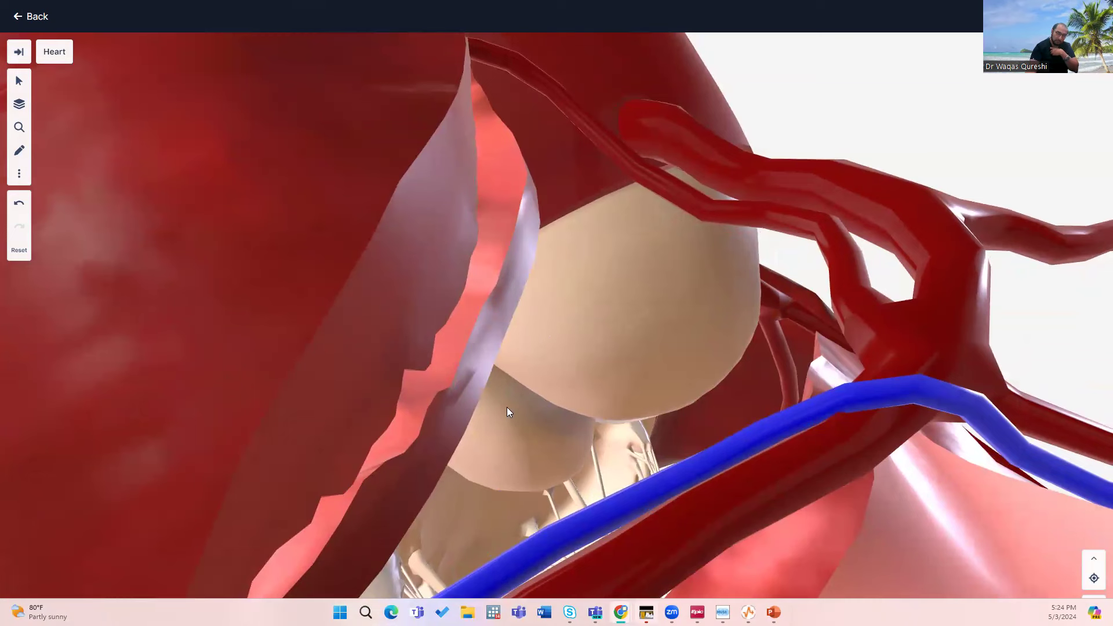
{"action": "mouse_move", "coordinate": [495, 235]}
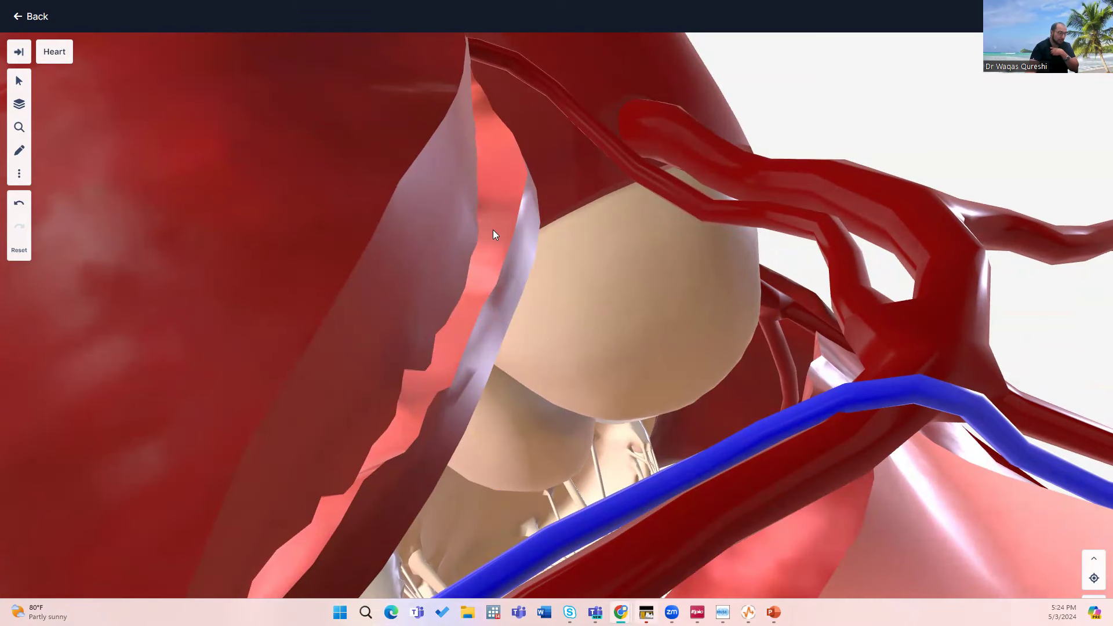
{"action": "mouse_move", "coordinate": [377, 272]}
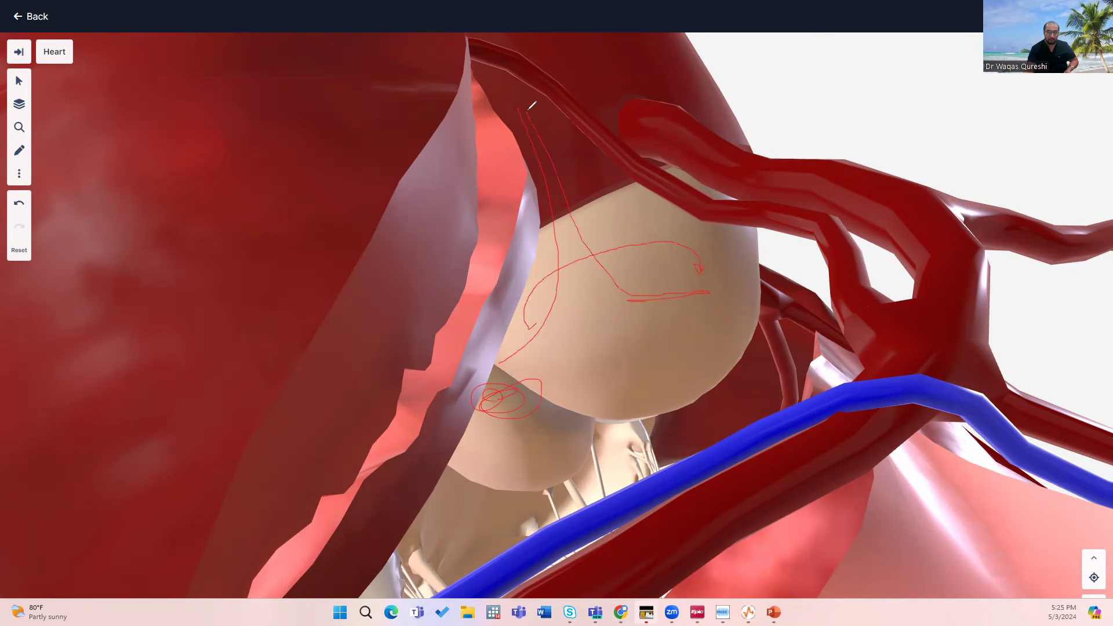
{"action": "mouse_move", "coordinate": [668, 279]}
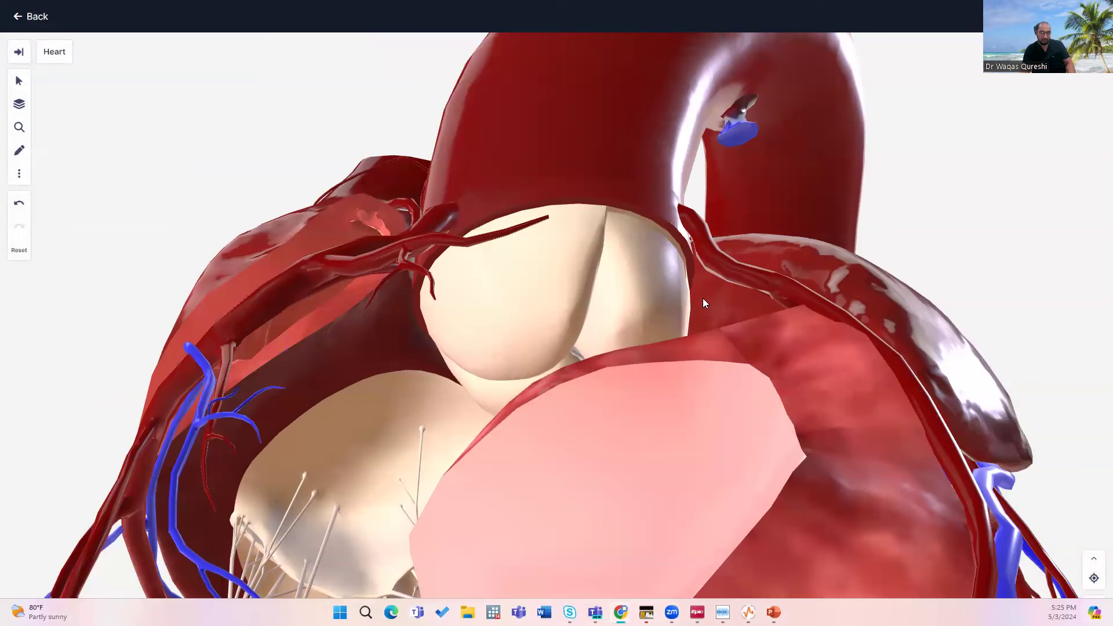
{"action": "mouse_move", "coordinate": [693, 358]}
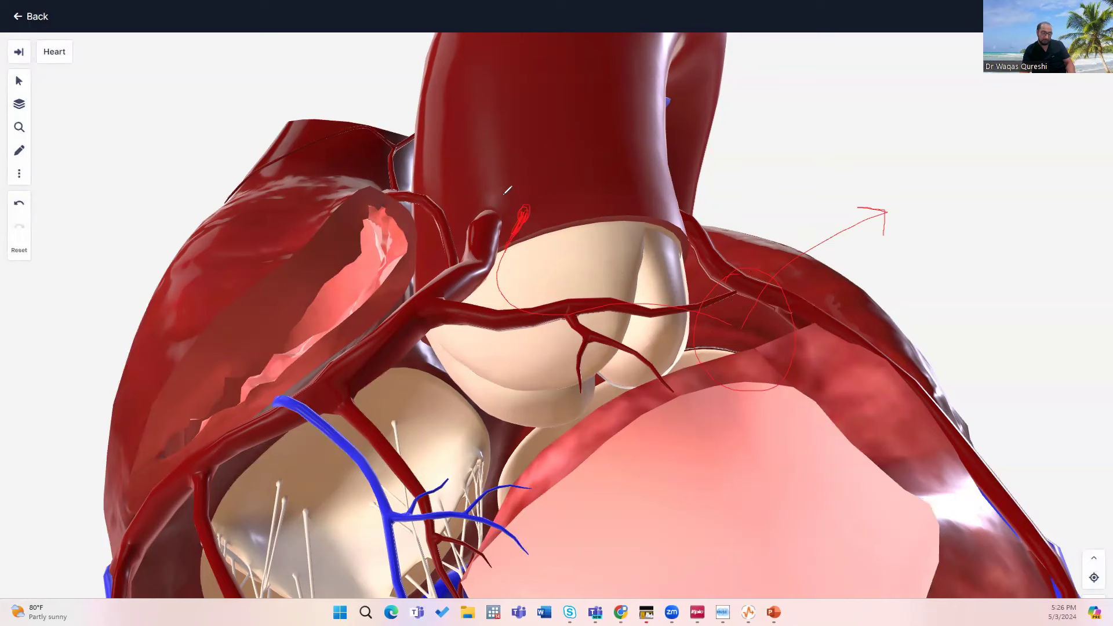
{"action": "mouse_move", "coordinate": [498, 55]}
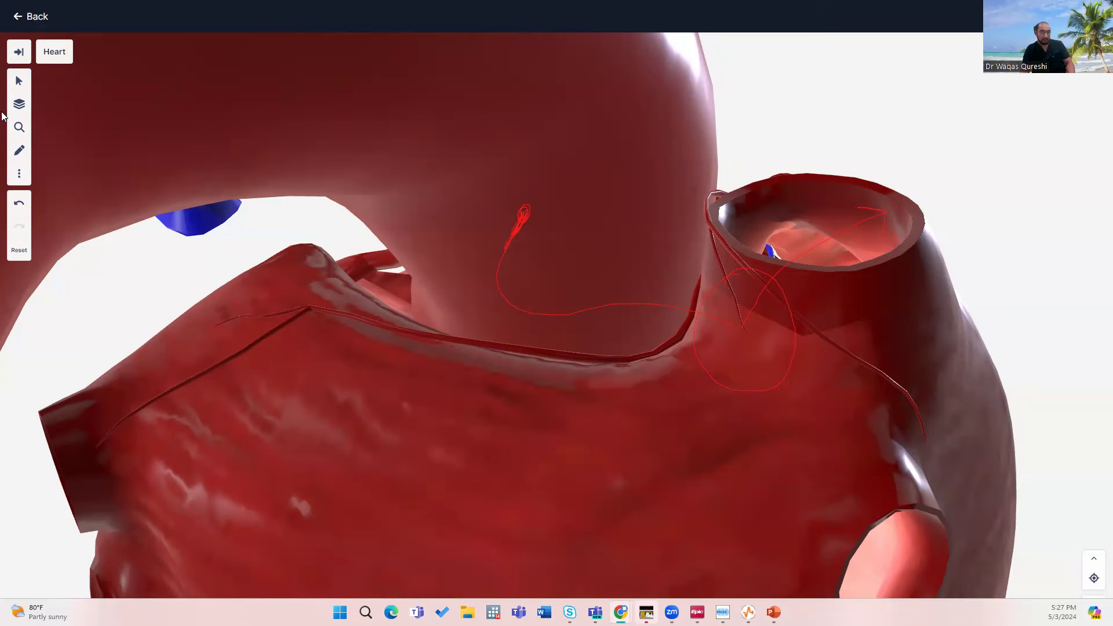
{"action": "mouse_move", "coordinate": [33, 171]}
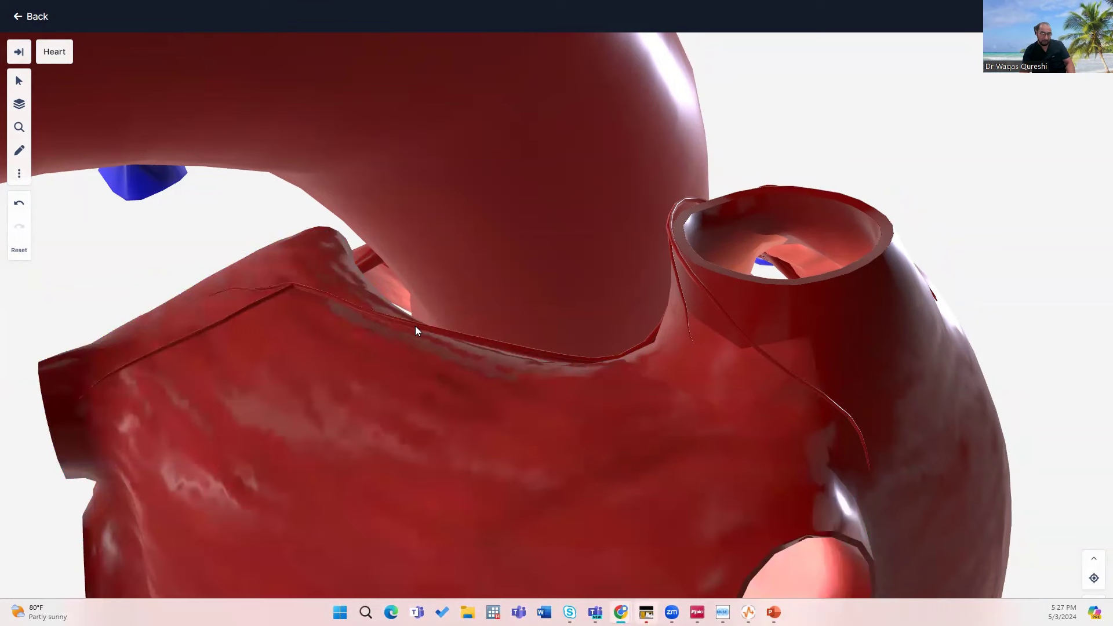
{"action": "mouse_move", "coordinate": [408, 369]}
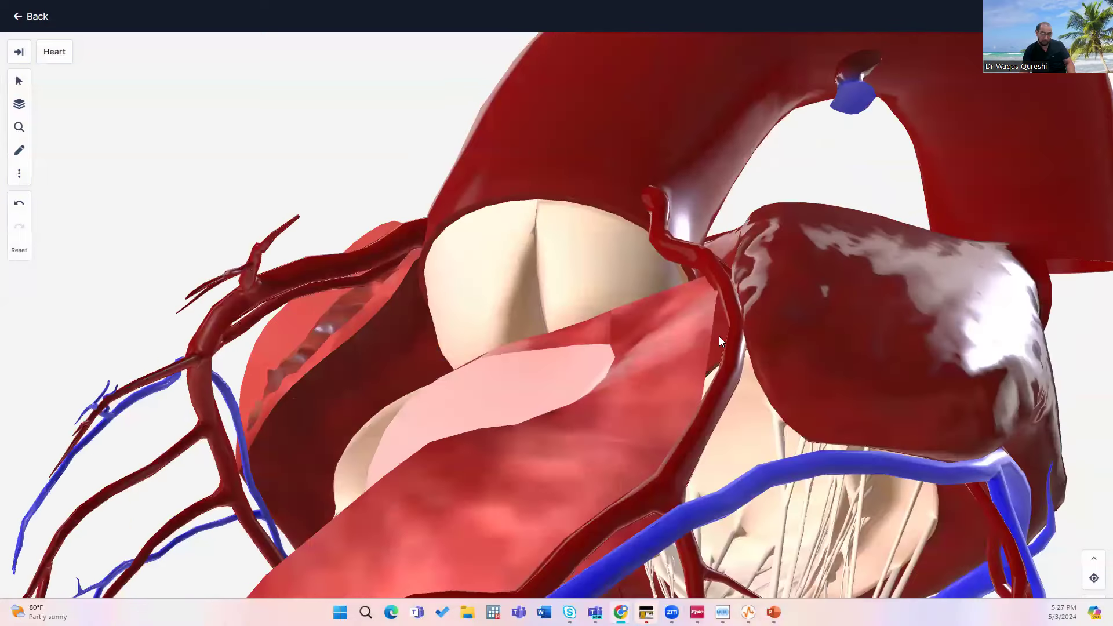
{"action": "mouse_move", "coordinate": [726, 279]}
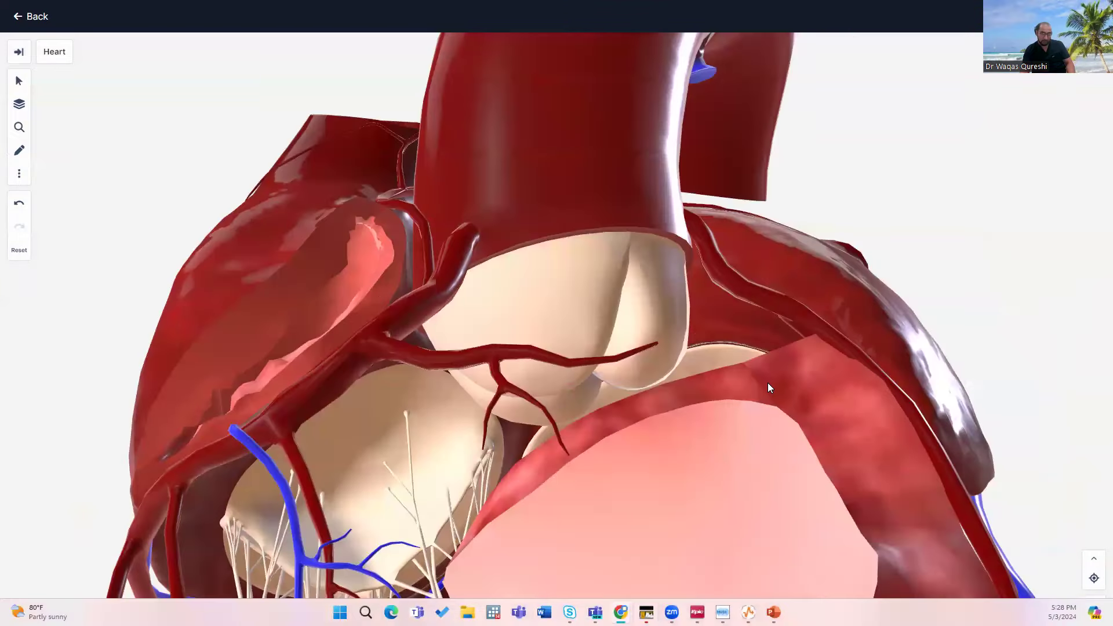
{"action": "mouse_move", "coordinate": [813, 290]}
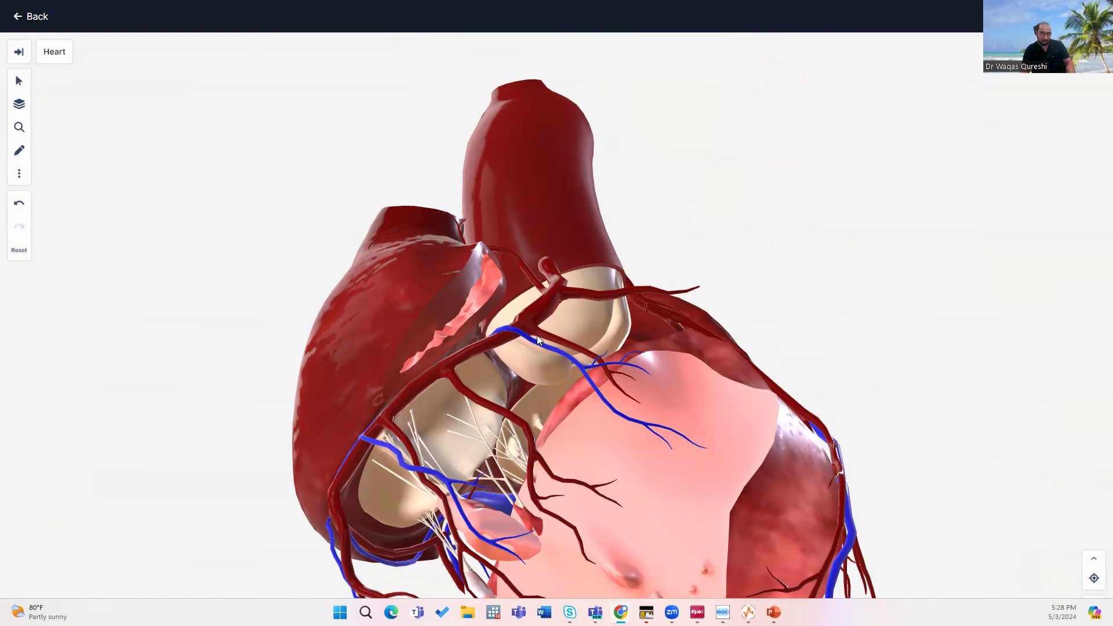
{"action": "mouse_move", "coordinate": [625, 399]}
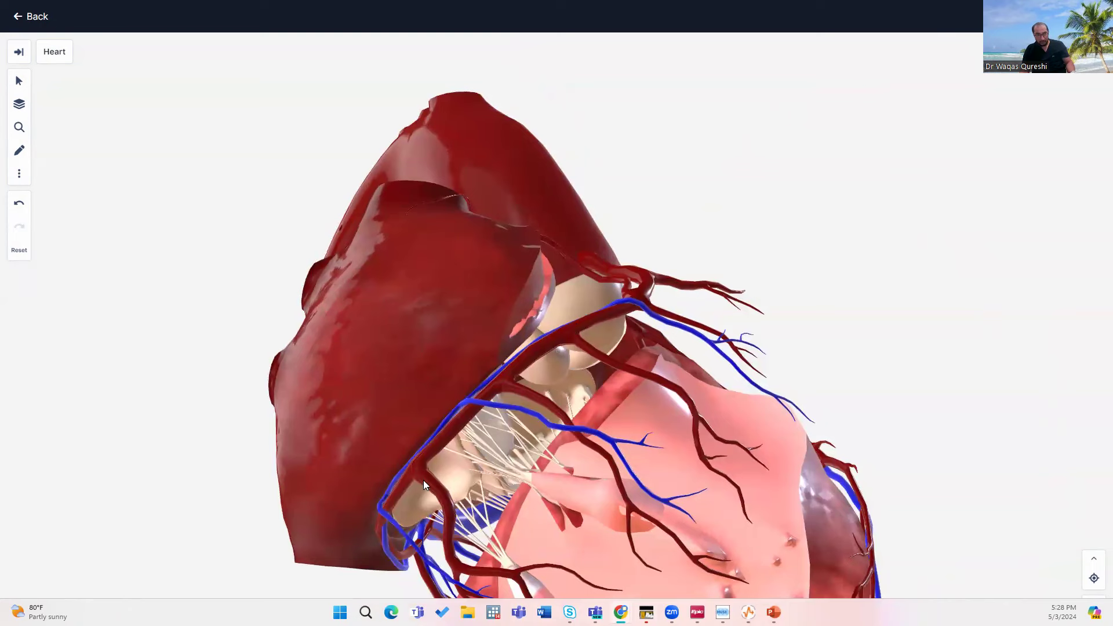
{"action": "mouse_move", "coordinate": [593, 323]}
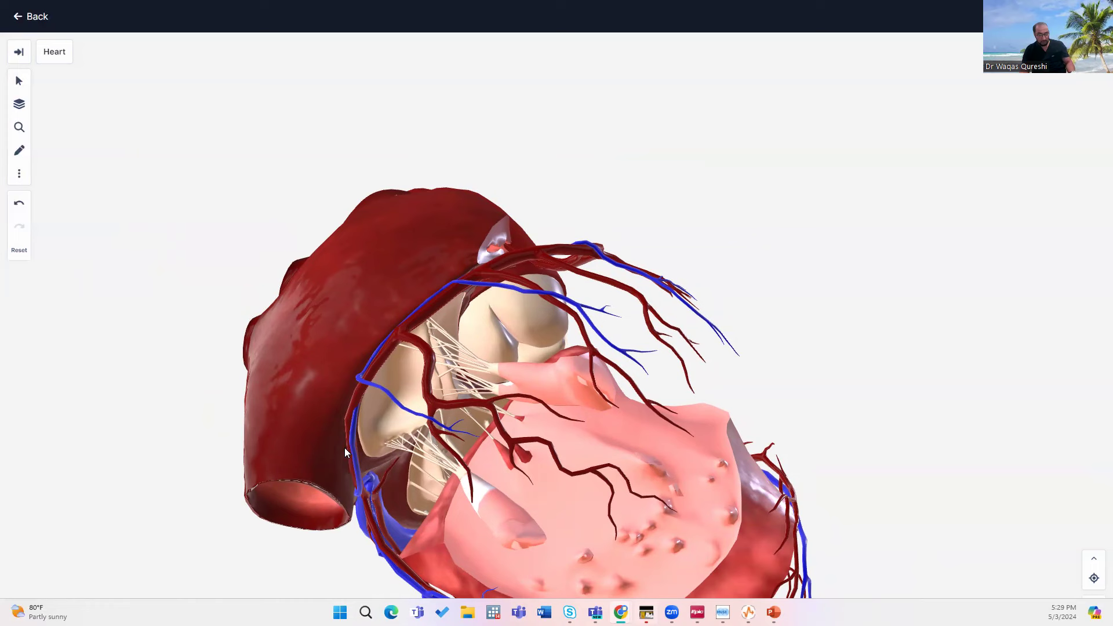
{"action": "mouse_move", "coordinate": [390, 358]}
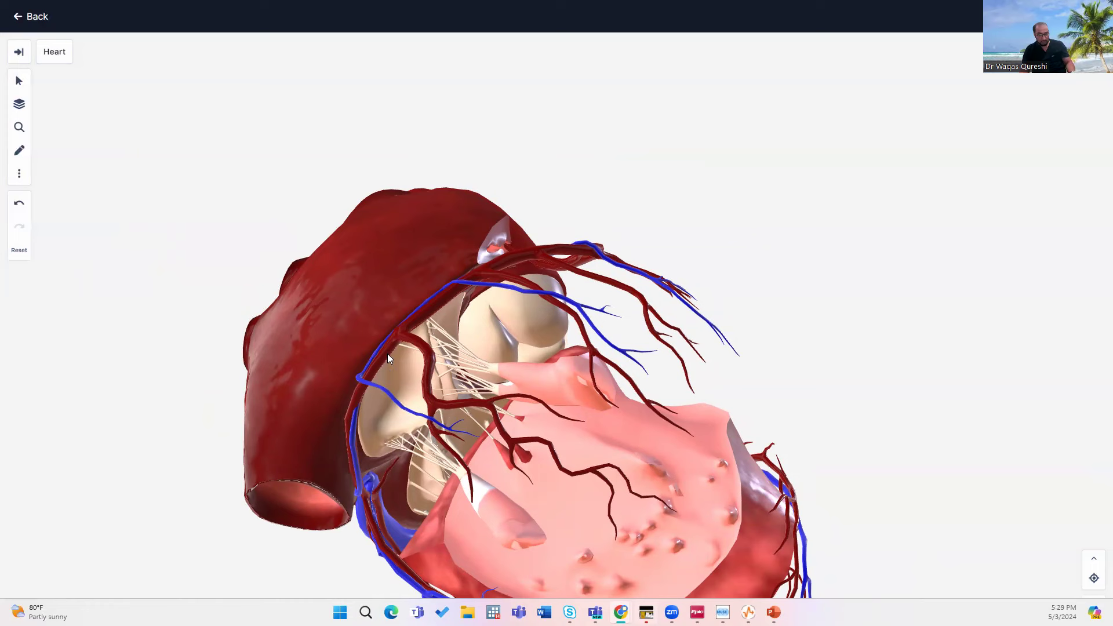
{"action": "mouse_move", "coordinate": [382, 363]}
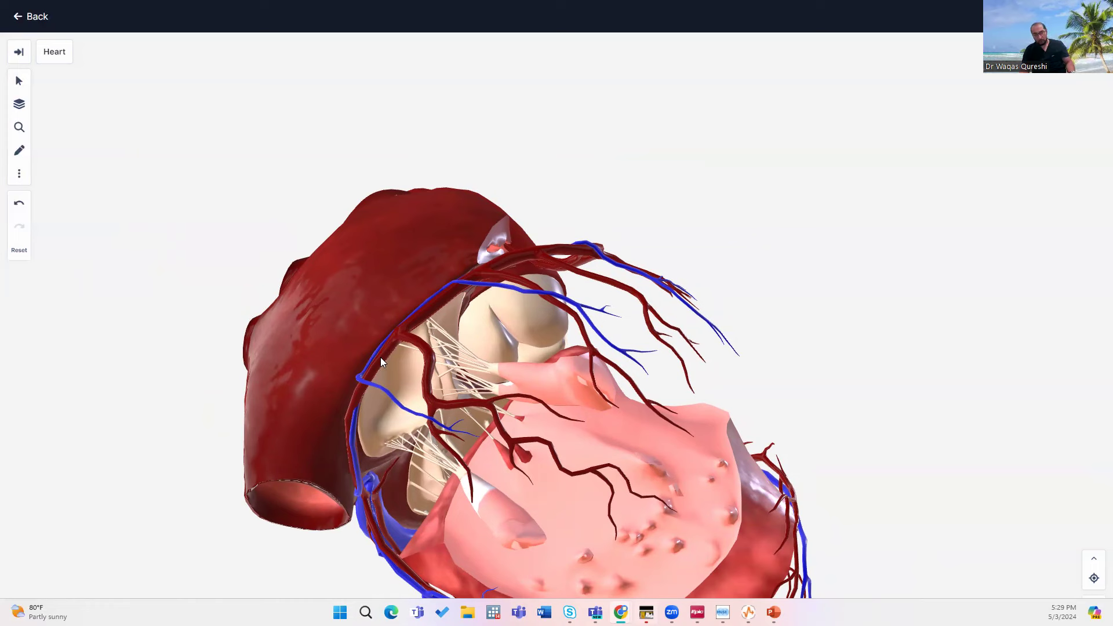
{"action": "mouse_move", "coordinate": [384, 492]}
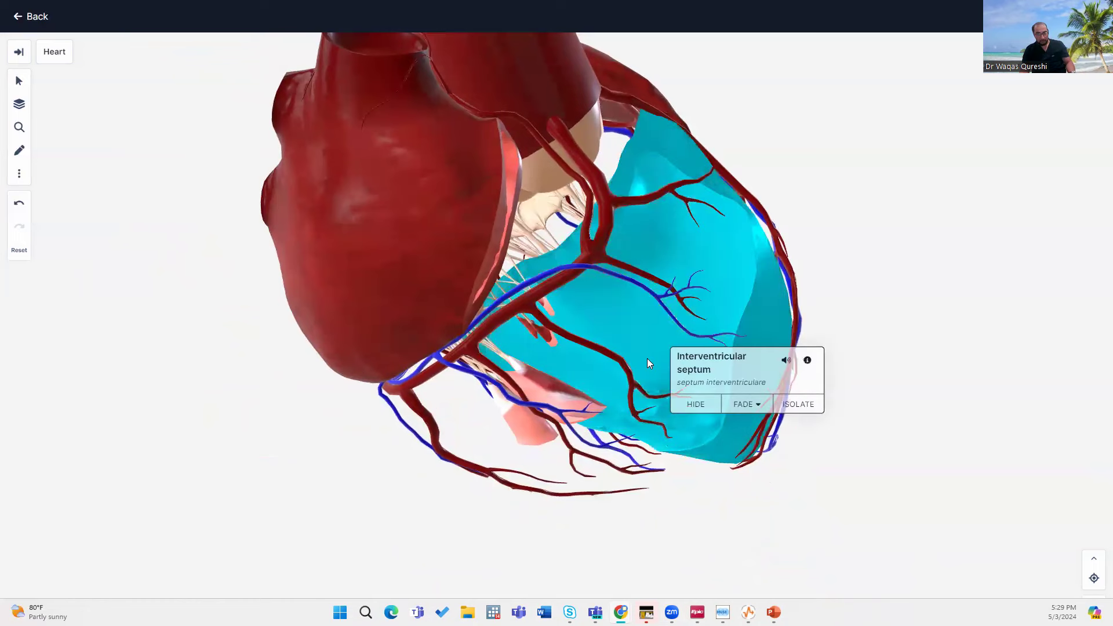
Hide the interventricular septum, anterior cardiac veins and left posterior papillary muscle
{"action": "left_click", "coordinate": [695, 404]}
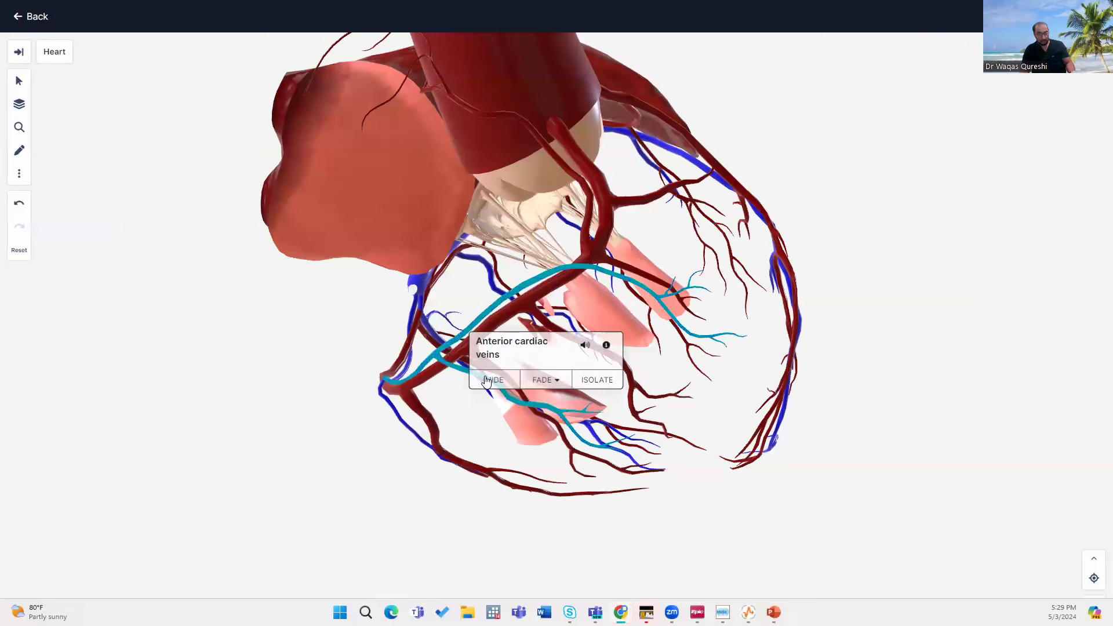
{"action": "left_click", "coordinate": [492, 381]}
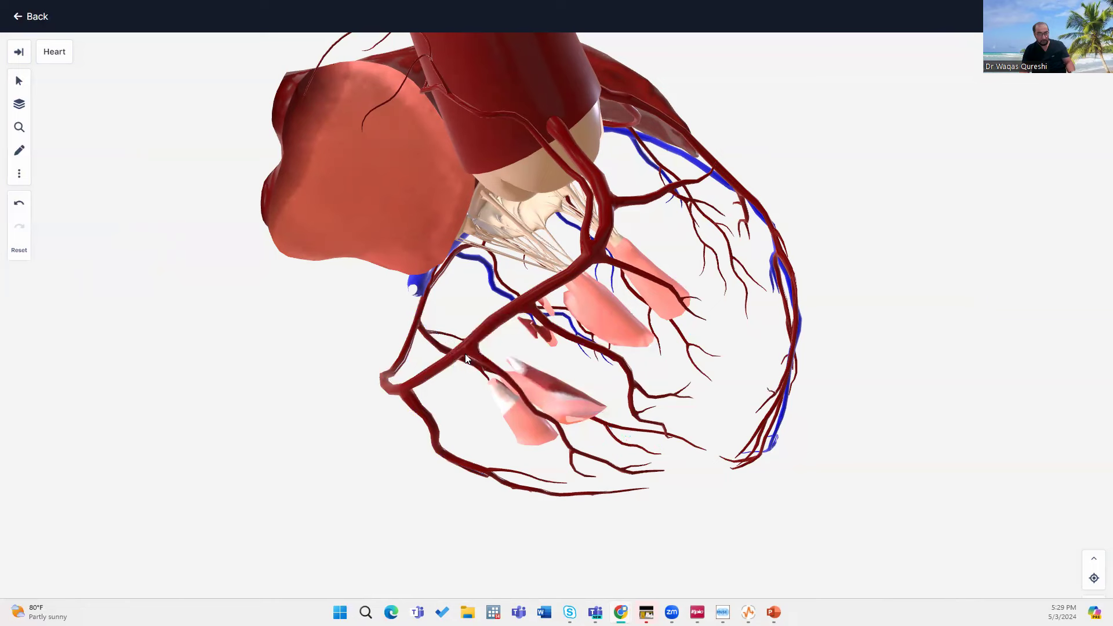
{"action": "left_click", "coordinate": [596, 298]}
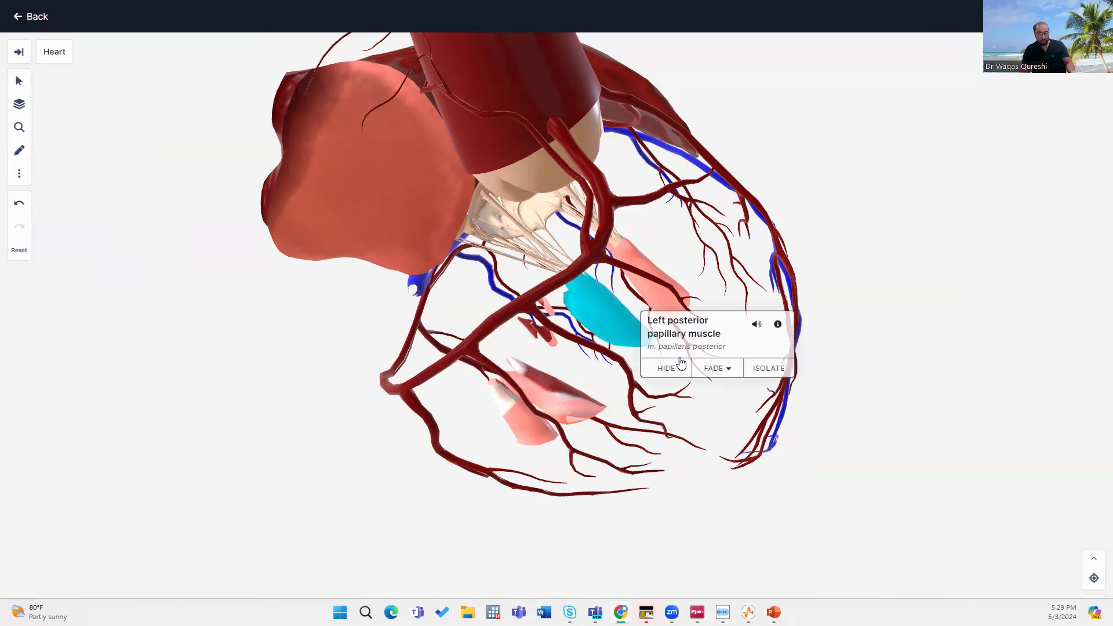
{"action": "left_click", "coordinate": [666, 368]}
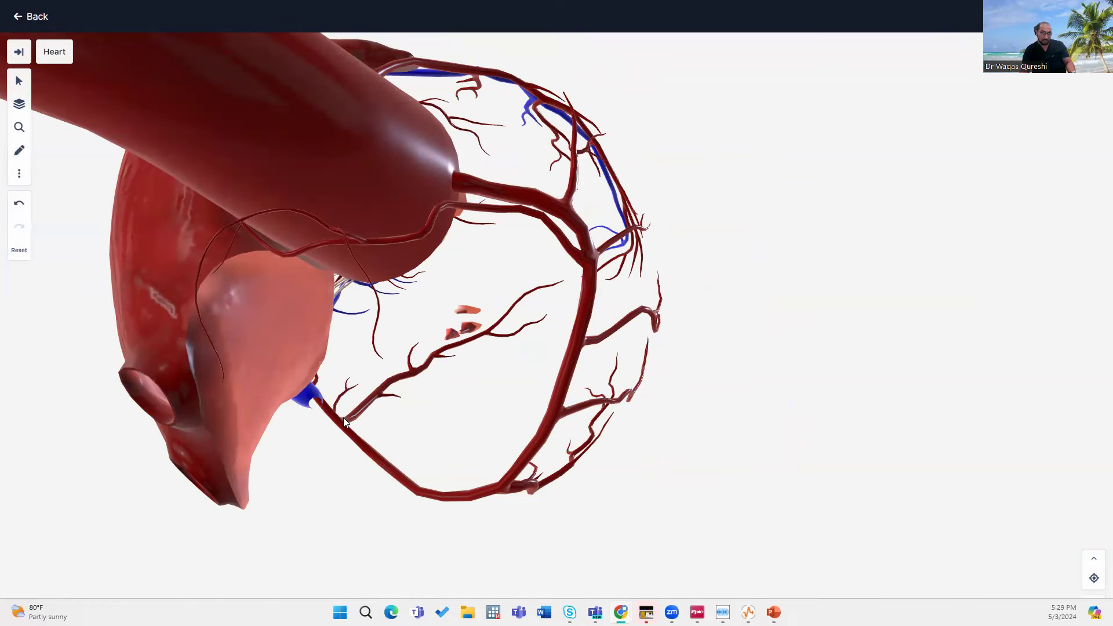
{"action": "mouse_move", "coordinate": [337, 426]}
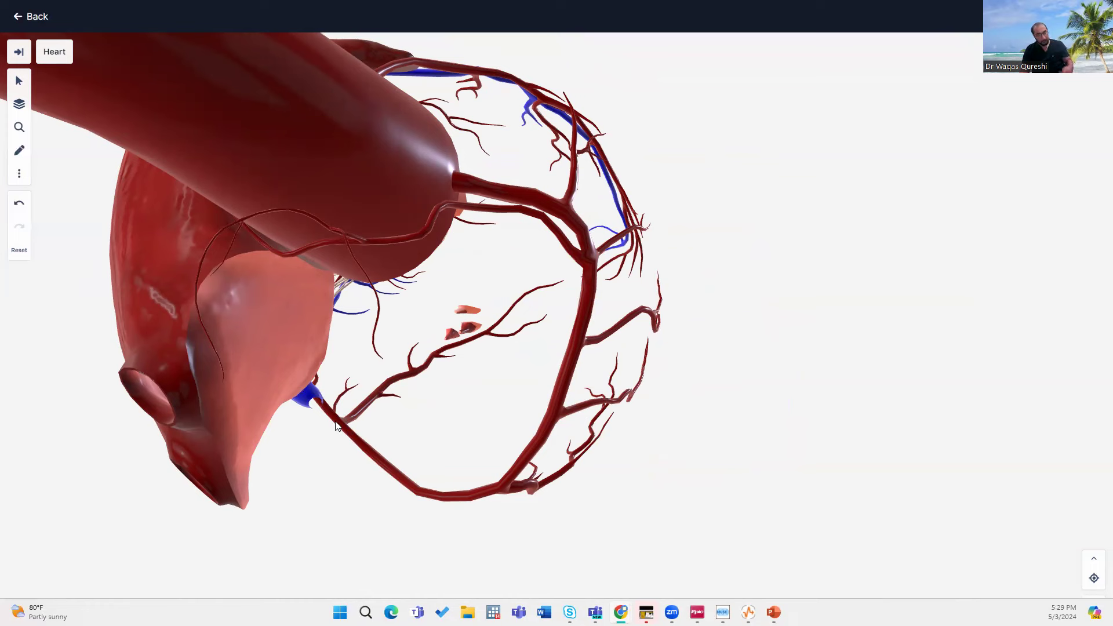
{"action": "mouse_move", "coordinate": [349, 434]}
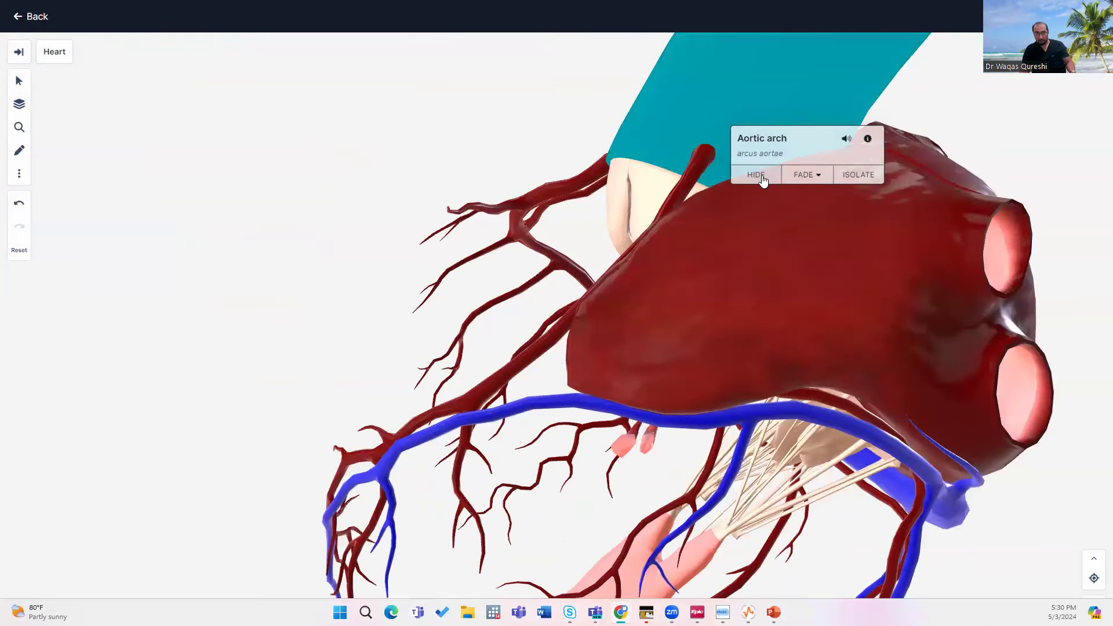
Hide the aortic arch, aortic valve and left auricle, rotating to follow the artery branches
{"action": "left_click", "coordinate": [755, 175]}
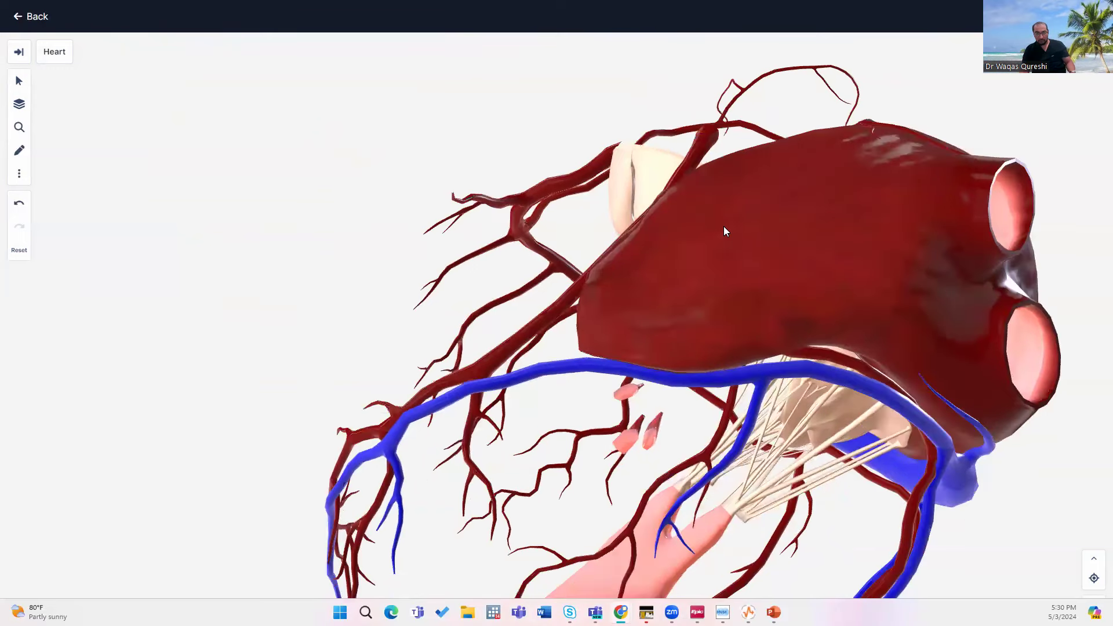
{"action": "left_click", "coordinate": [632, 164]}
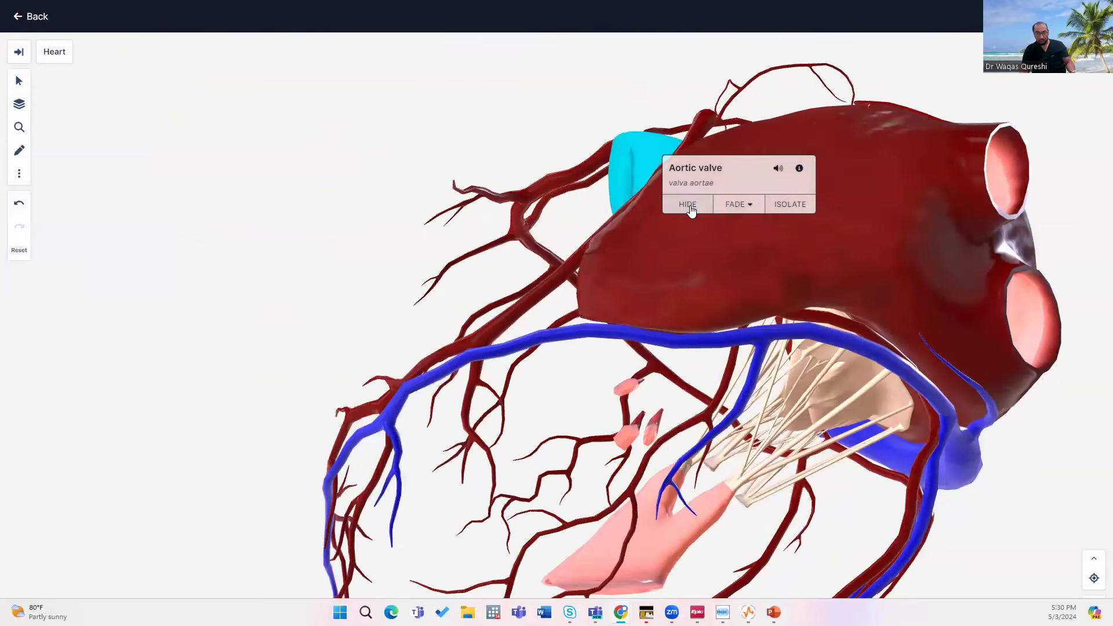
{"action": "left_click", "coordinate": [687, 204]}
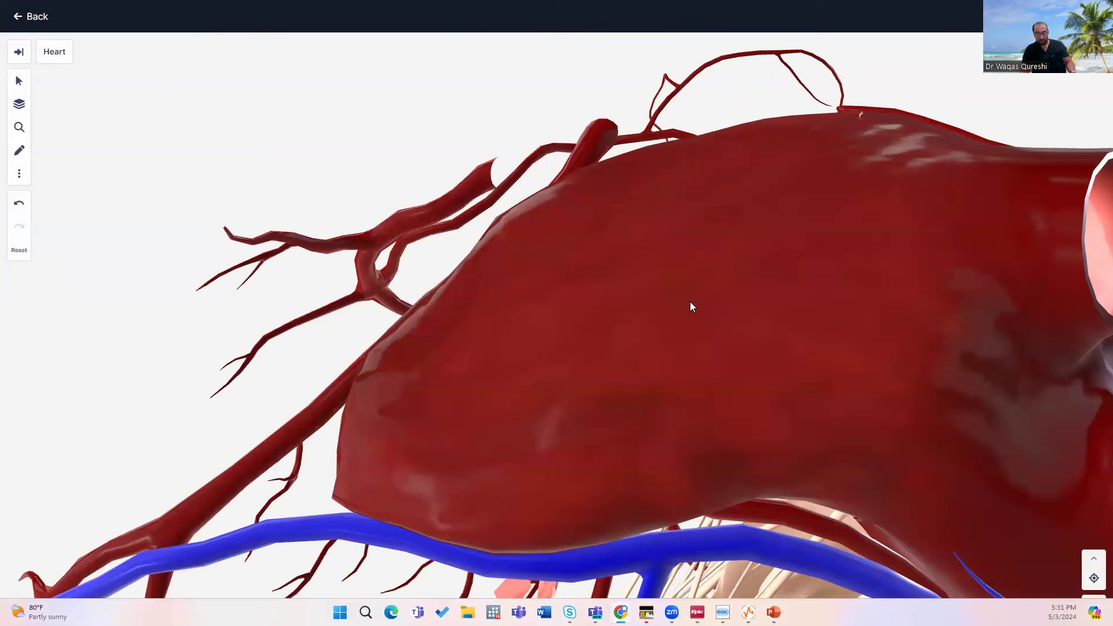
{"action": "left_click", "coordinate": [692, 306]}
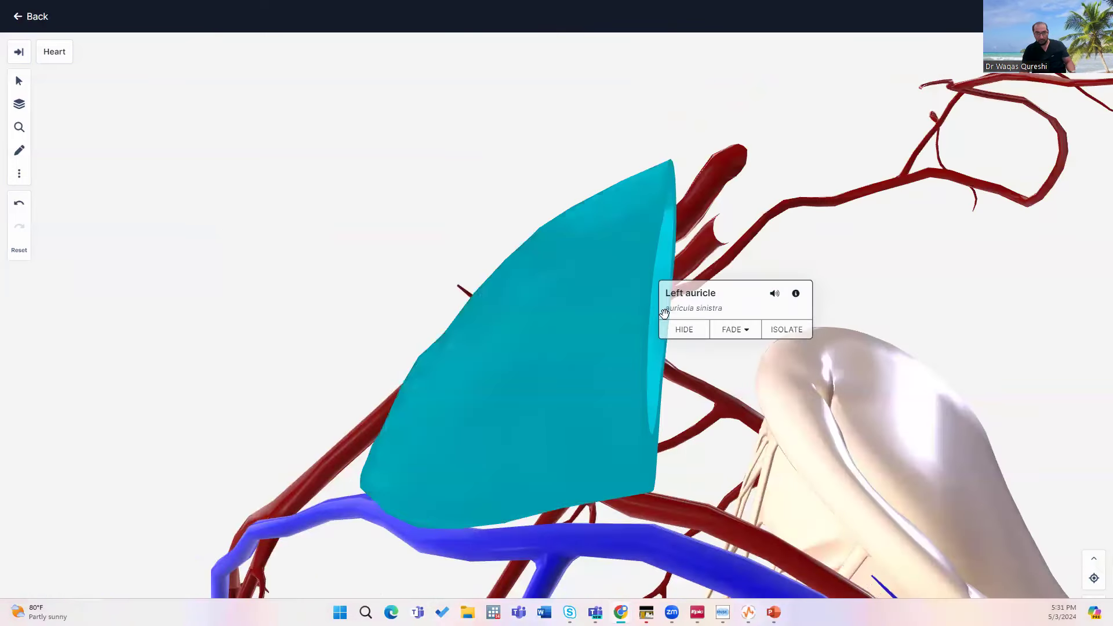
{"action": "left_click", "coordinate": [683, 328]}
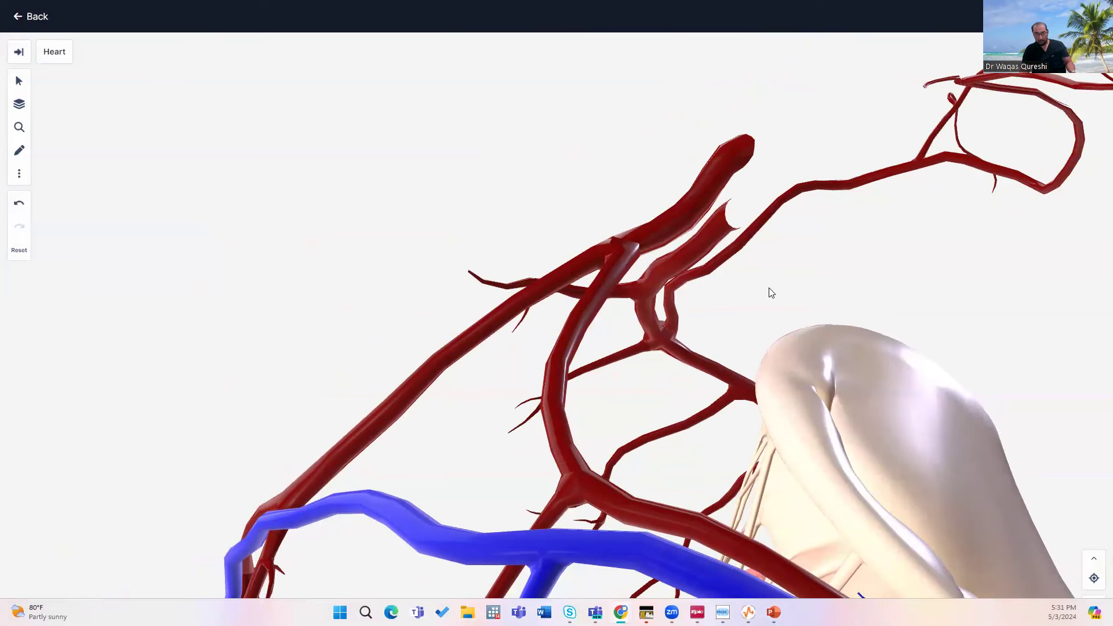
{"action": "mouse_move", "coordinate": [744, 285]}
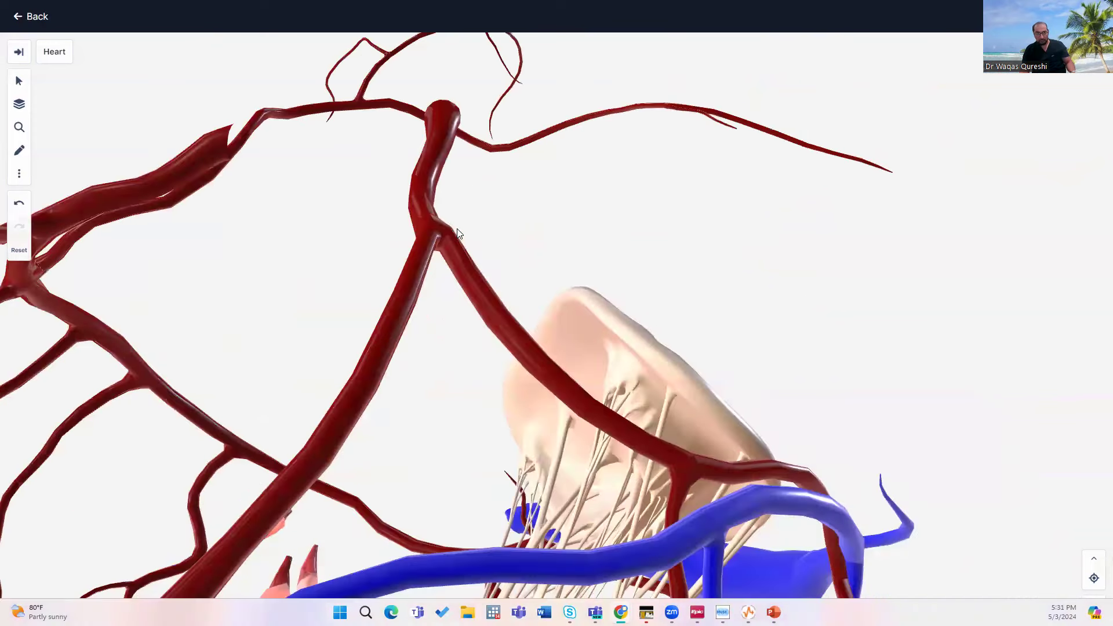
{"action": "left_click_drag", "start_coordinate": [458, 235], "coordinate": [459, 217]}
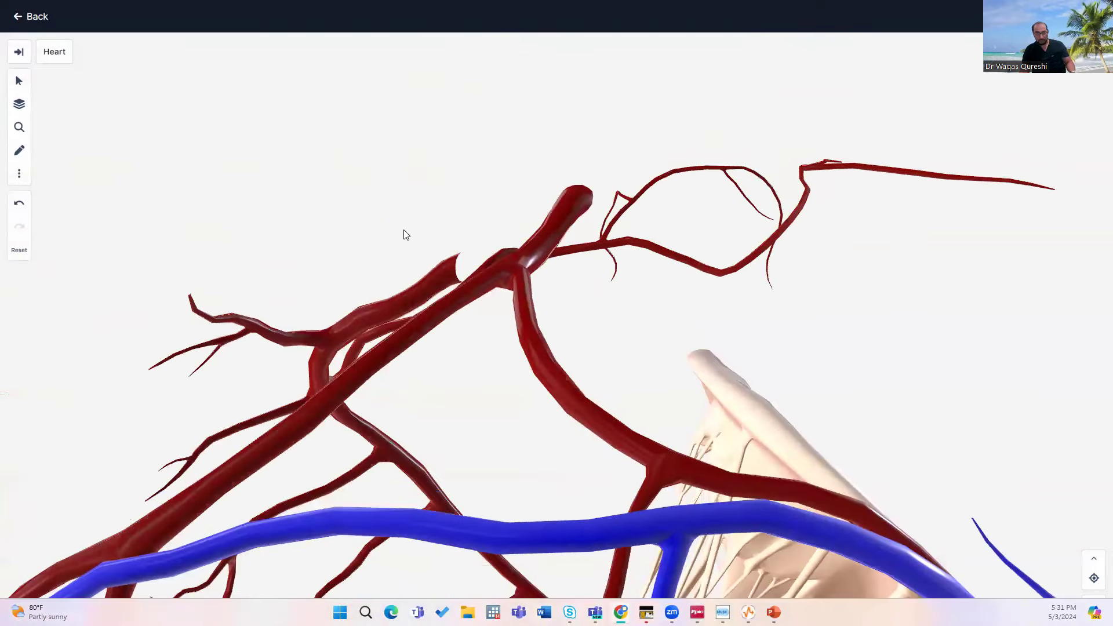
{"action": "left_click_drag", "start_coordinate": [404, 235], "coordinate": [369, 229]}
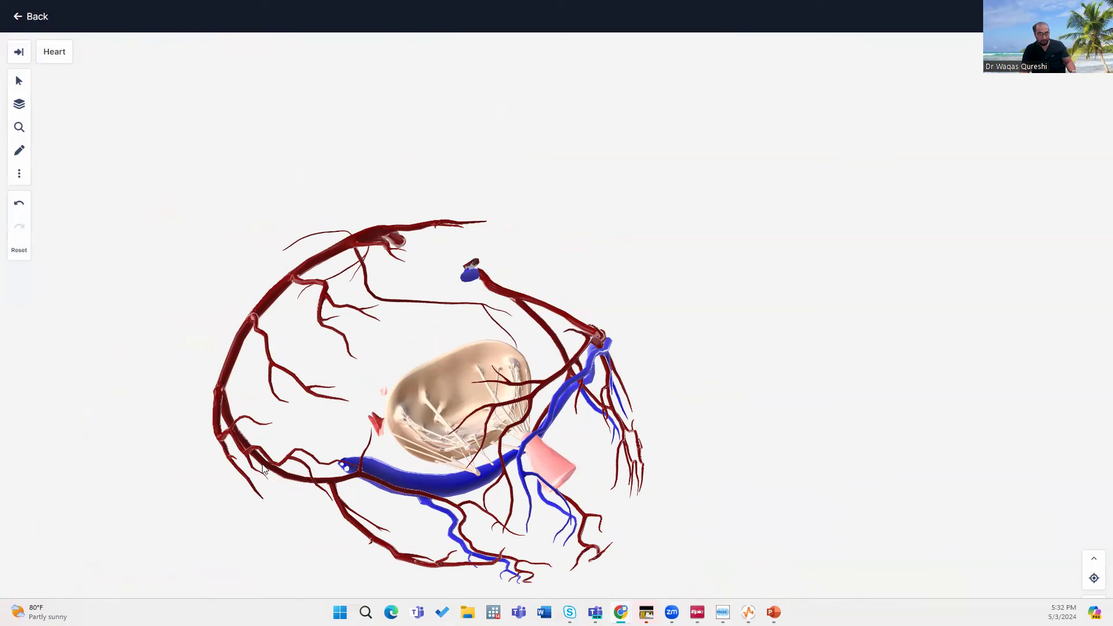
{"action": "mouse_move", "coordinate": [278, 505]}
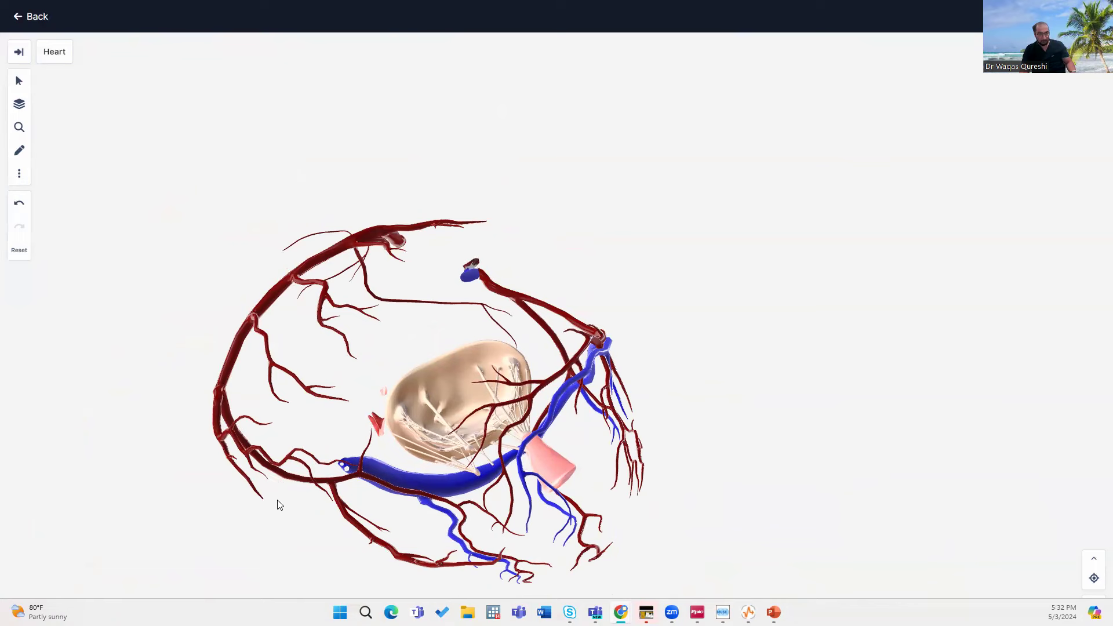
{"action": "mouse_move", "coordinate": [309, 557]}
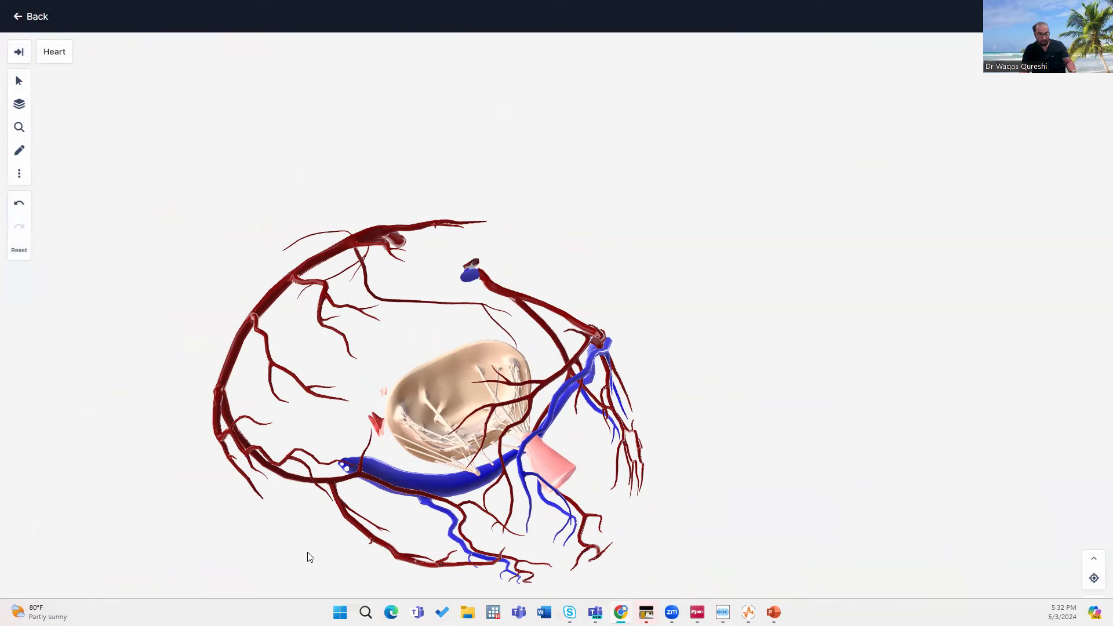
{"action": "mouse_move", "coordinate": [379, 573]}
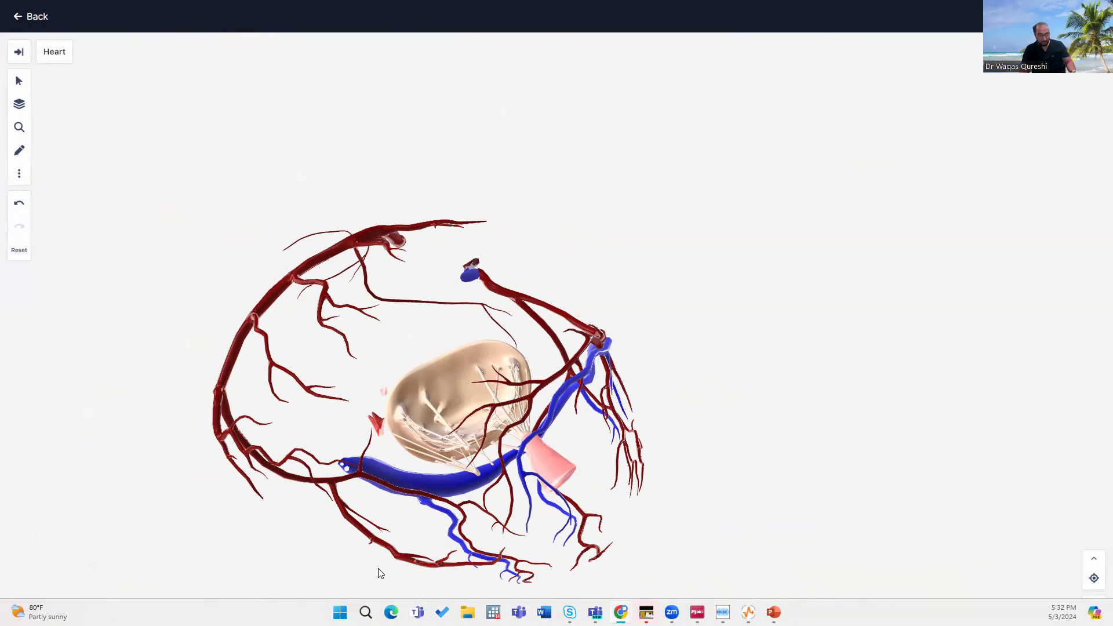
{"action": "mouse_move", "coordinate": [519, 577]}
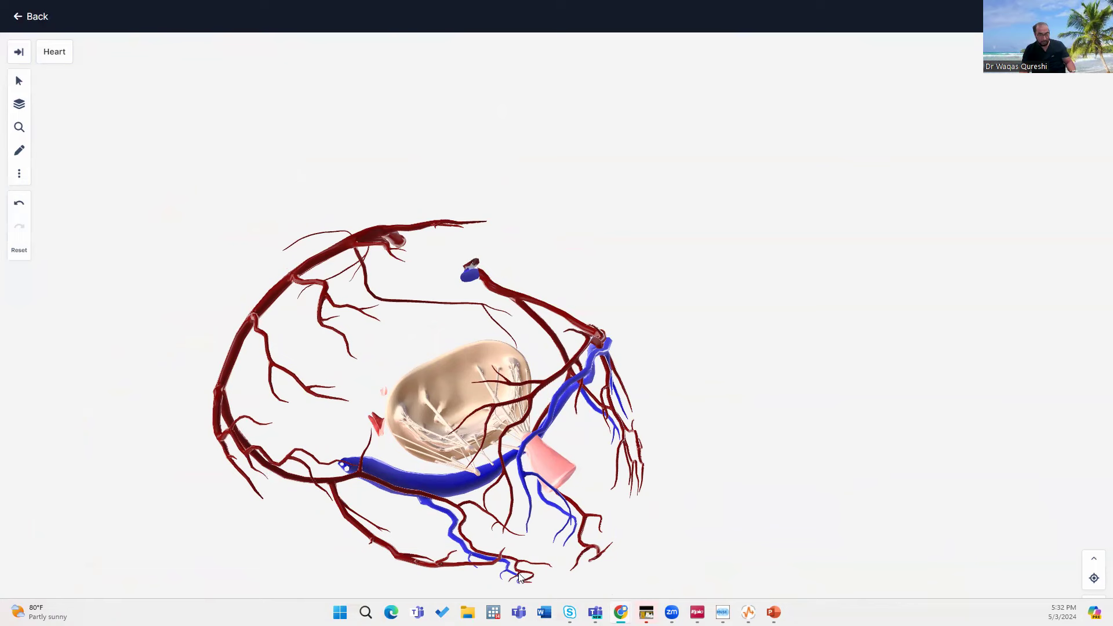
{"action": "mouse_move", "coordinate": [297, 496]}
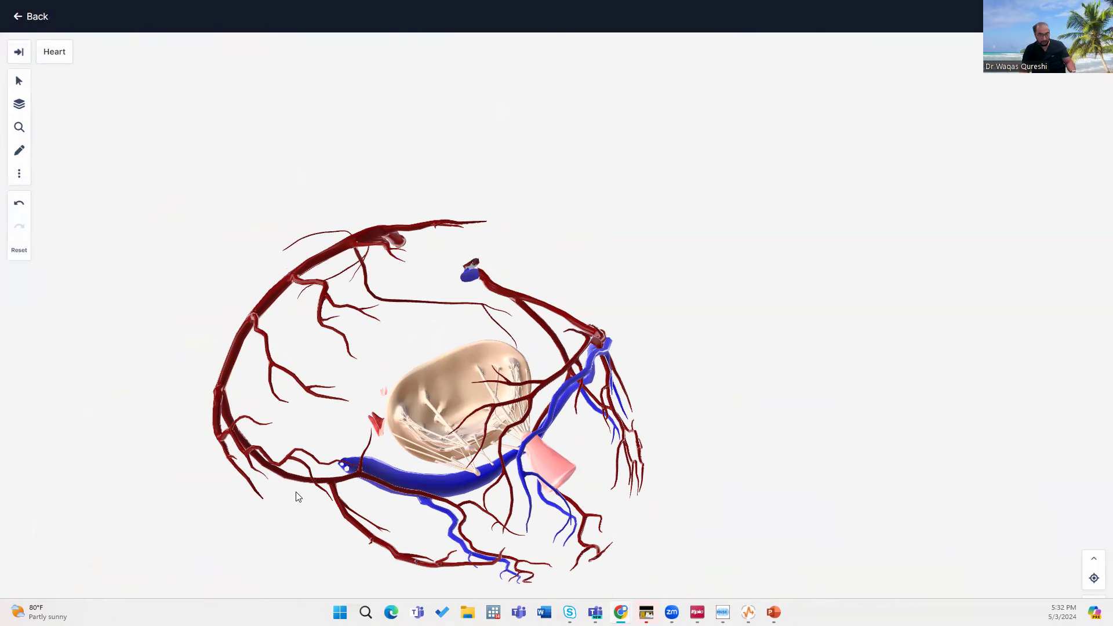
{"action": "mouse_move", "coordinate": [255, 467]}
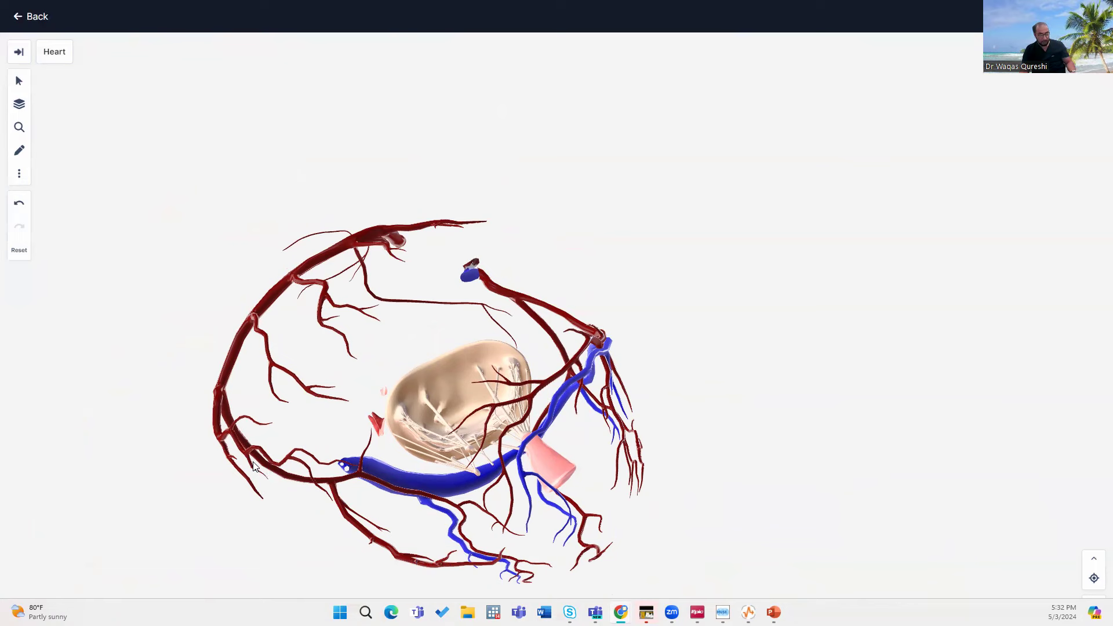
{"action": "mouse_move", "coordinate": [254, 468]}
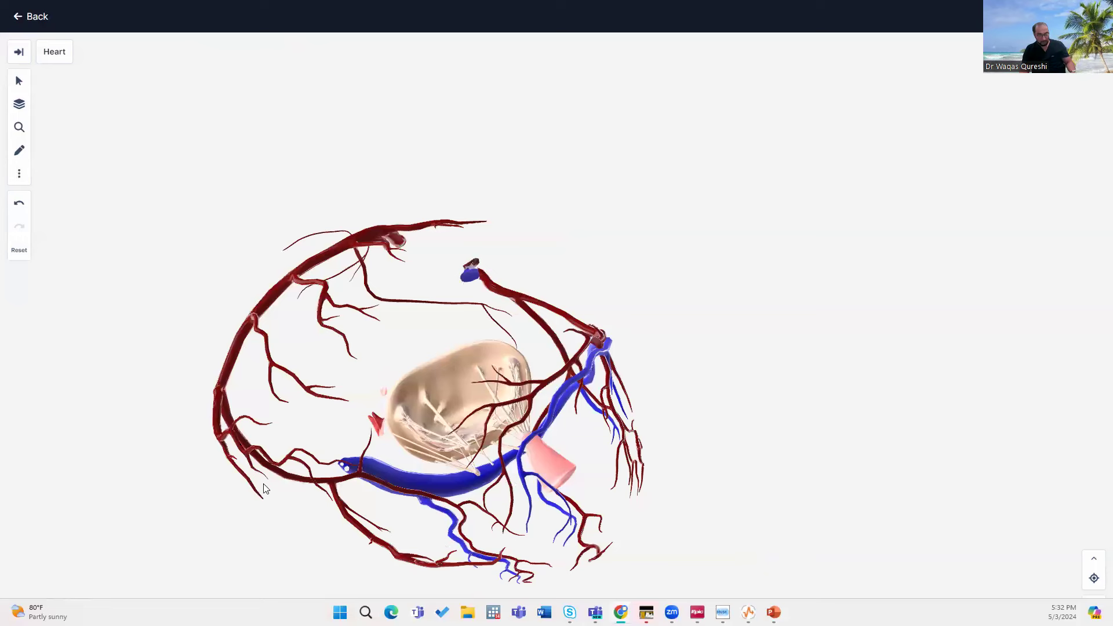
{"action": "mouse_move", "coordinate": [370, 556]}
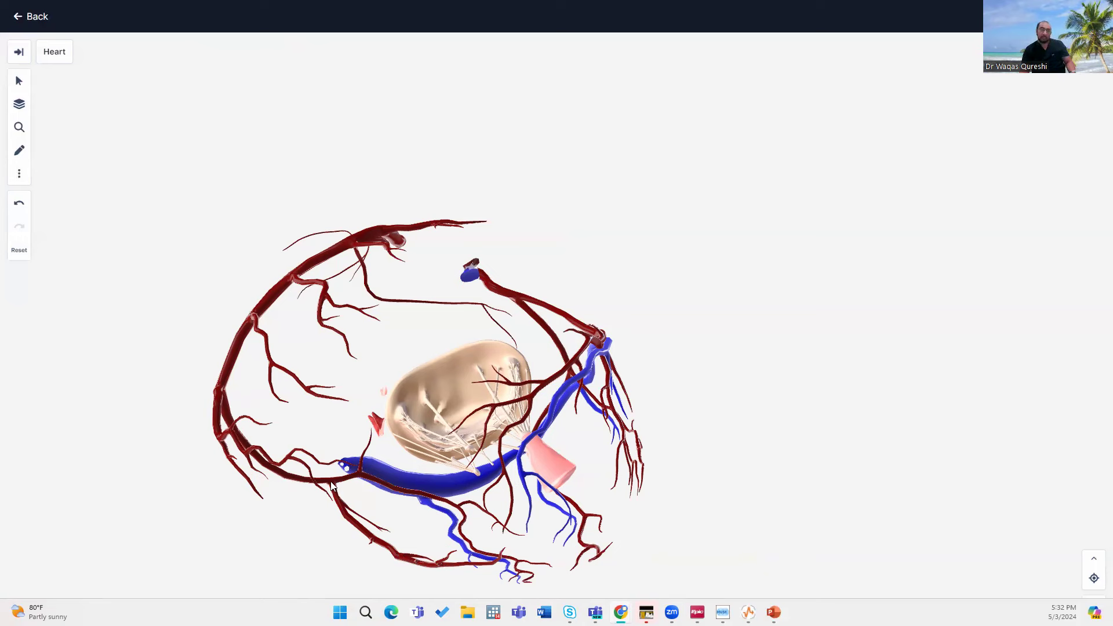
{"action": "mouse_move", "coordinate": [481, 477]}
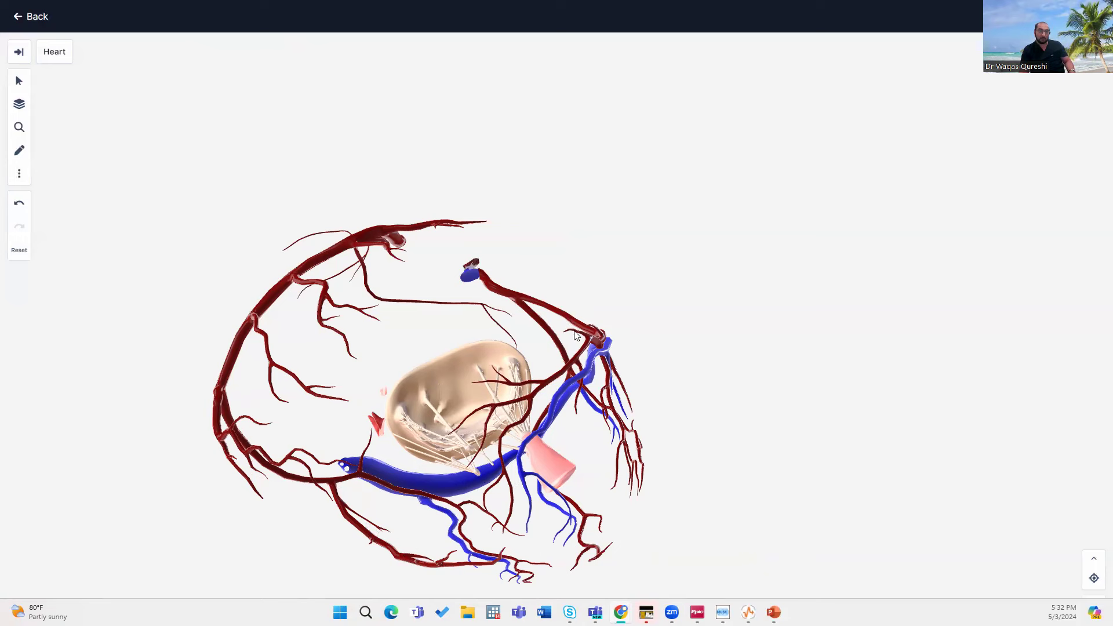
{"action": "mouse_move", "coordinate": [576, 431]}
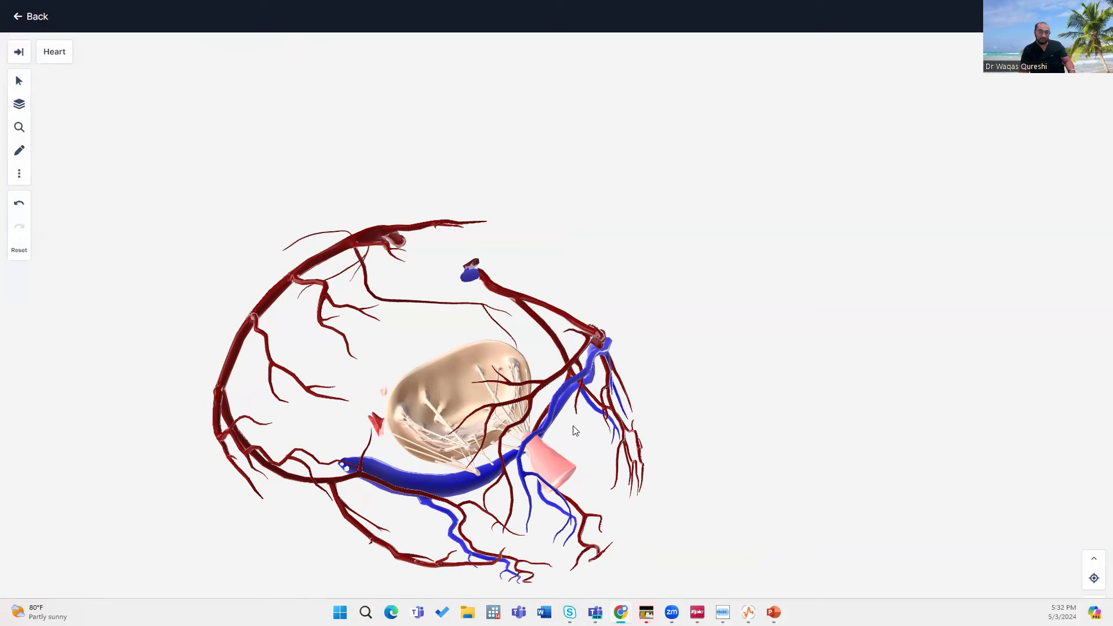
{"action": "mouse_move", "coordinate": [539, 559]}
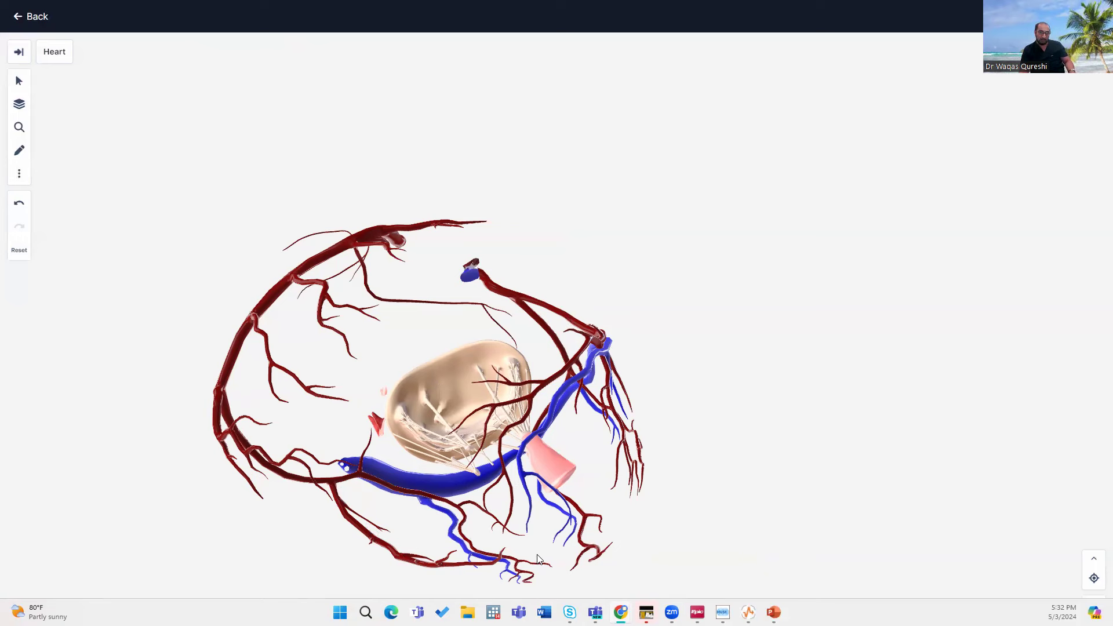
{"action": "mouse_move", "coordinate": [235, 488]}
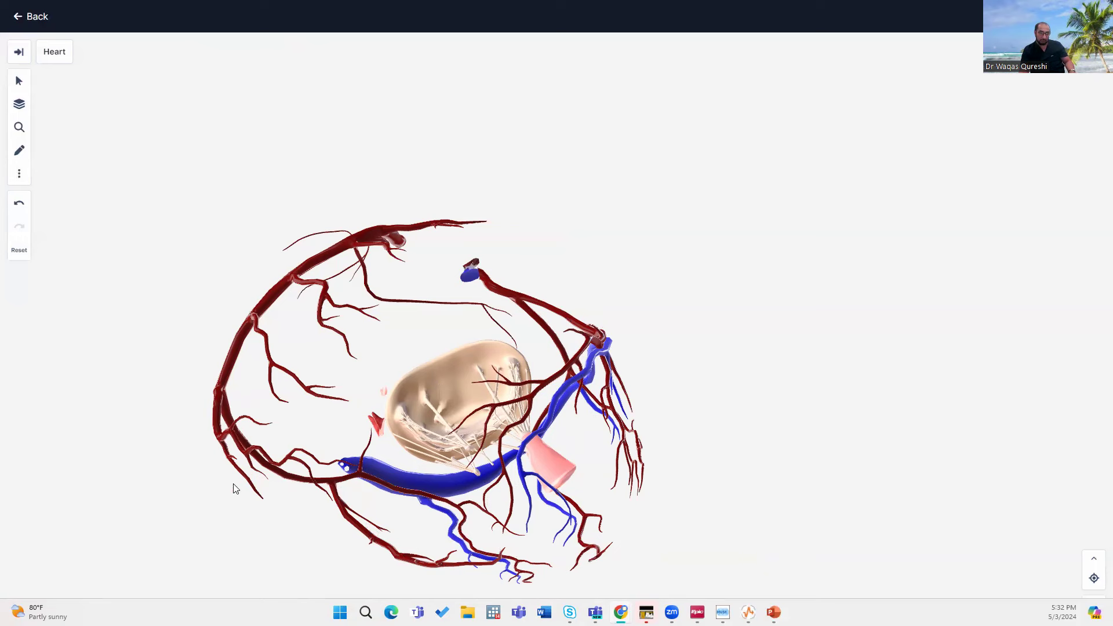
{"action": "mouse_move", "coordinate": [403, 562]}
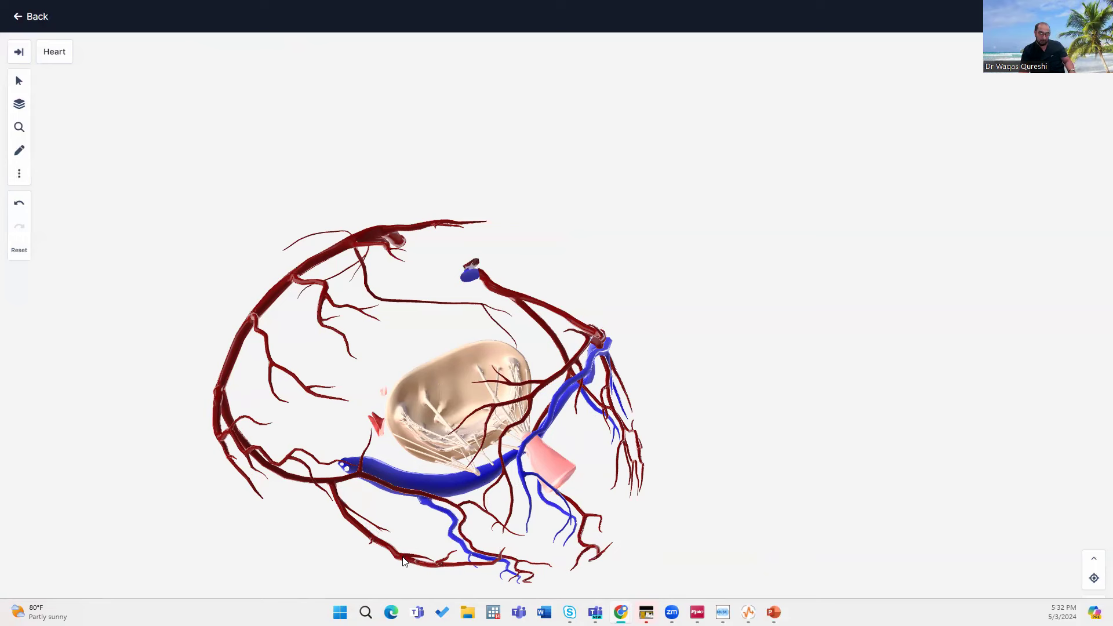
{"action": "mouse_move", "coordinate": [328, 489]}
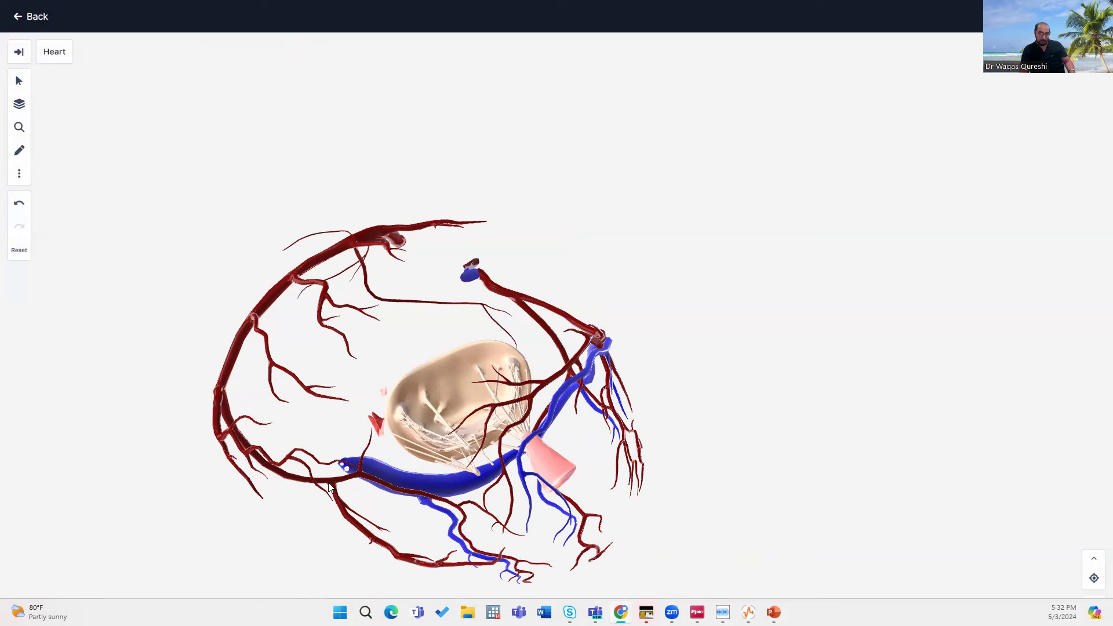
{"action": "mouse_move", "coordinate": [341, 511]}
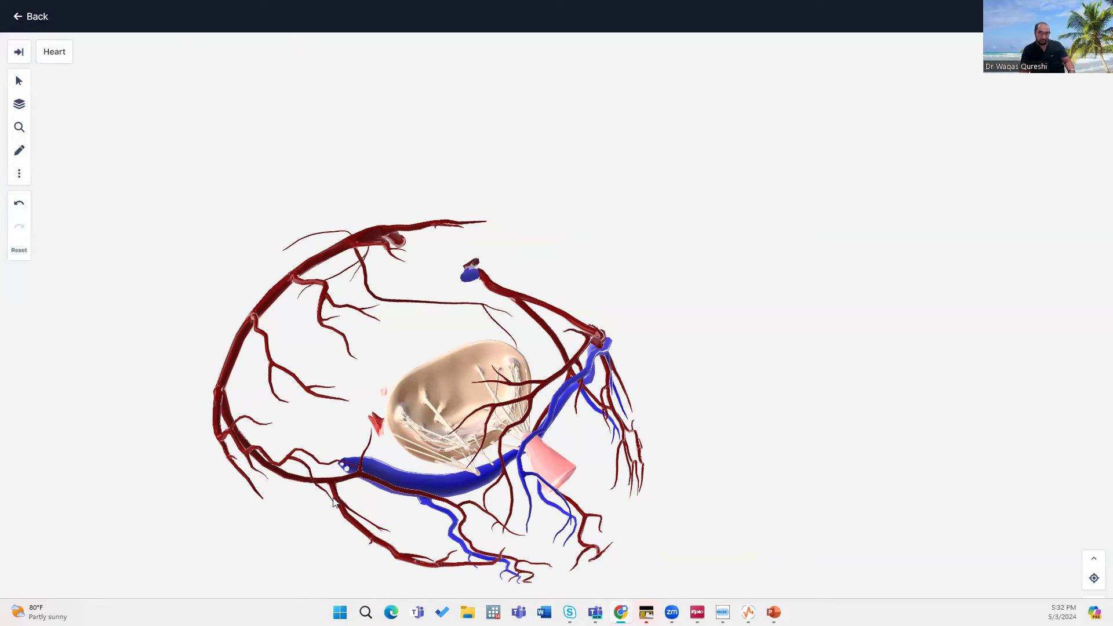
{"action": "mouse_move", "coordinate": [462, 568]}
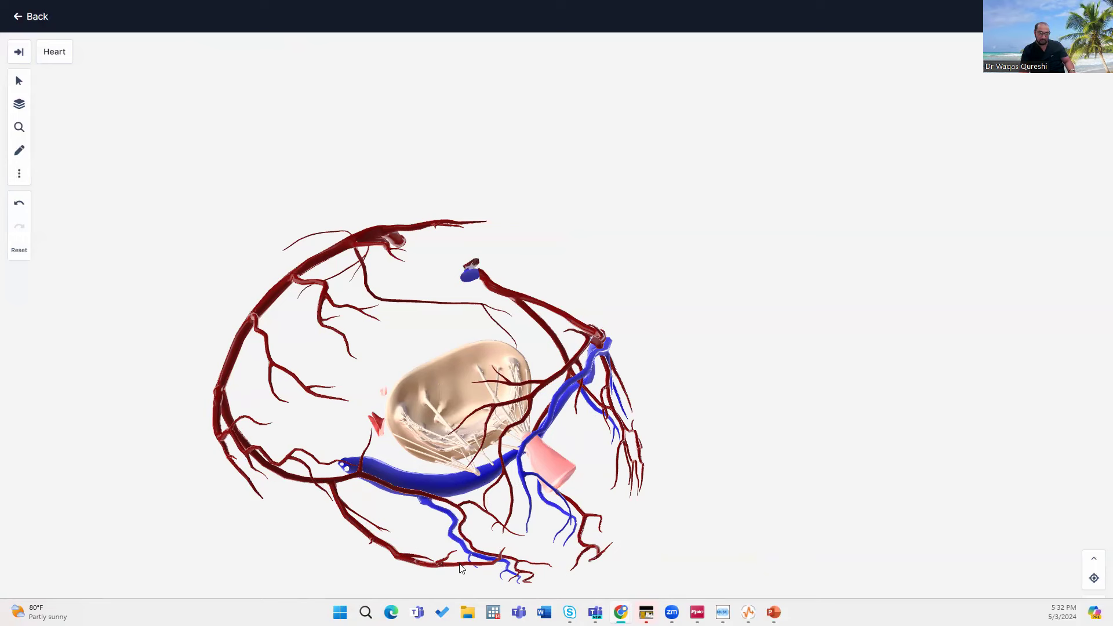
{"action": "mouse_move", "coordinate": [362, 519]}
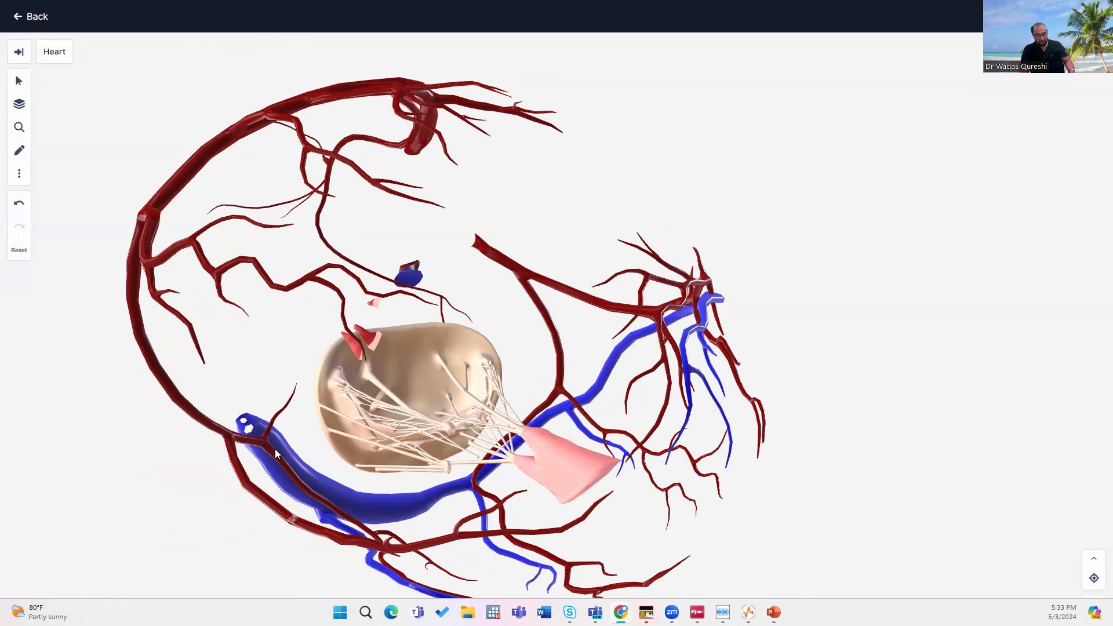
{"action": "mouse_move", "coordinate": [314, 454]}
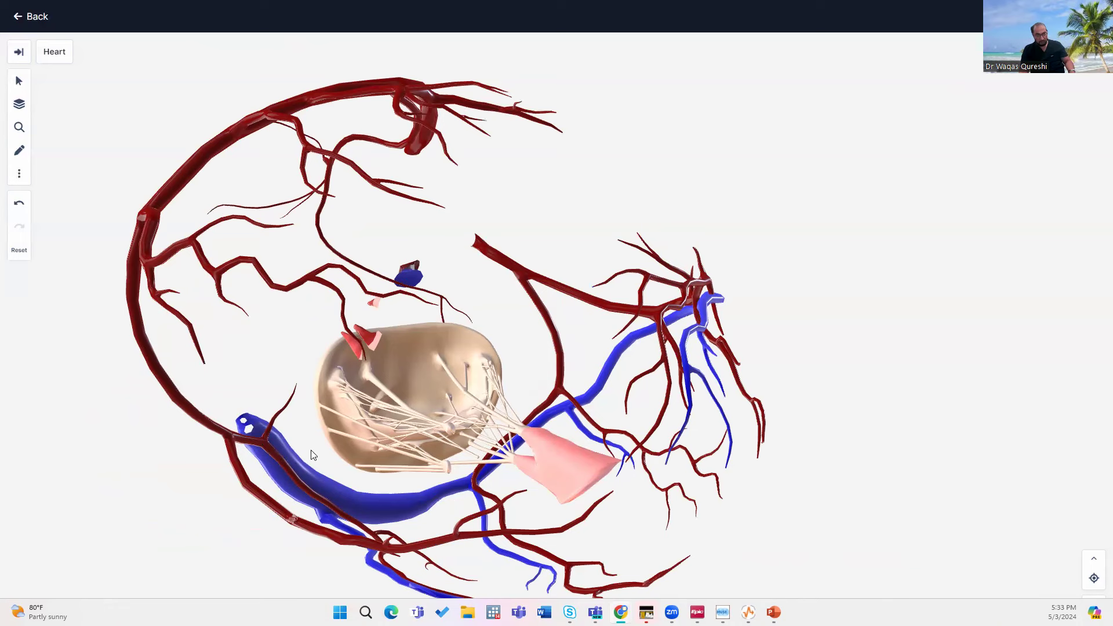
{"action": "mouse_move", "coordinate": [50, 241]}
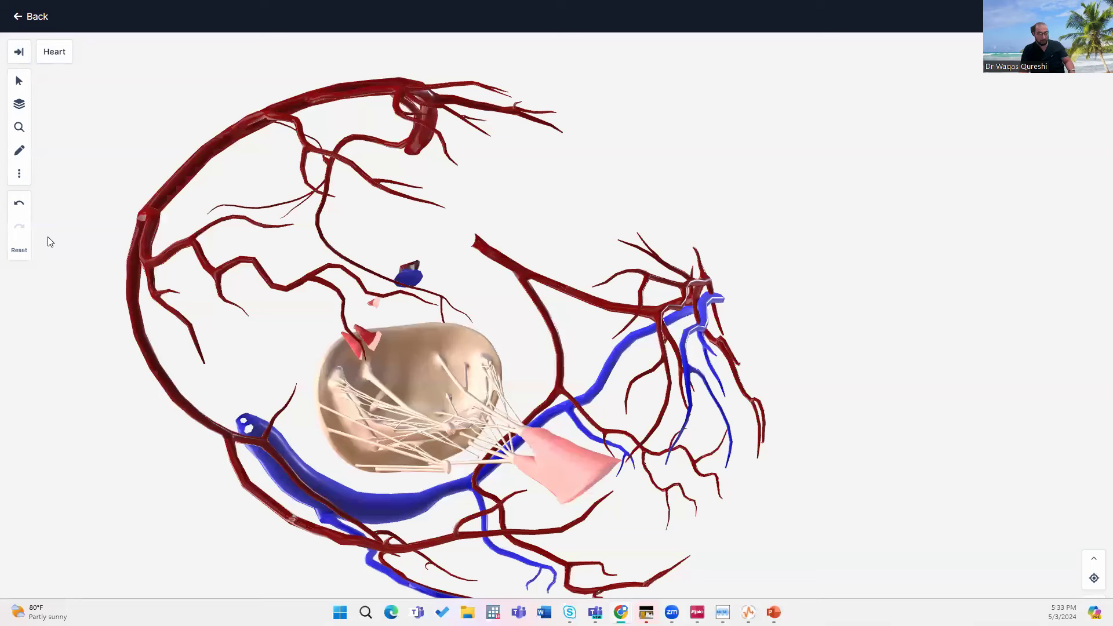
{"action": "mouse_move", "coordinate": [298, 479]}
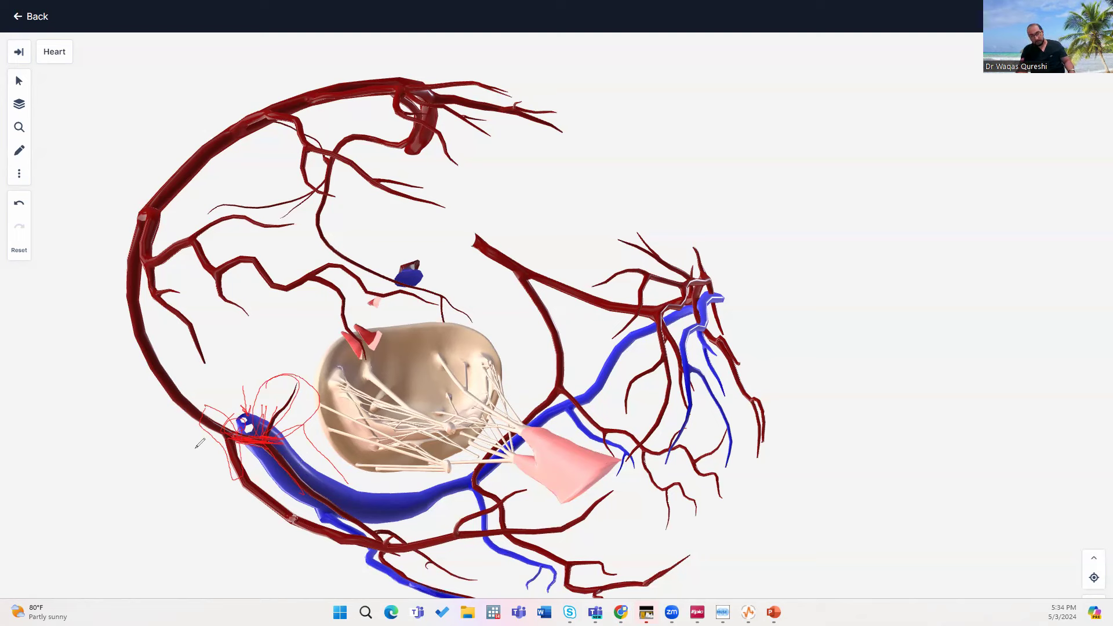
{"action": "mouse_move", "coordinate": [188, 432]}
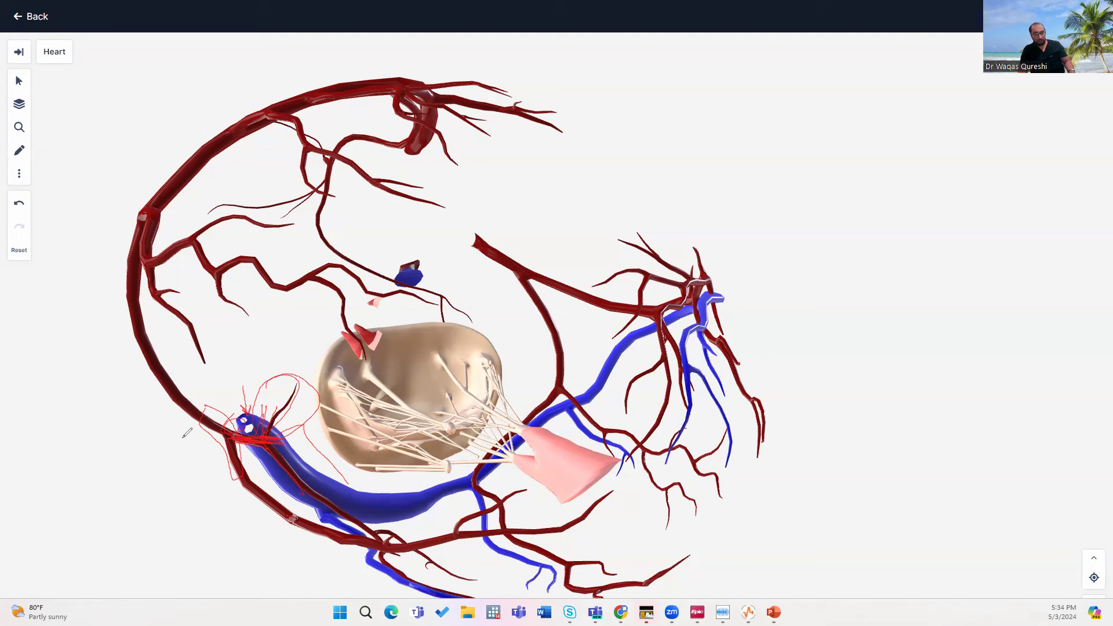
{"action": "mouse_move", "coordinate": [177, 284]}
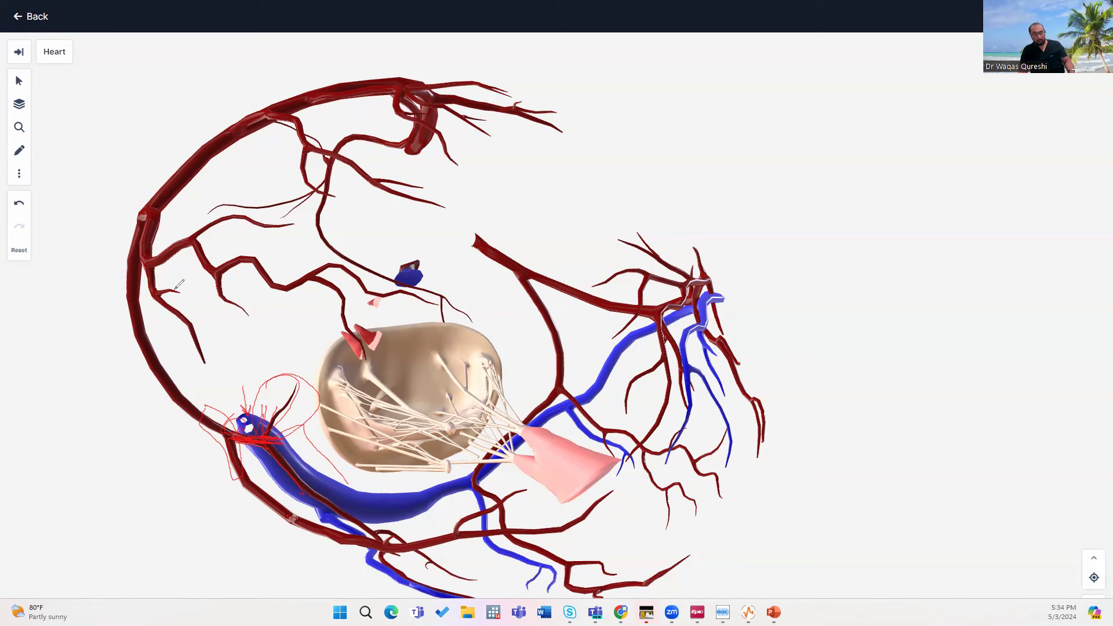
{"action": "mouse_move", "coordinate": [198, 390]}
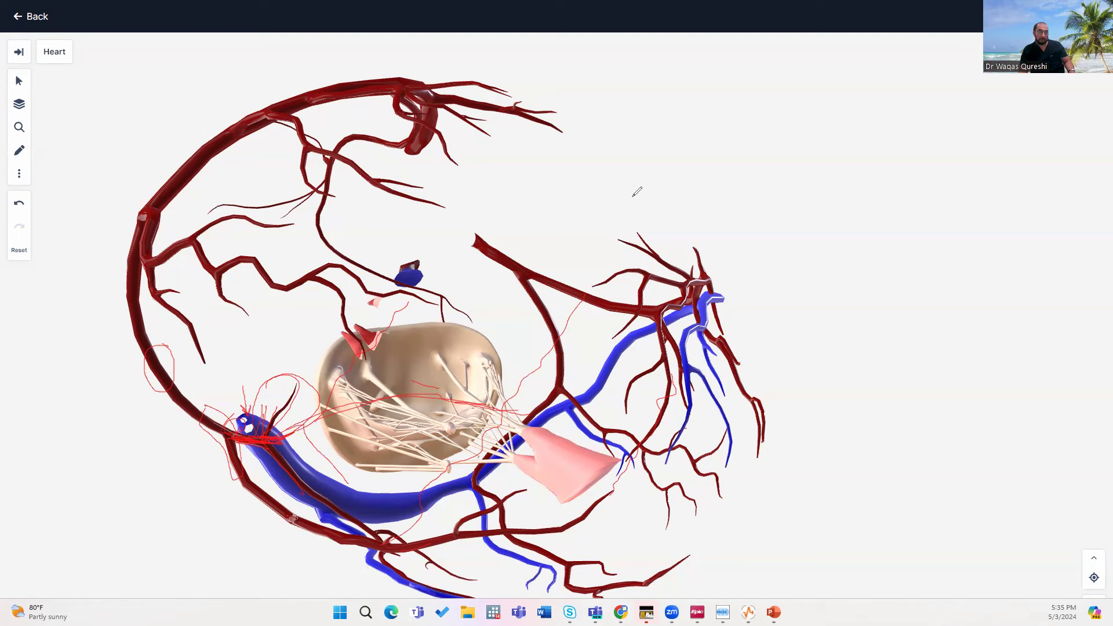
{"action": "mouse_move", "coordinate": [410, 215]}
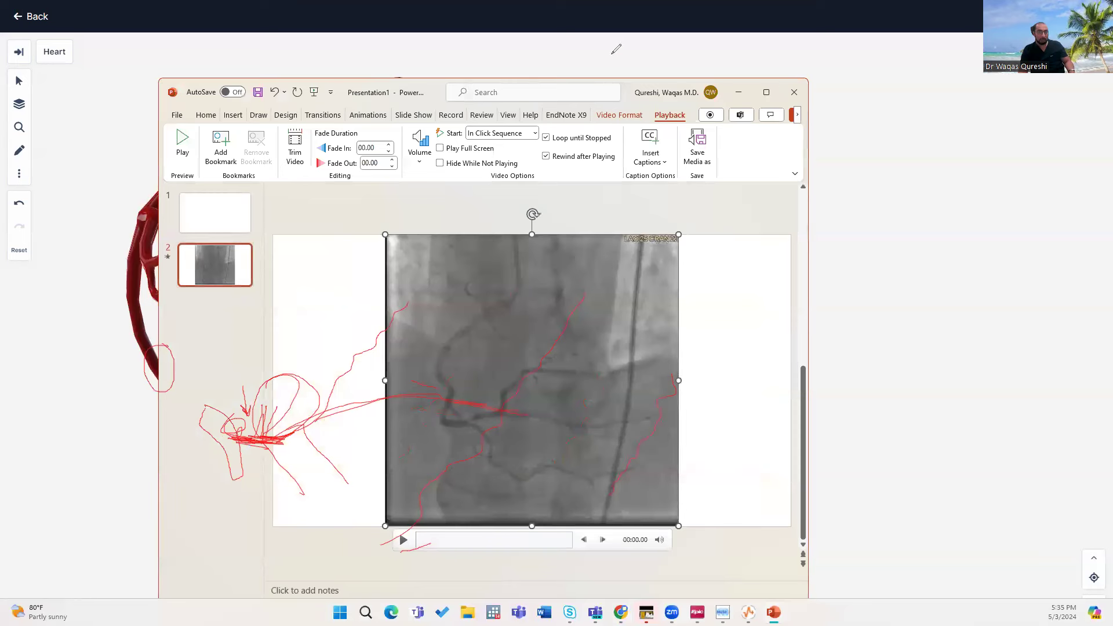
{"action": "mouse_move", "coordinate": [51, 172]}
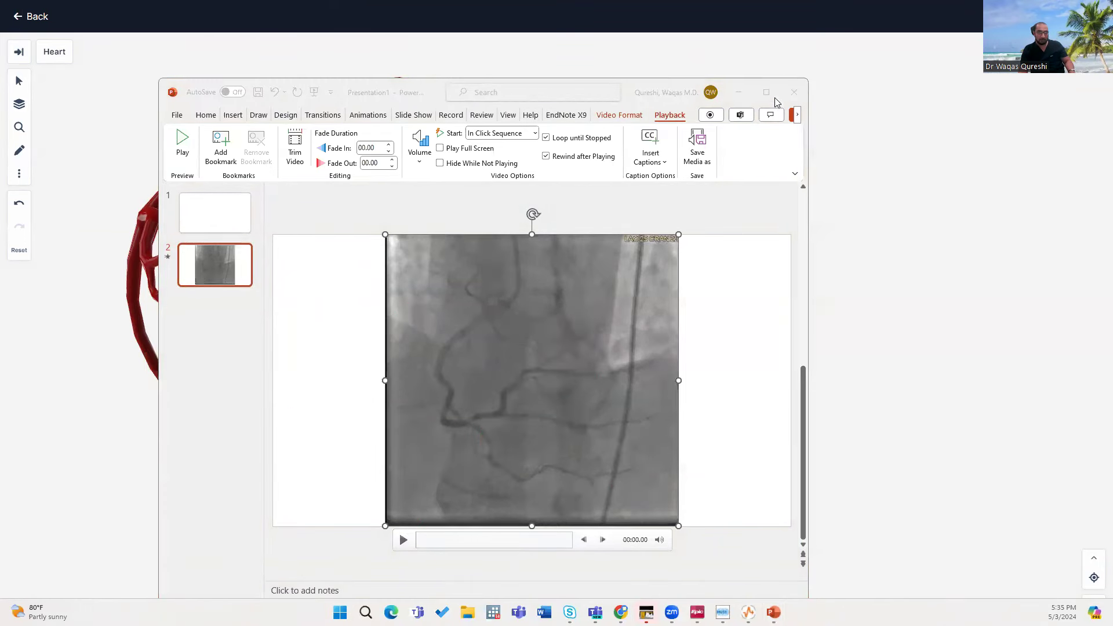
Maximize the presentation window, play slide 2's angiogram video and pause it near 00:05.81
{"action": "left_click", "coordinate": [766, 91]}
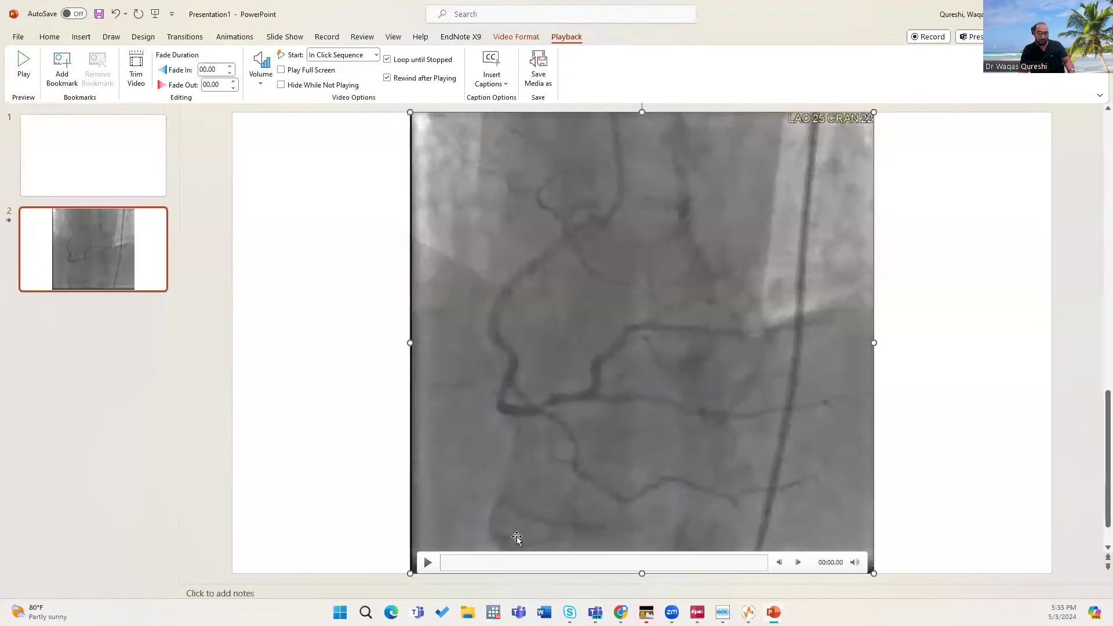
{"action": "left_click", "coordinate": [428, 563]}
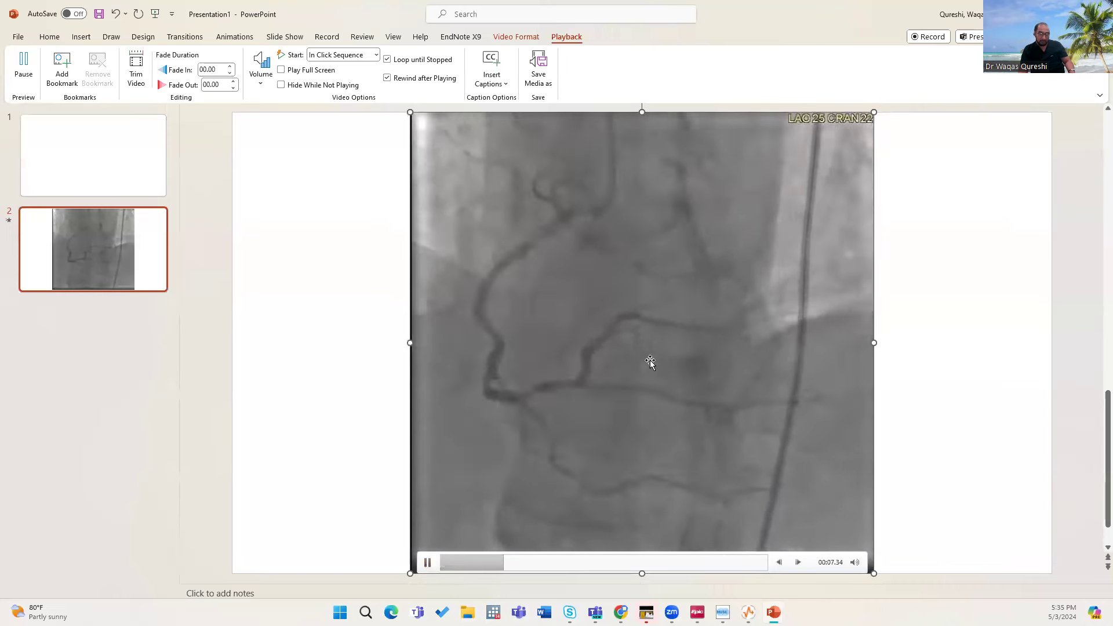
{"action": "left_click", "coordinate": [485, 562]}
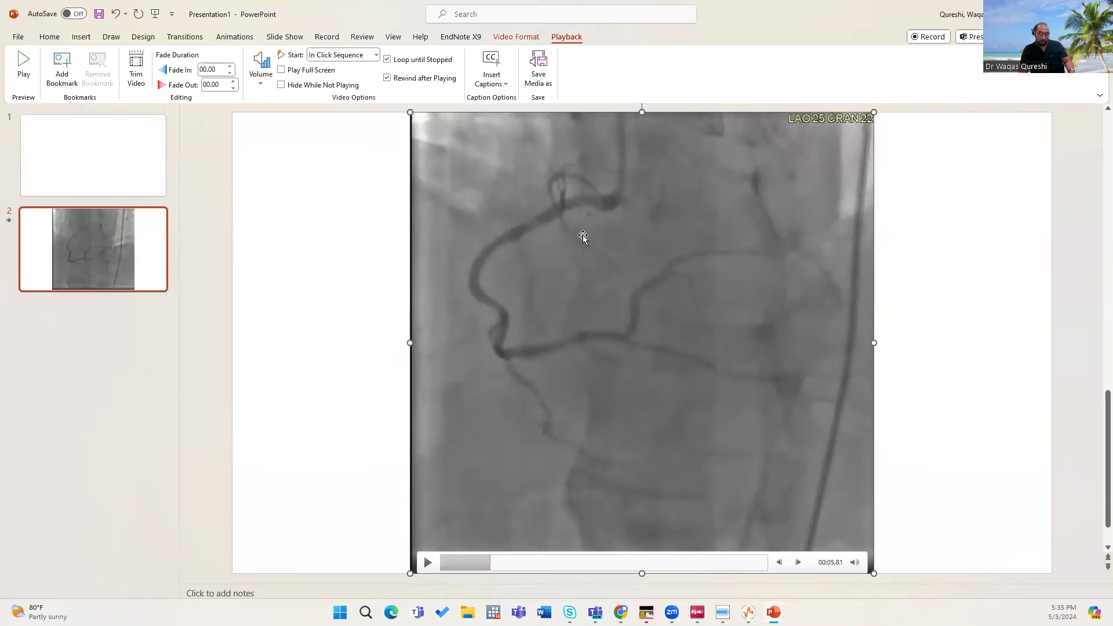
{"action": "mouse_move", "coordinate": [578, 174]}
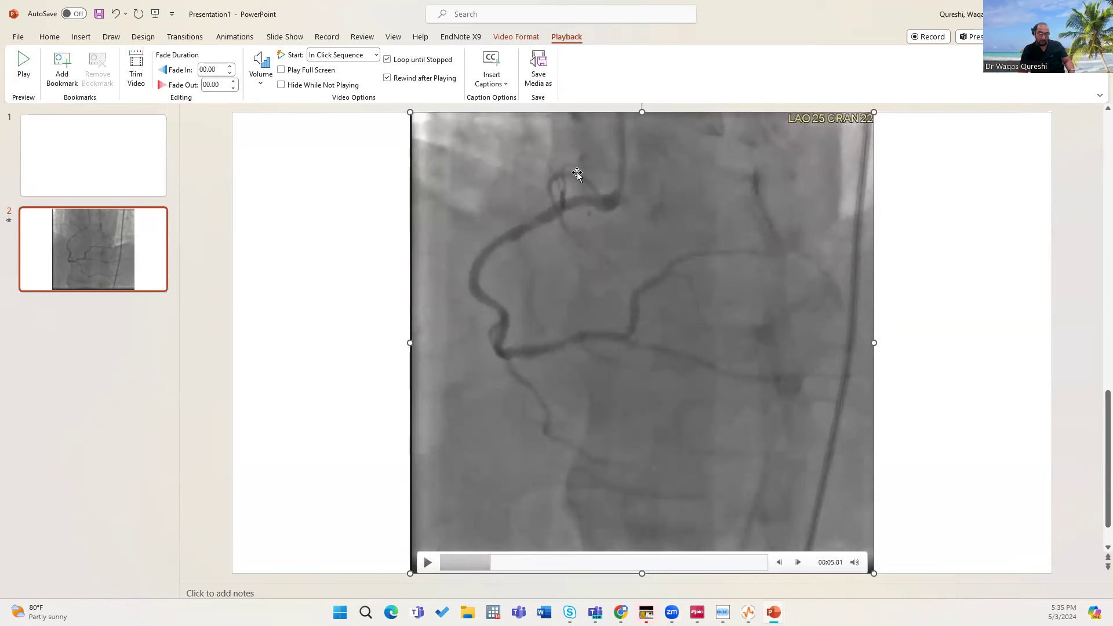
{"action": "mouse_move", "coordinate": [589, 255]}
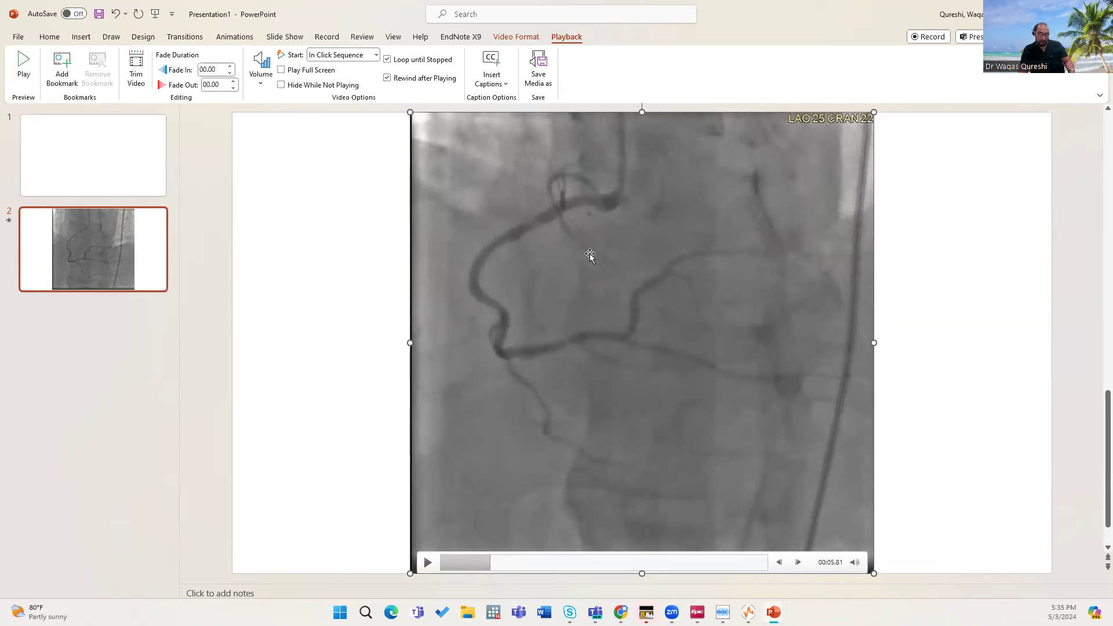
{"action": "mouse_move", "coordinate": [564, 197]}
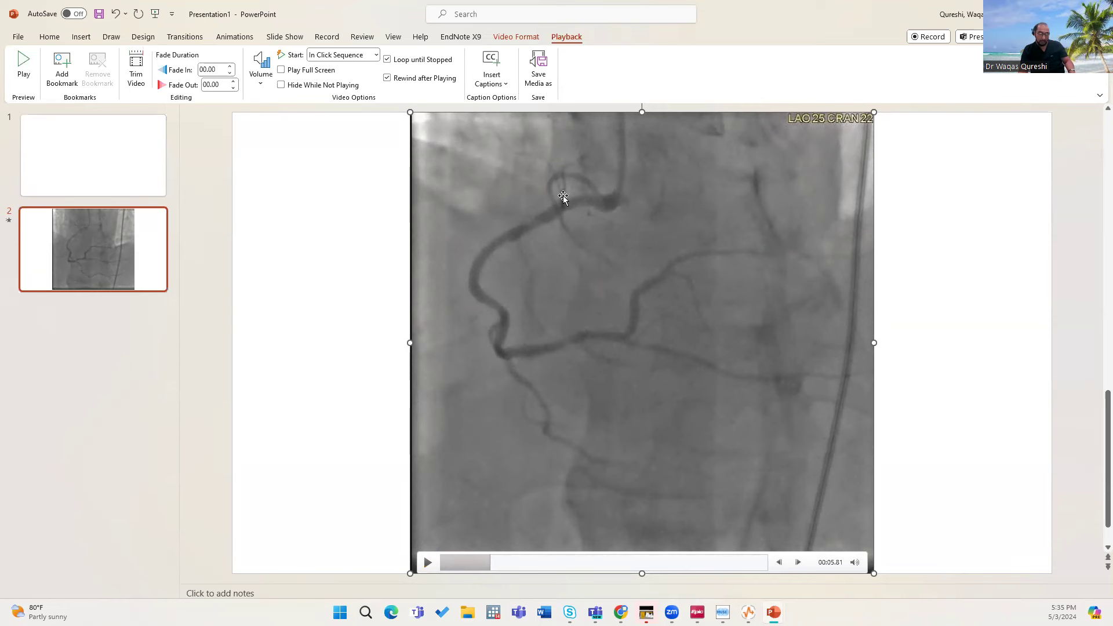
{"action": "mouse_move", "coordinate": [559, 173]}
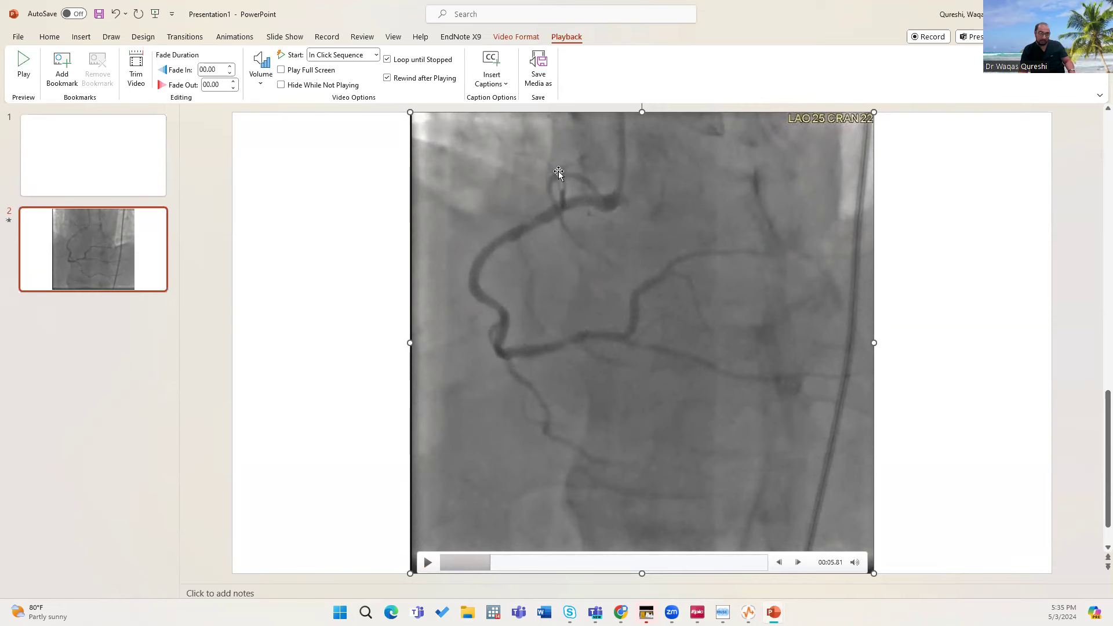
{"action": "mouse_move", "coordinate": [517, 157]}
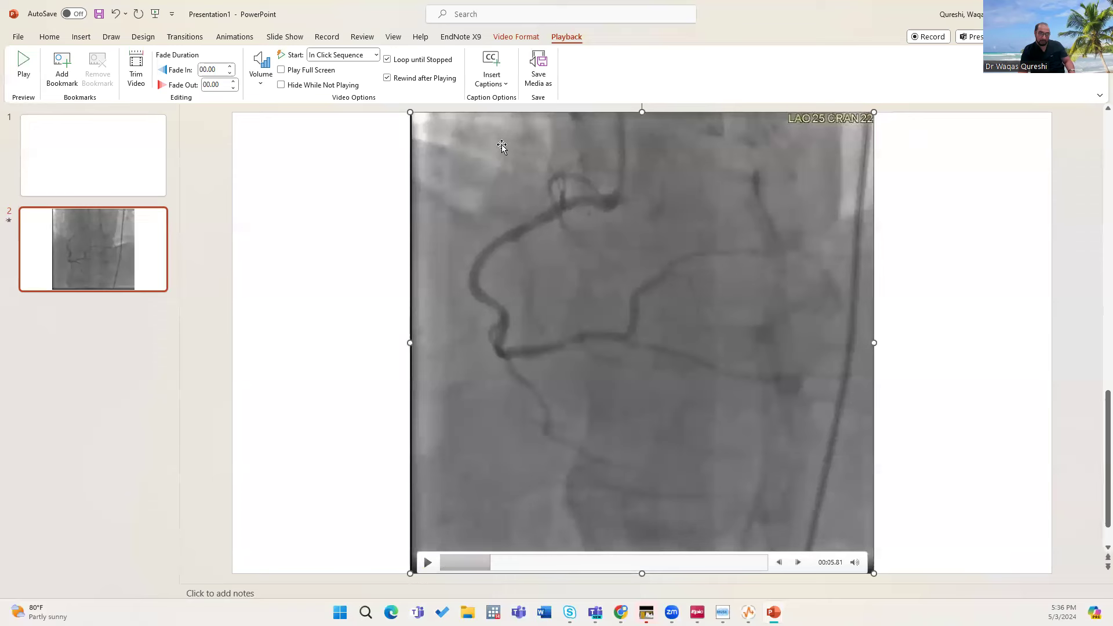
{"action": "mouse_move", "coordinate": [513, 150]}
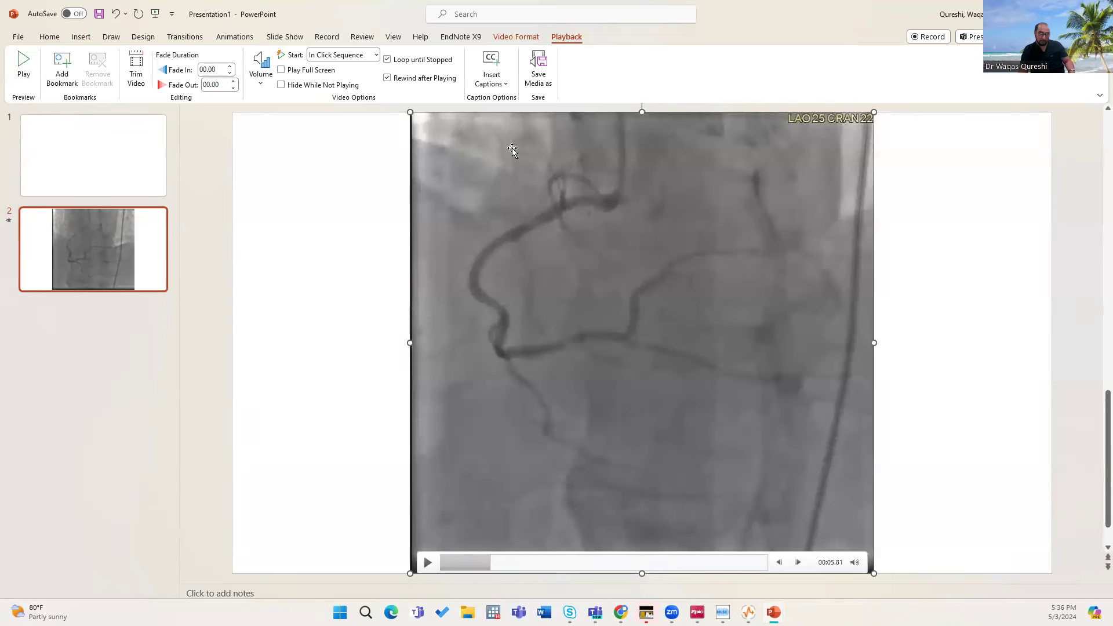
{"action": "mouse_move", "coordinate": [527, 152]}
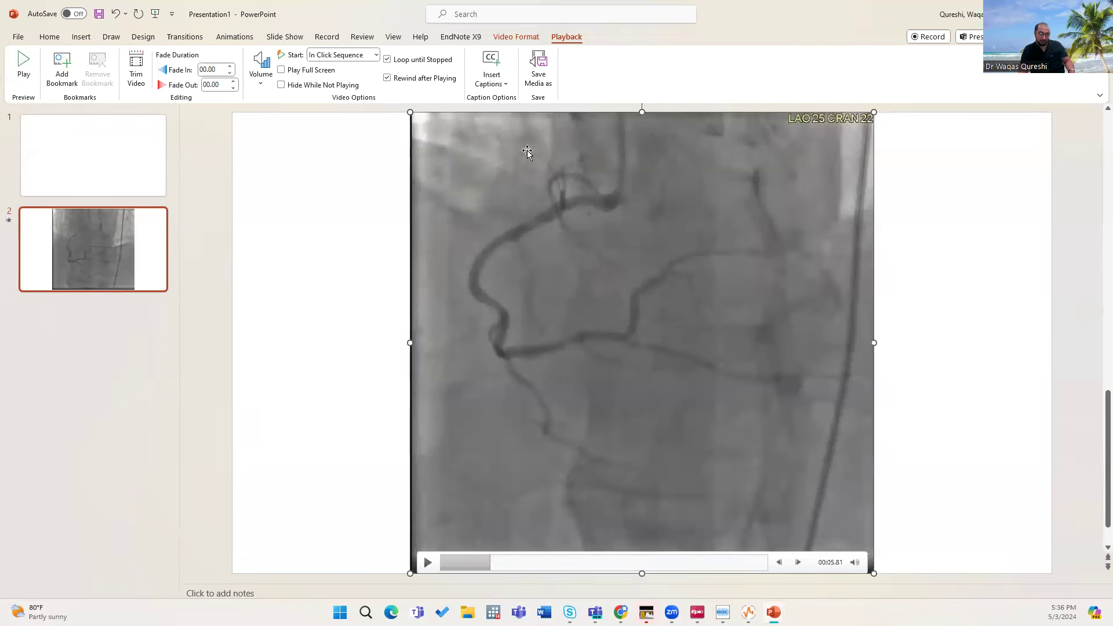
{"action": "mouse_move", "coordinate": [565, 201]}
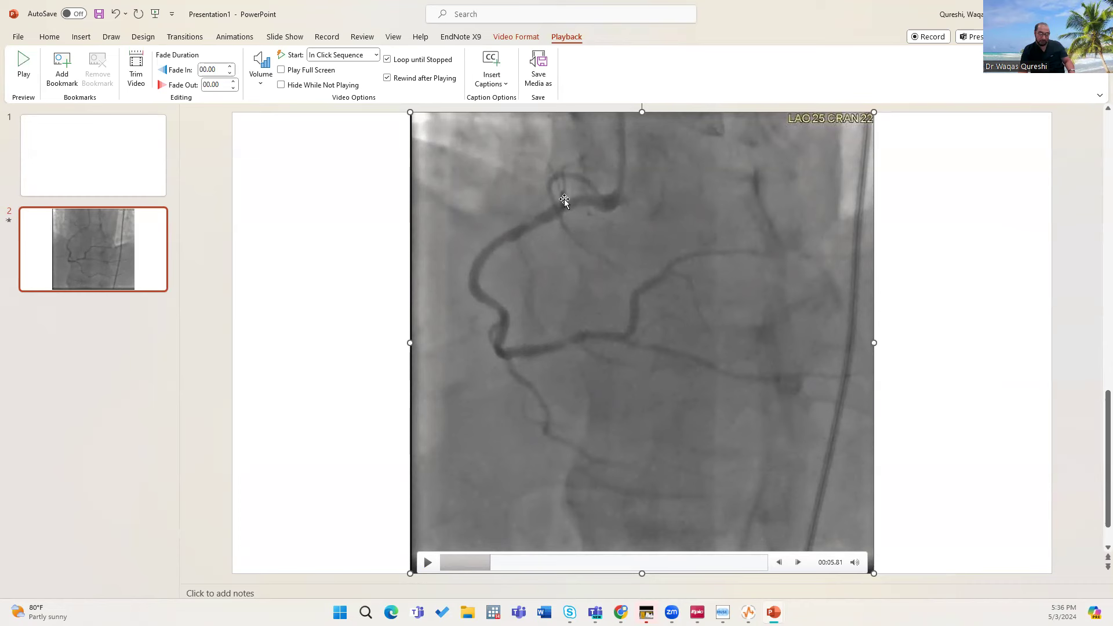
{"action": "mouse_move", "coordinate": [589, 154]}
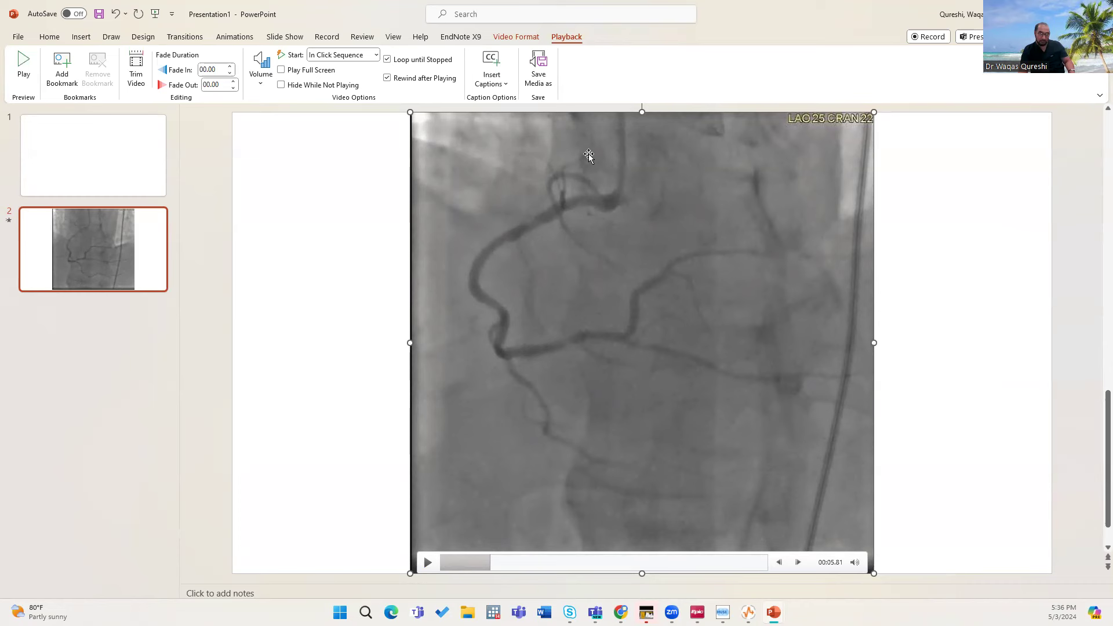
{"action": "mouse_move", "coordinate": [594, 127]}
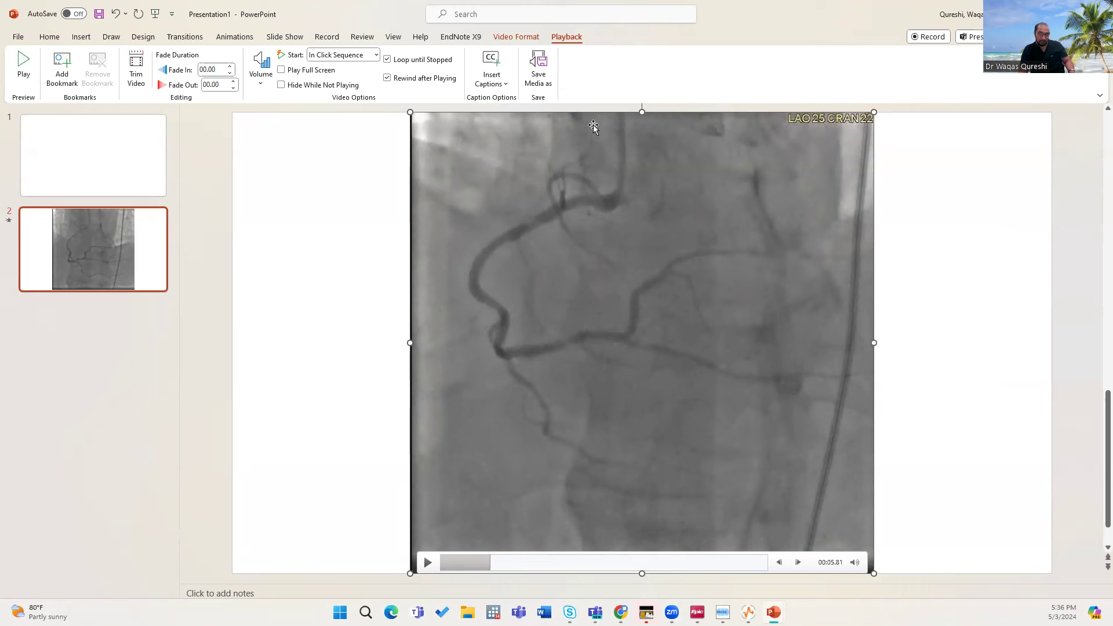
{"action": "mouse_move", "coordinate": [531, 154]}
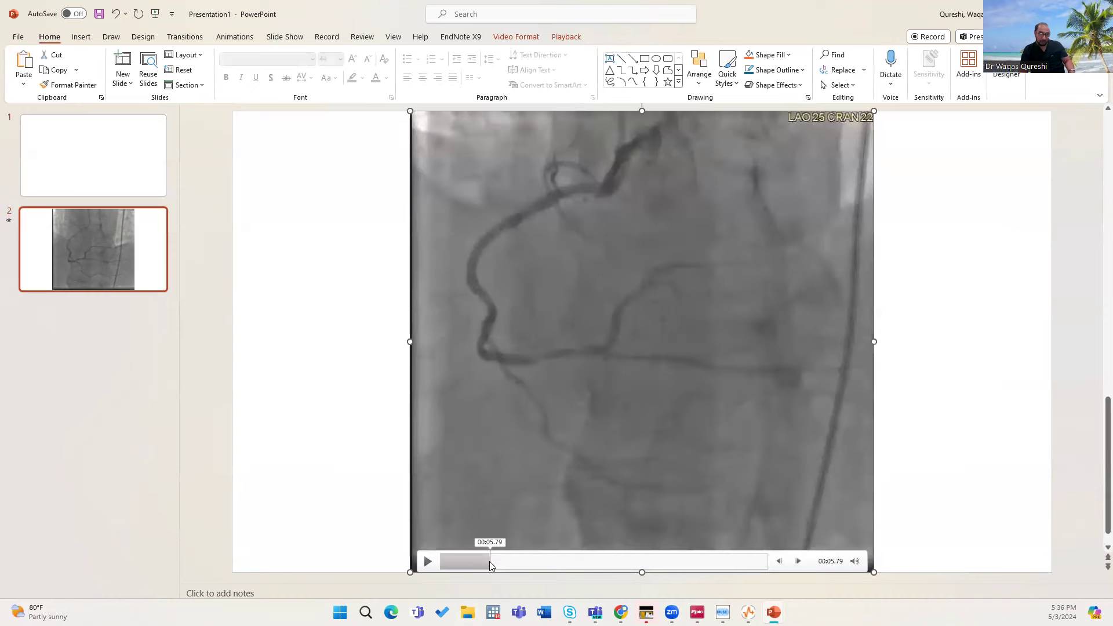
{"action": "mouse_move", "coordinate": [524, 214]}
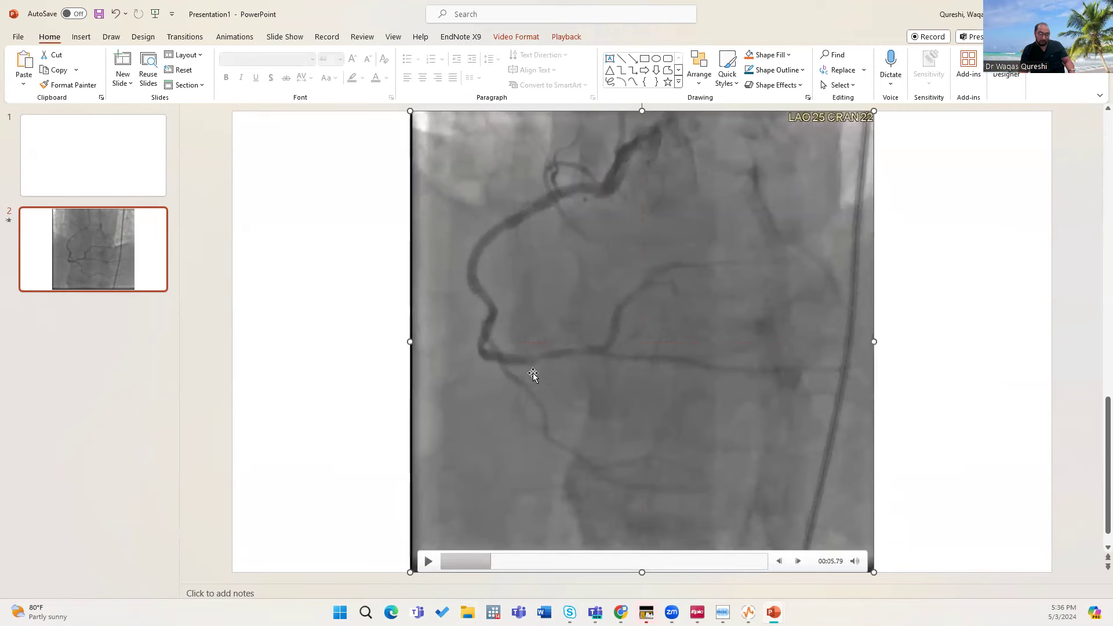
Seek the angiogram video to about 6.8 s, 10.5 s and 14 s, then resume playback
{"action": "left_click", "coordinate": [428, 561]}
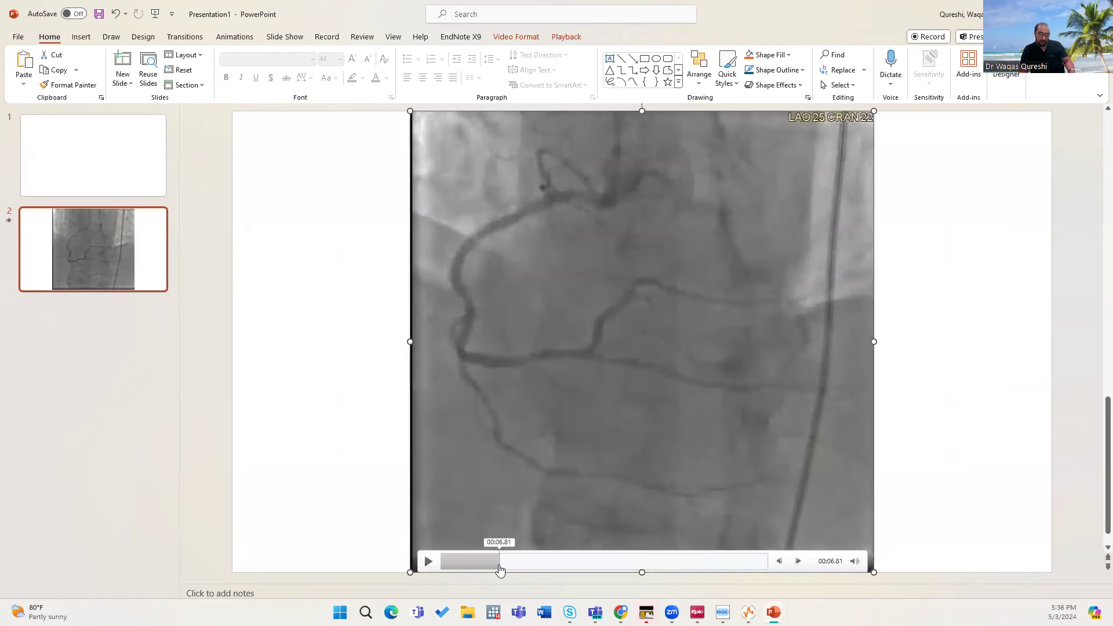
{"action": "left_click", "coordinate": [428, 561]}
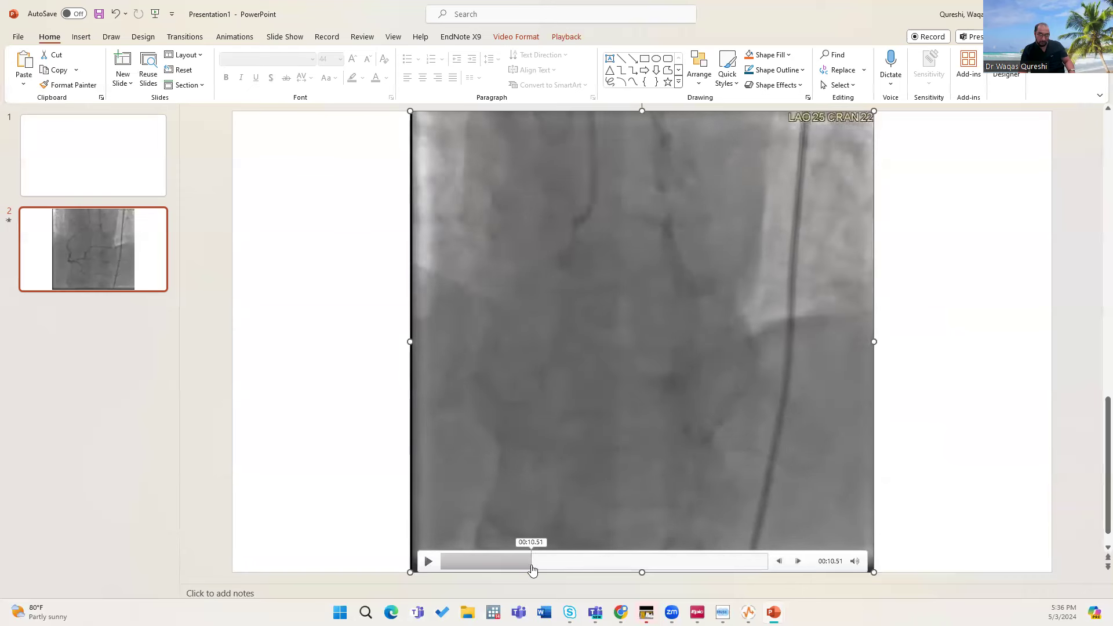
{"action": "left_click", "coordinate": [428, 562]}
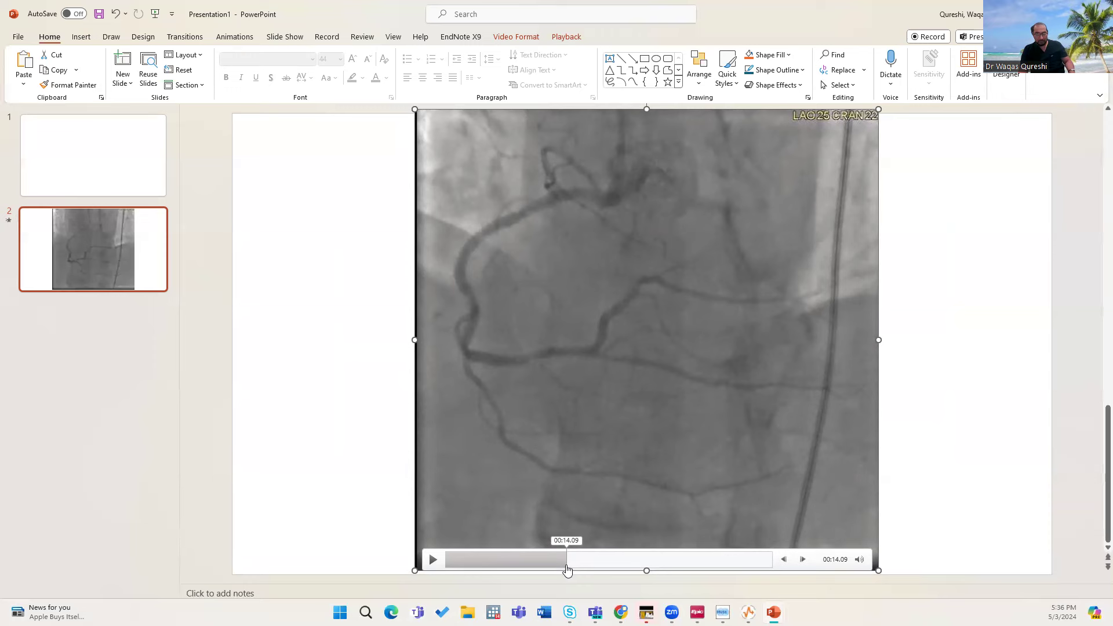
{"action": "left_click", "coordinate": [432, 559]}
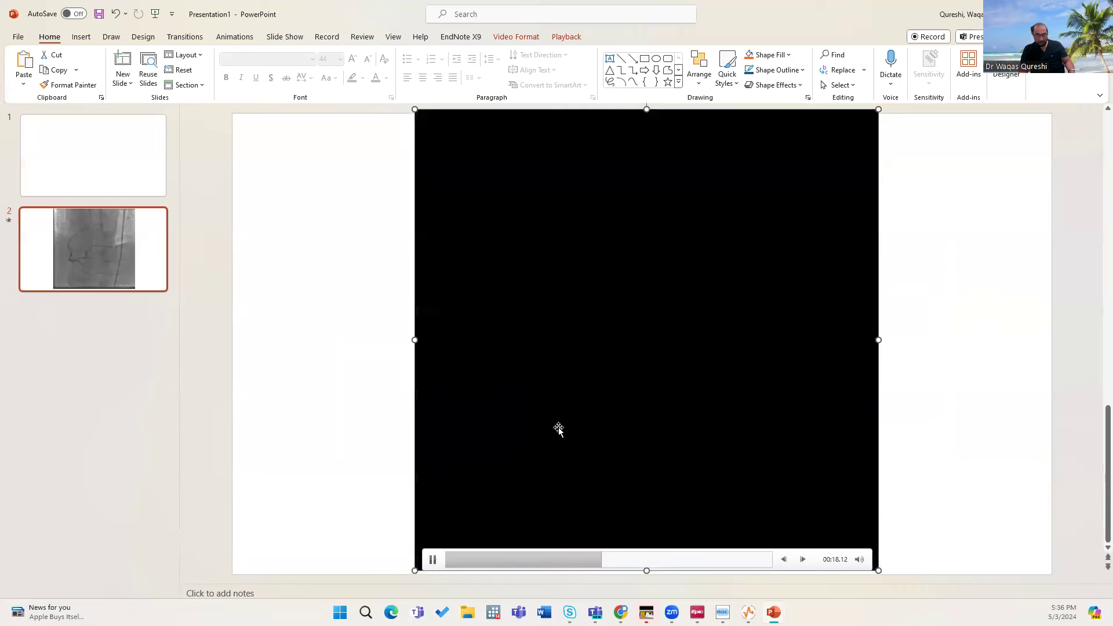
{"action": "left_click", "coordinate": [565, 560]}
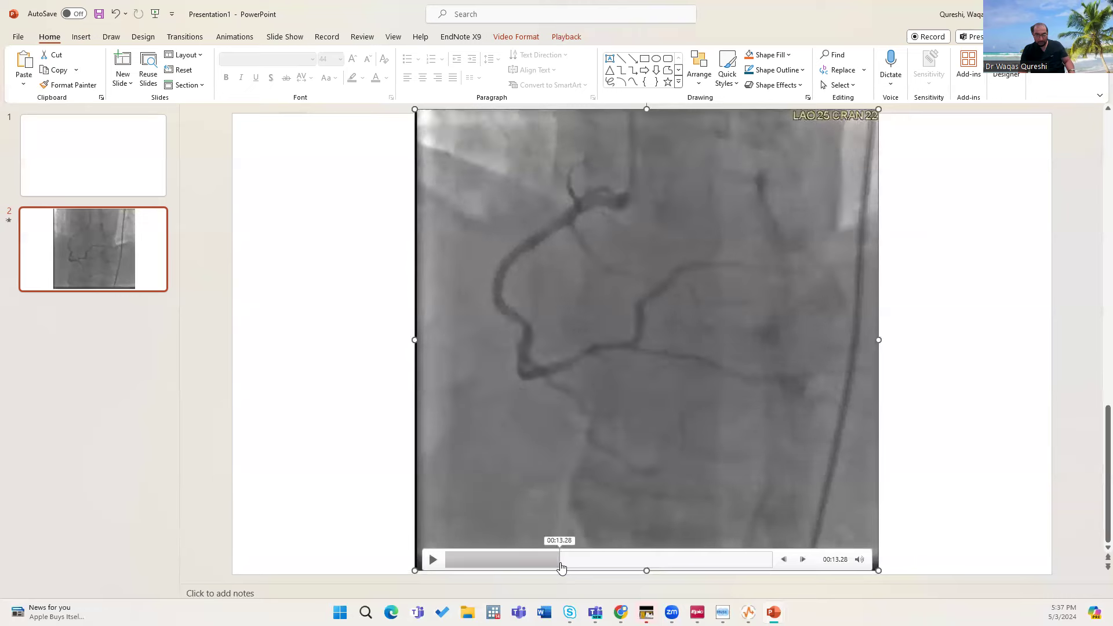
{"action": "left_click", "coordinate": [432, 559]}
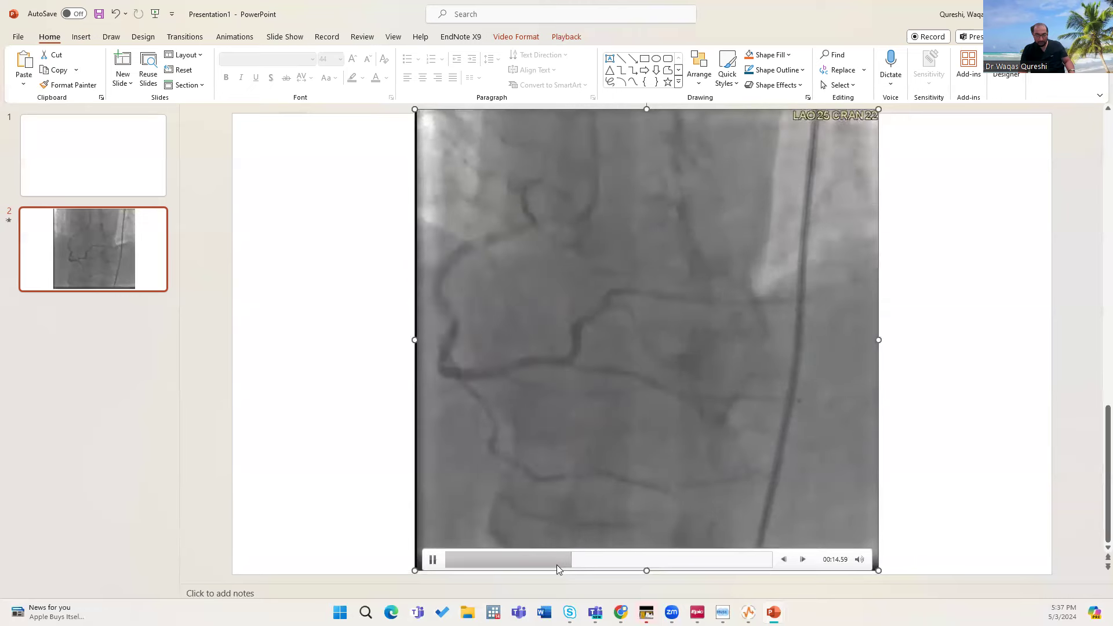
{"action": "left_click", "coordinate": [555, 559]}
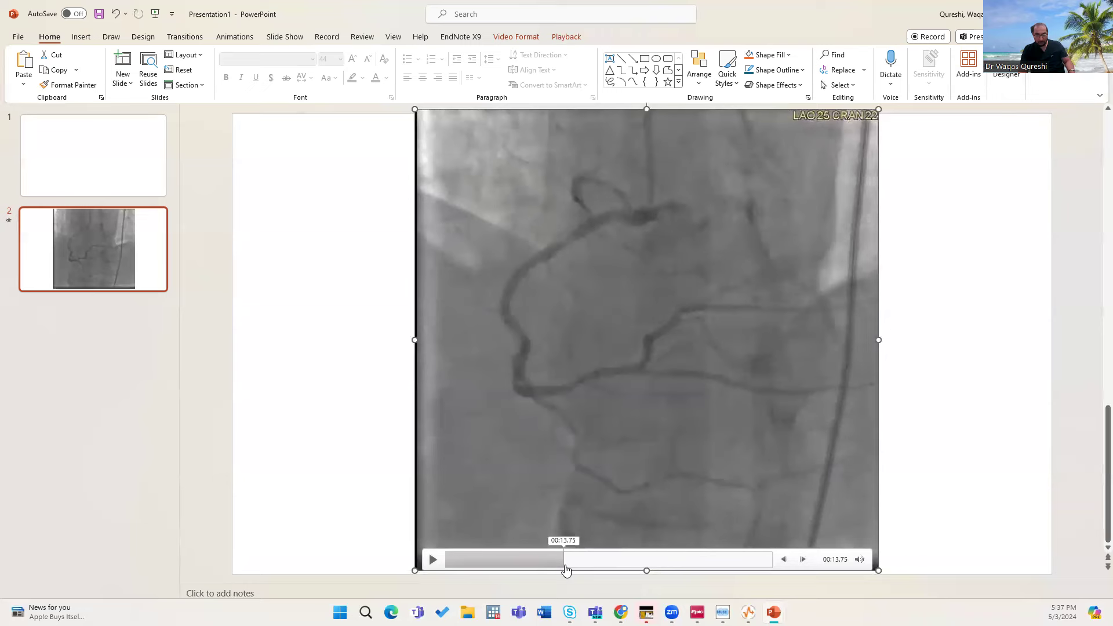
{"action": "left_click", "coordinate": [432, 559]}
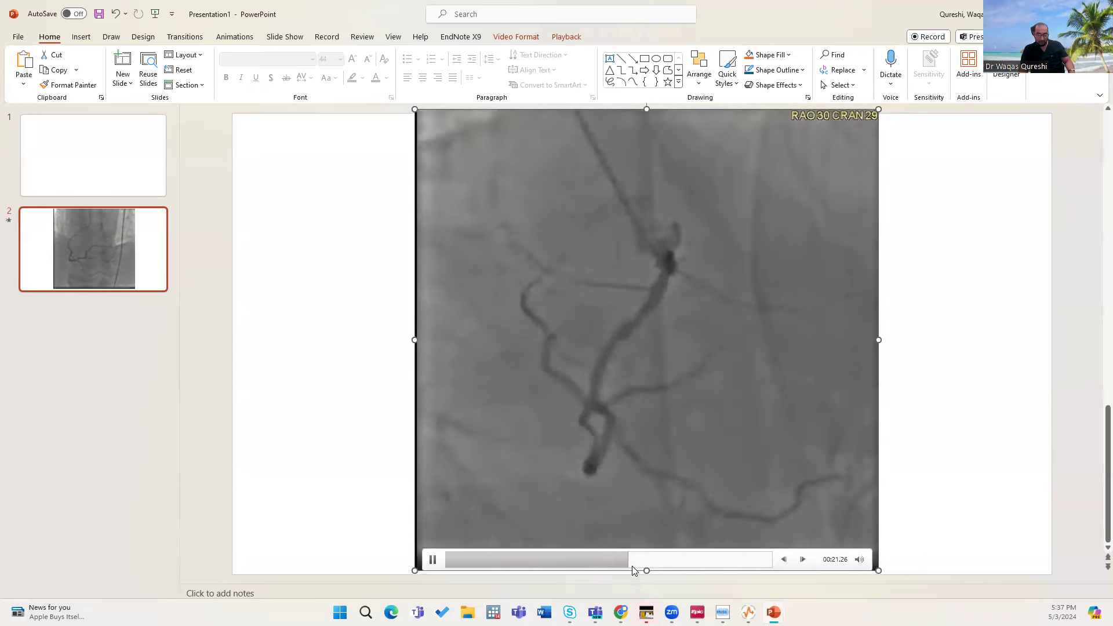
{"action": "left_click", "coordinate": [432, 559]}
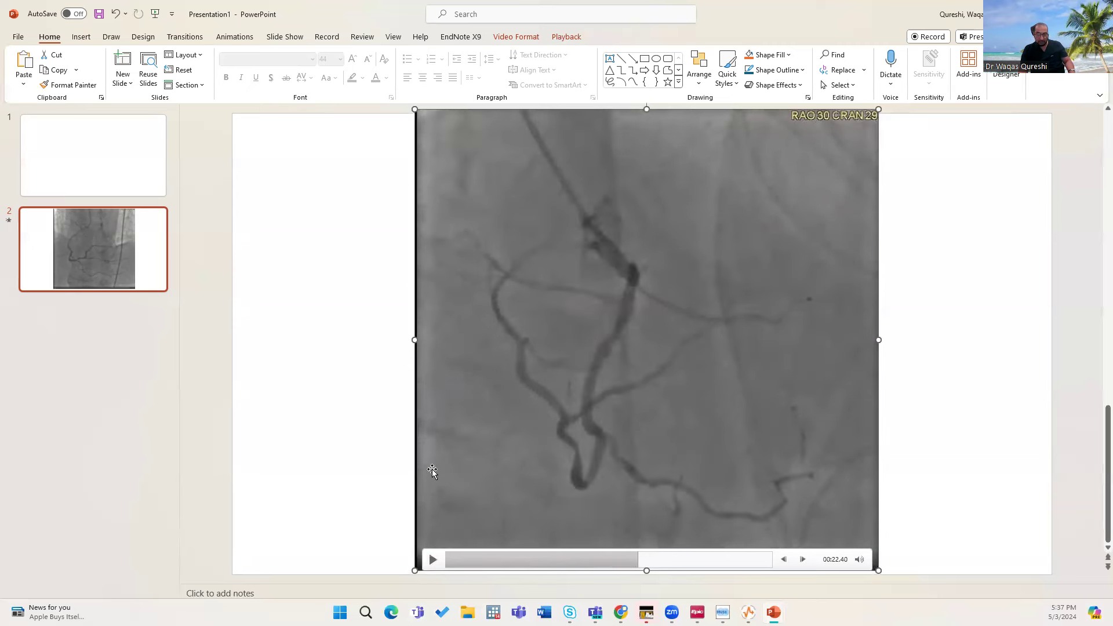
{"action": "mouse_move", "coordinate": [627, 268]}
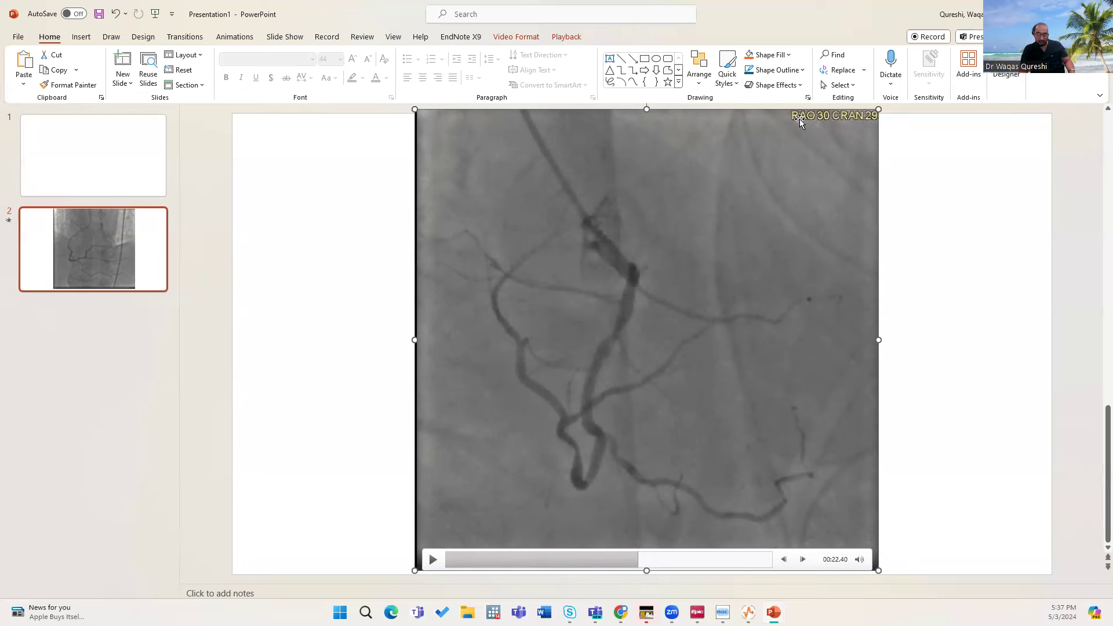
{"action": "mouse_move", "coordinate": [633, 274]}
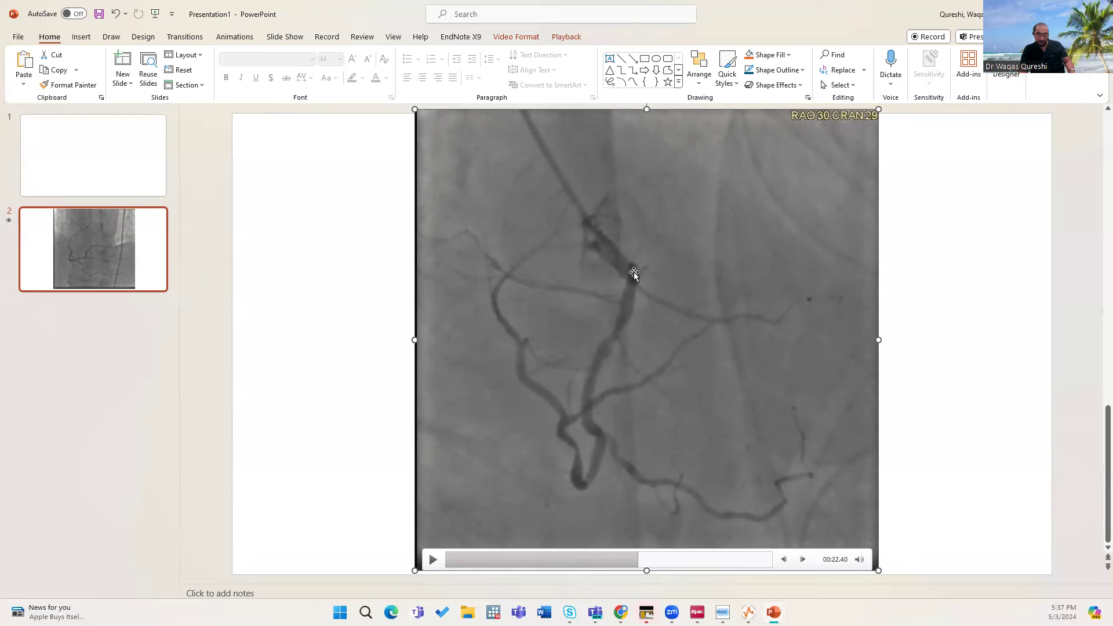
{"action": "mouse_move", "coordinate": [624, 337]}
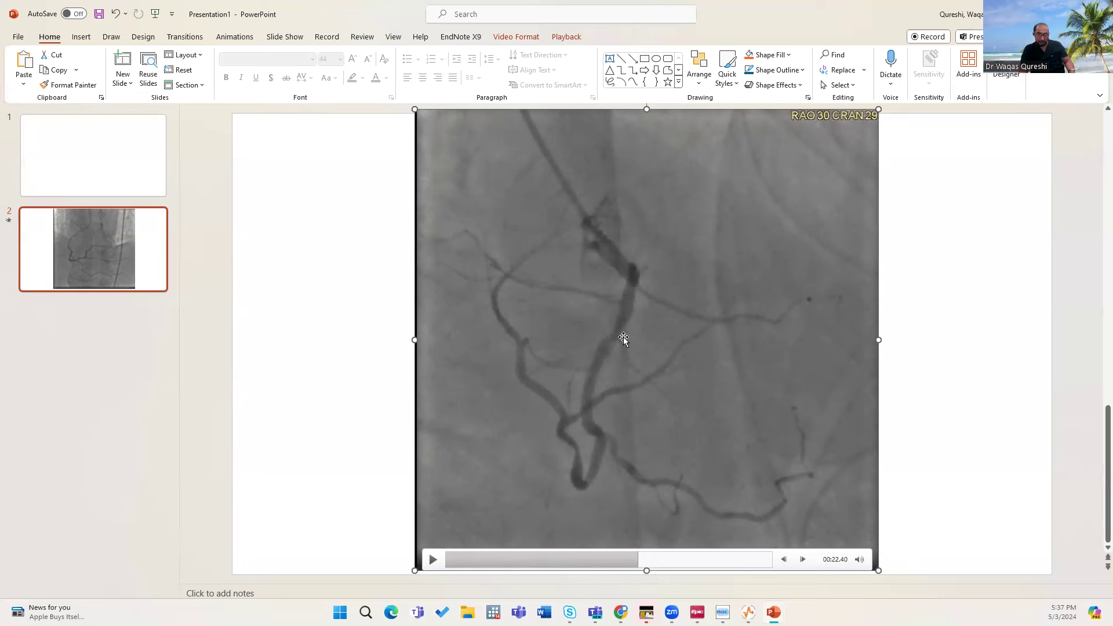
{"action": "mouse_move", "coordinate": [615, 339]}
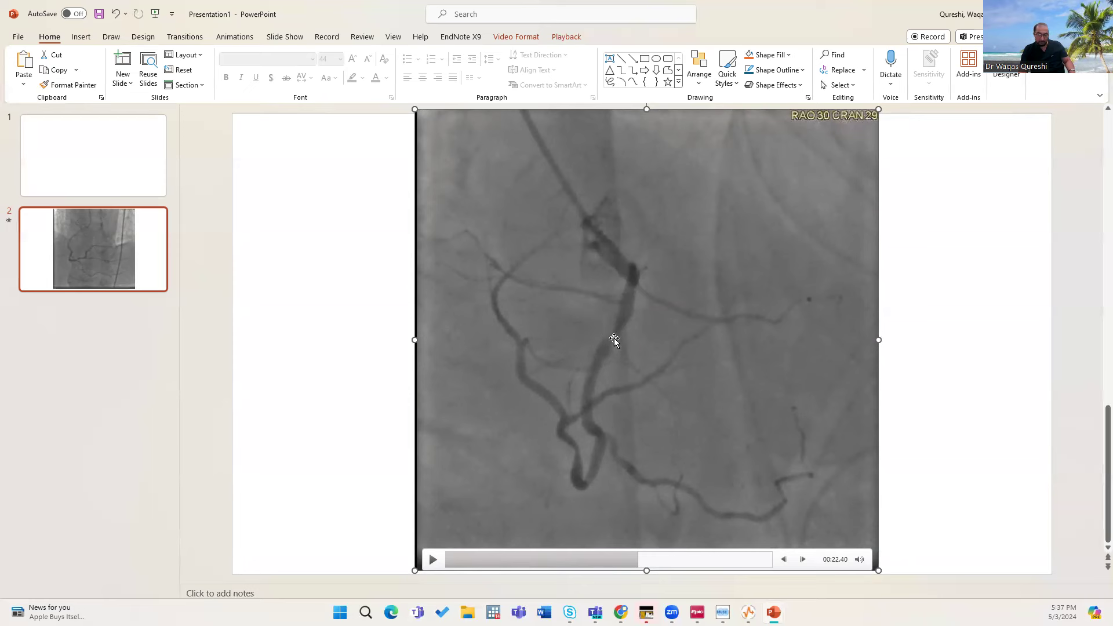
{"action": "mouse_move", "coordinate": [607, 346]}
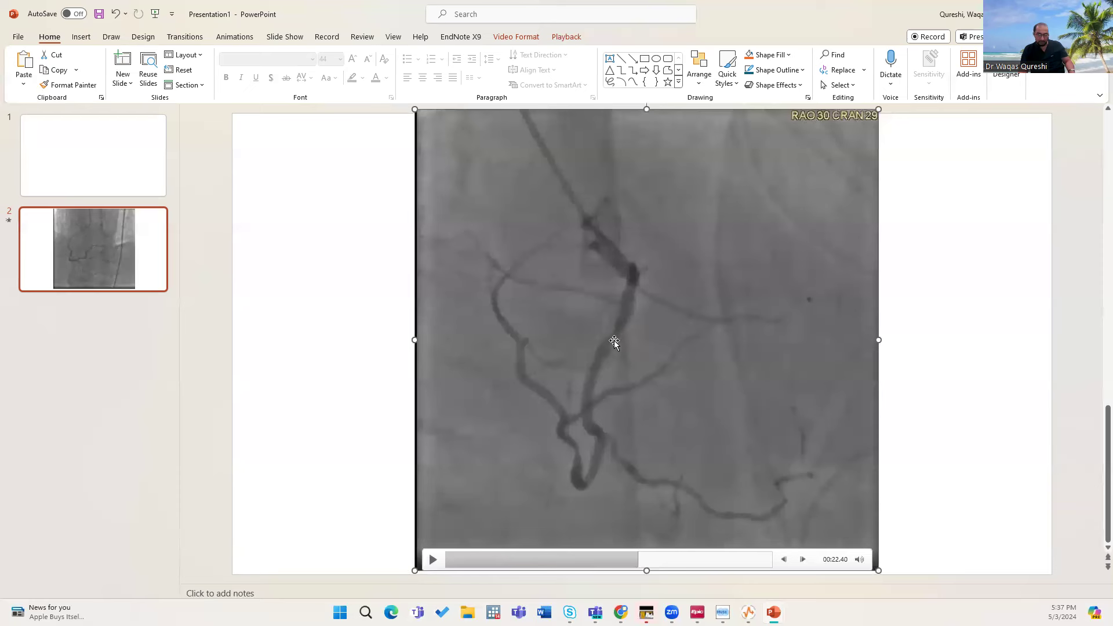
{"action": "mouse_move", "coordinate": [627, 301]}
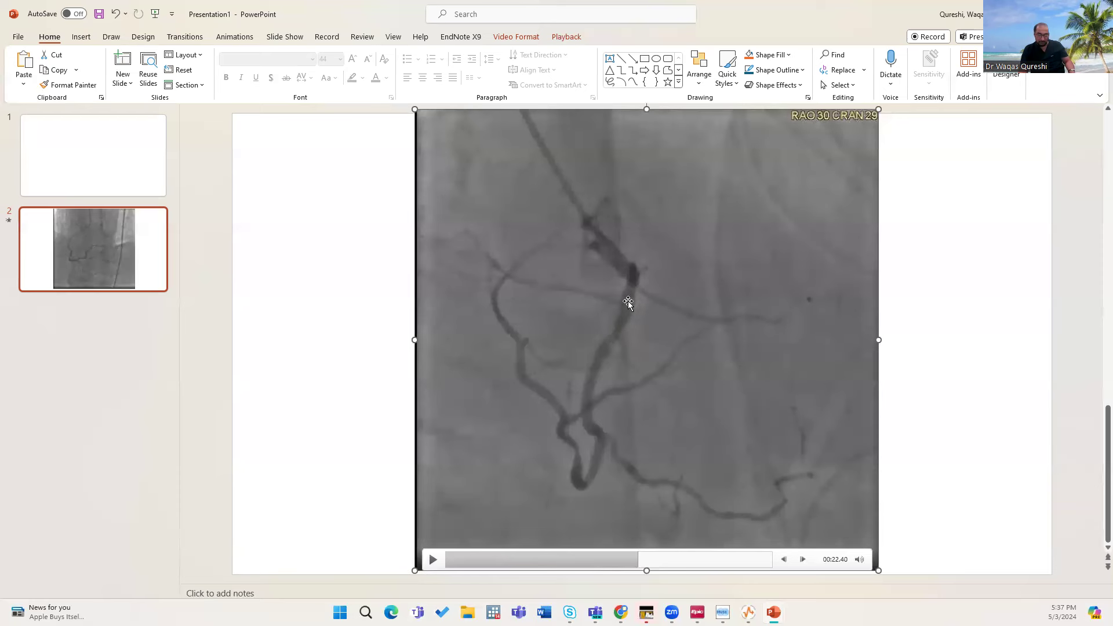
{"action": "mouse_move", "coordinate": [594, 415]}
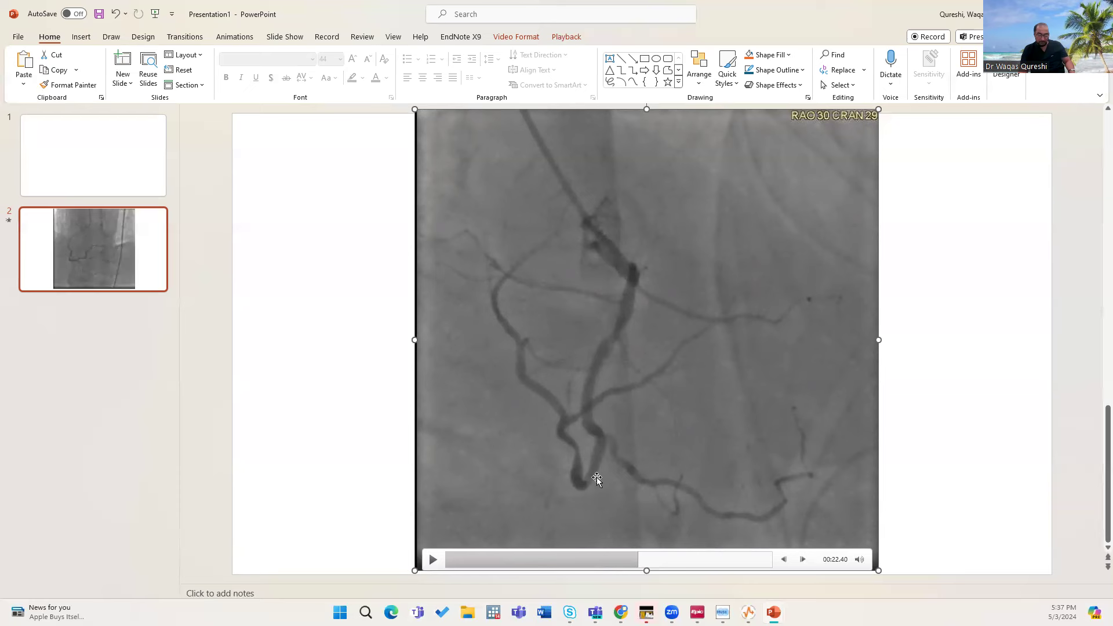
{"action": "mouse_move", "coordinate": [579, 452]}
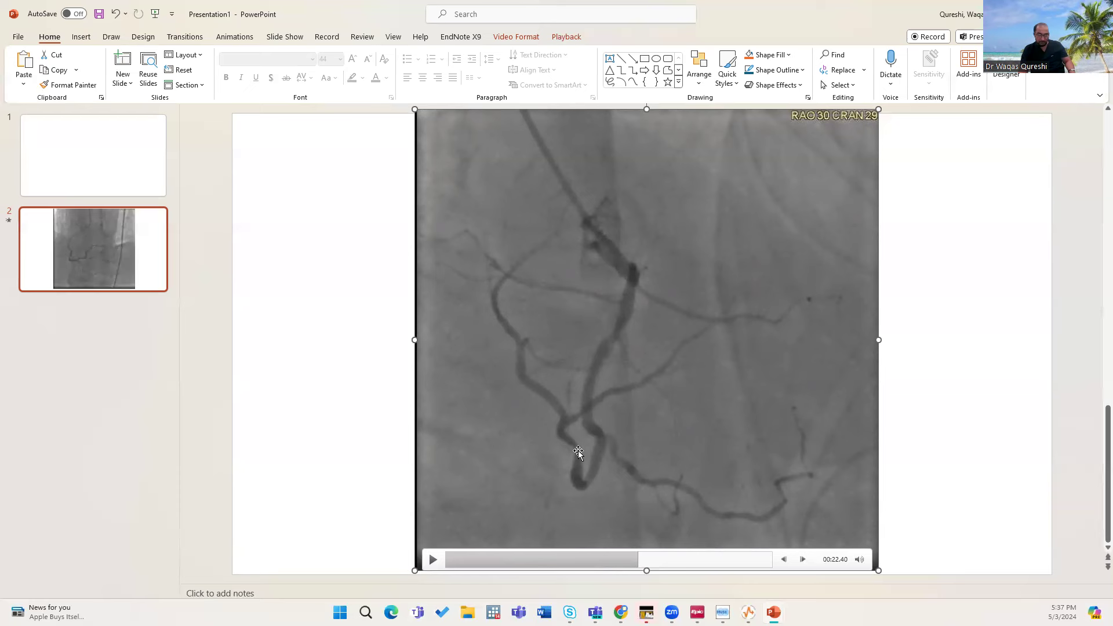
{"action": "mouse_move", "coordinate": [574, 454]}
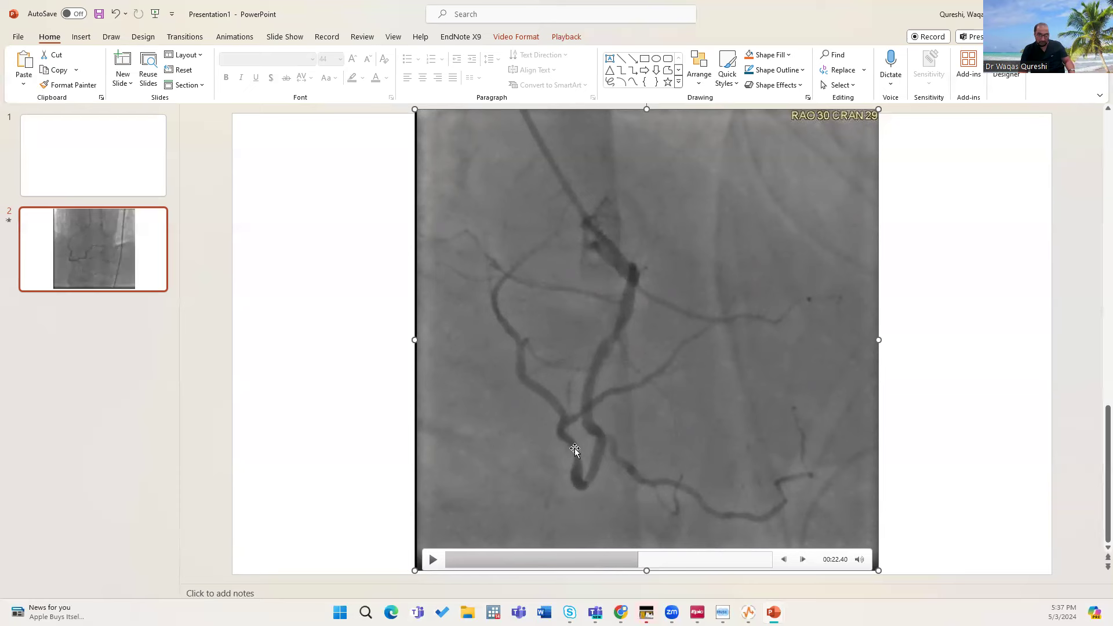
{"action": "mouse_move", "coordinate": [578, 453]}
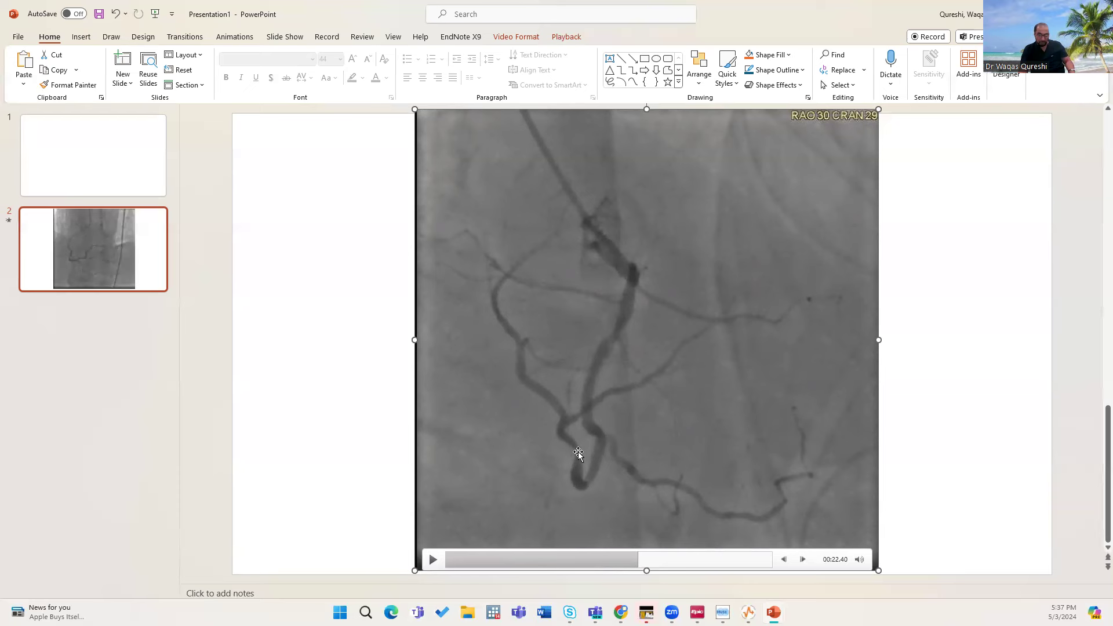
{"action": "mouse_move", "coordinate": [580, 459]}
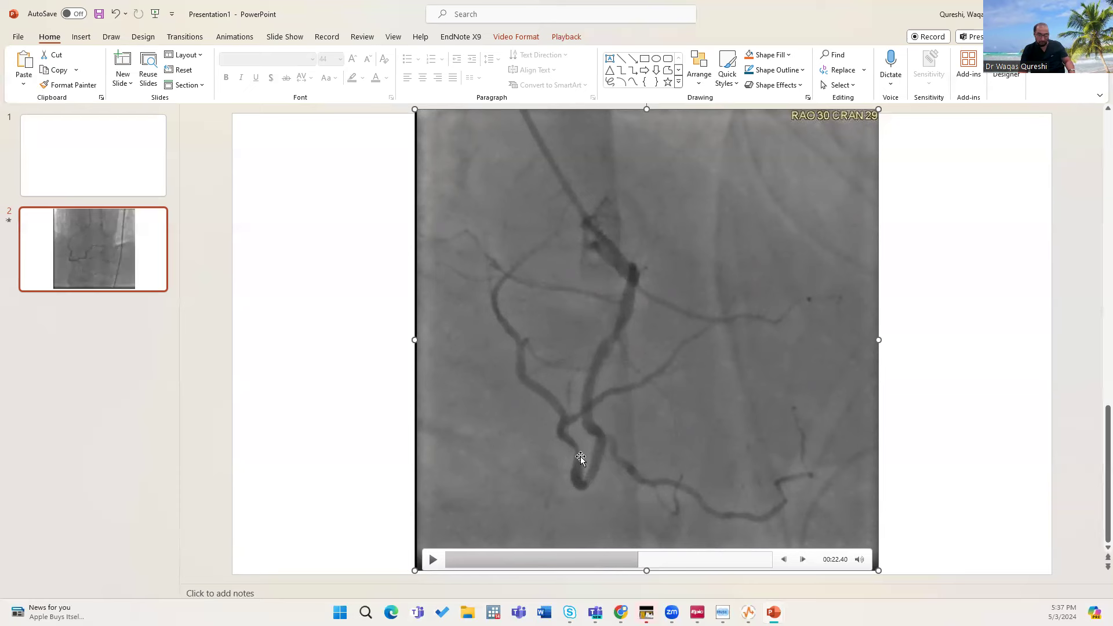
{"action": "mouse_move", "coordinate": [573, 476]}
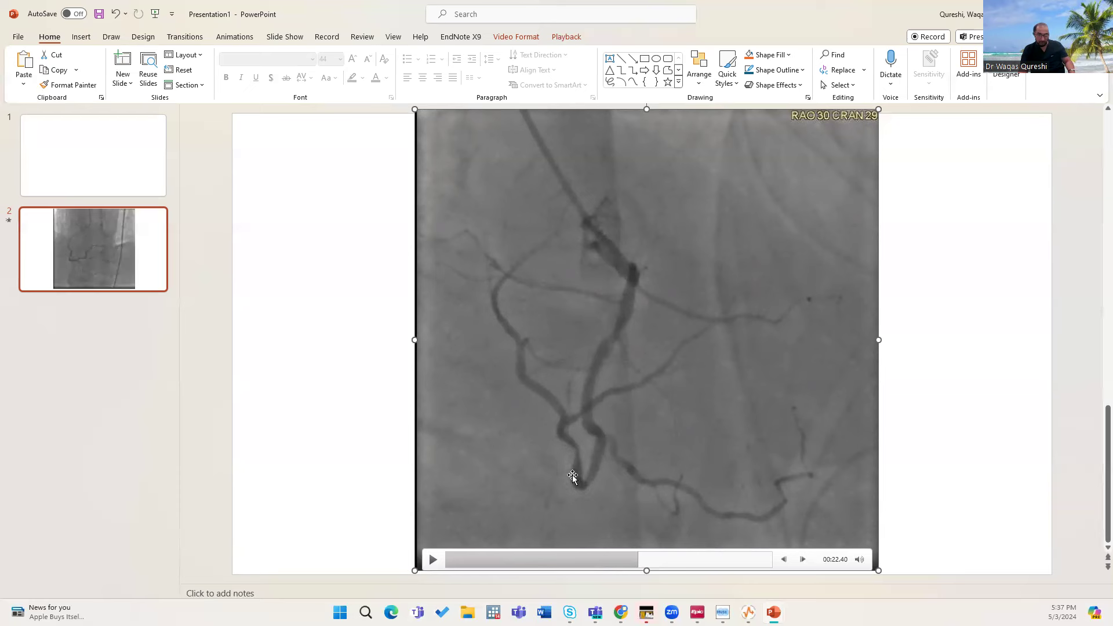
{"action": "mouse_move", "coordinate": [600, 348]}
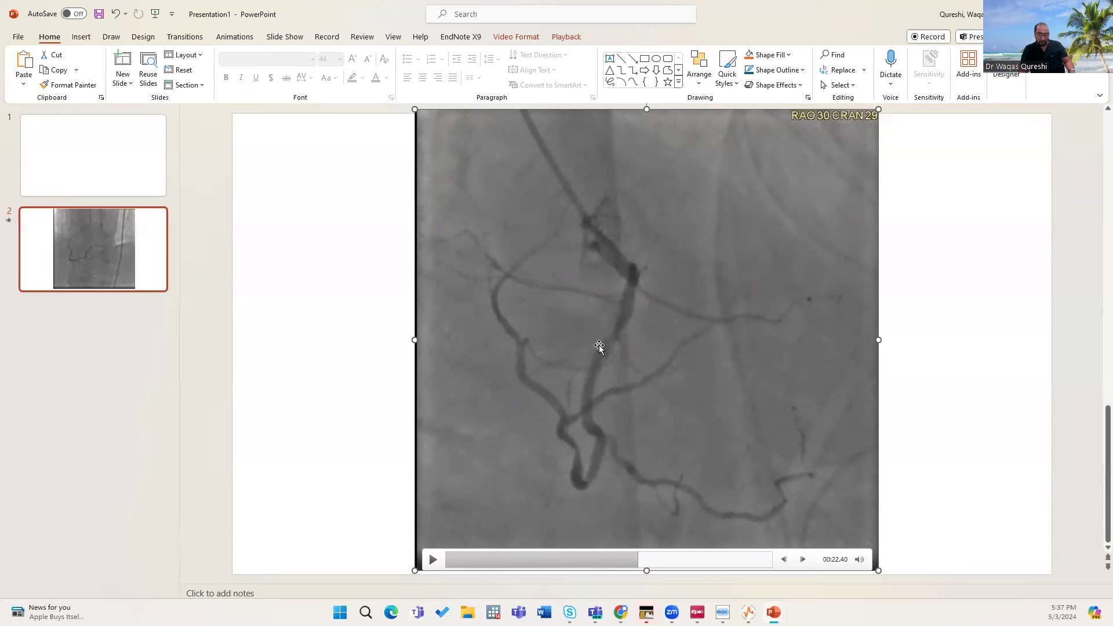
{"action": "mouse_move", "coordinate": [628, 332]}
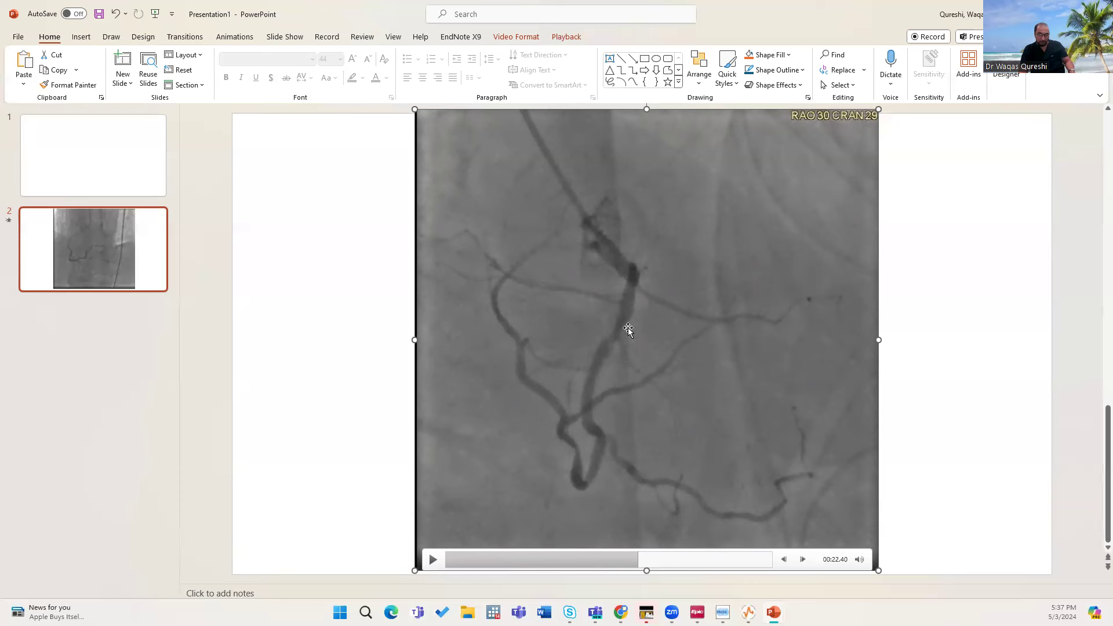
{"action": "mouse_move", "coordinate": [568, 424]}
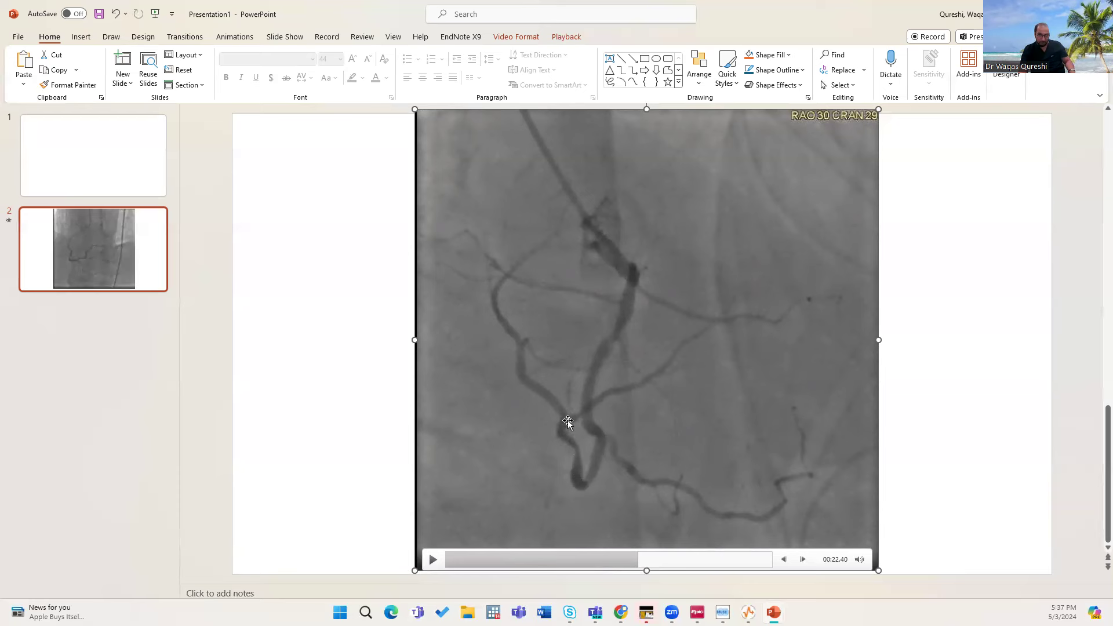
{"action": "mouse_move", "coordinate": [671, 358]}
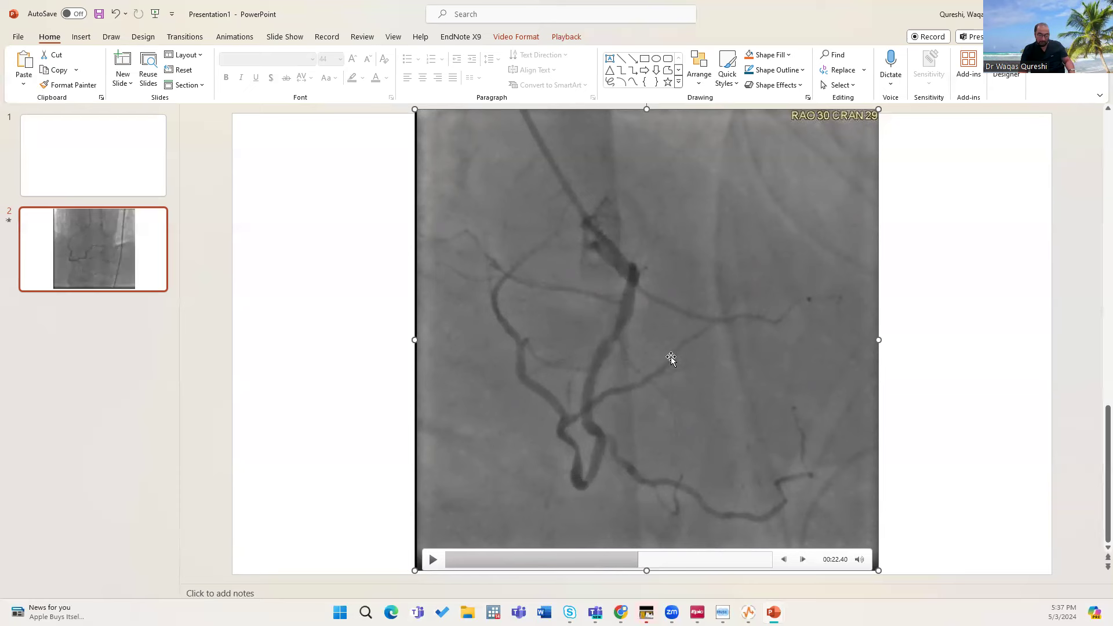
{"action": "mouse_move", "coordinate": [563, 422]}
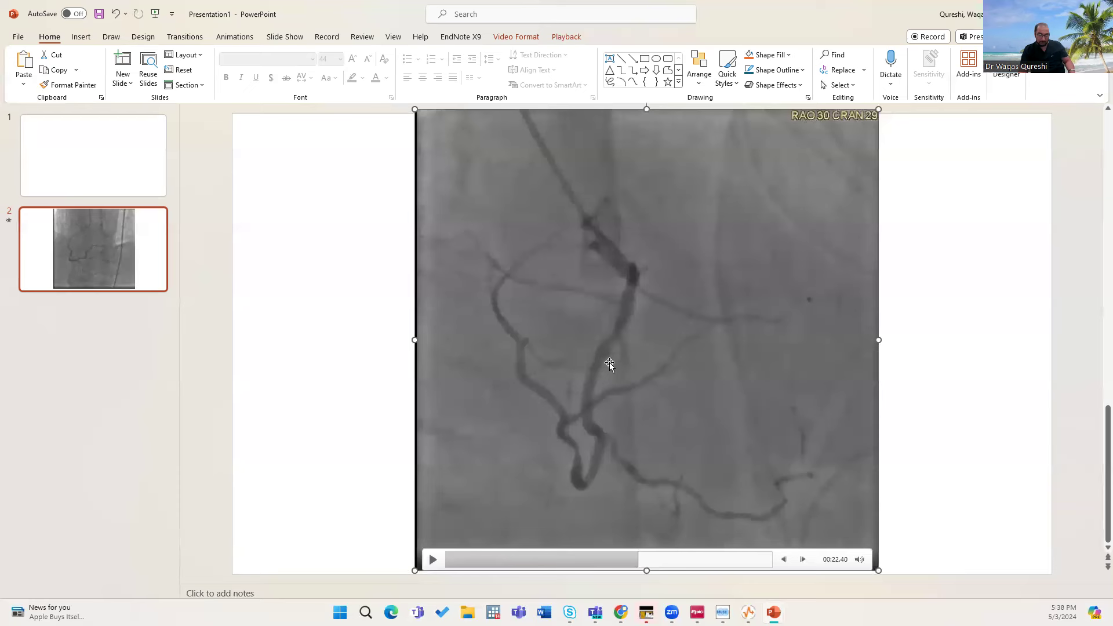
{"action": "mouse_move", "coordinate": [615, 444]}
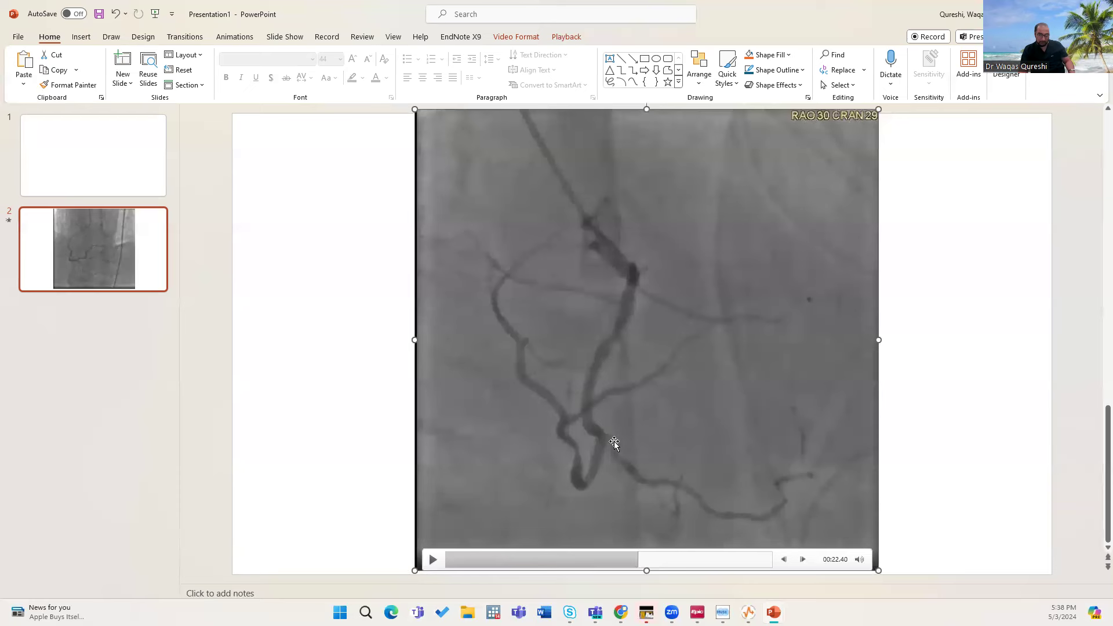
{"action": "mouse_move", "coordinate": [712, 511]}
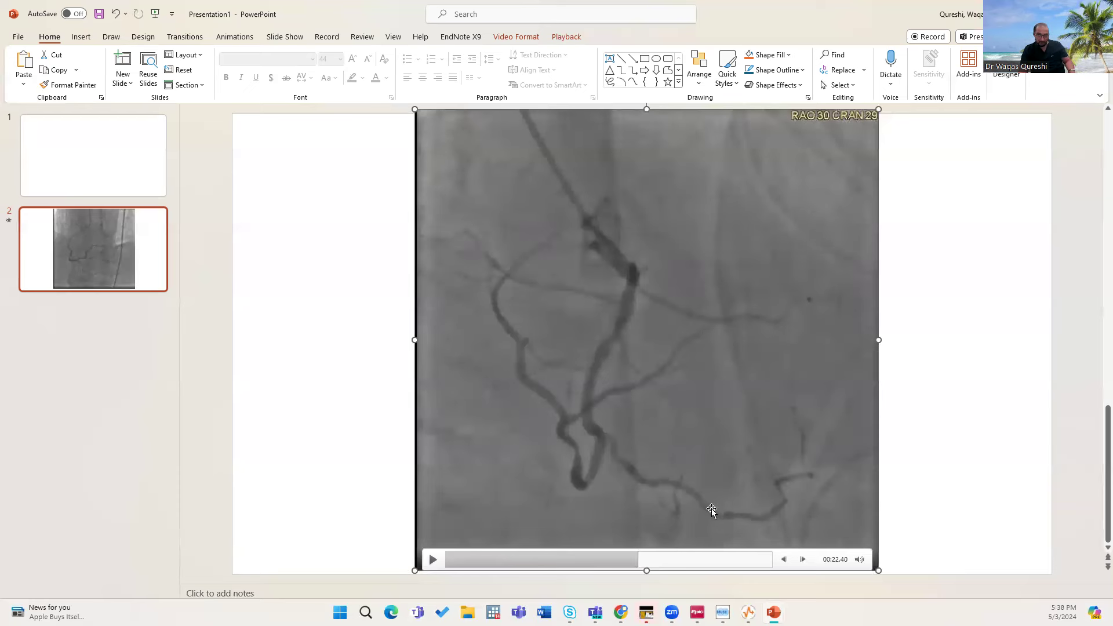
{"action": "mouse_move", "coordinate": [806, 461]}
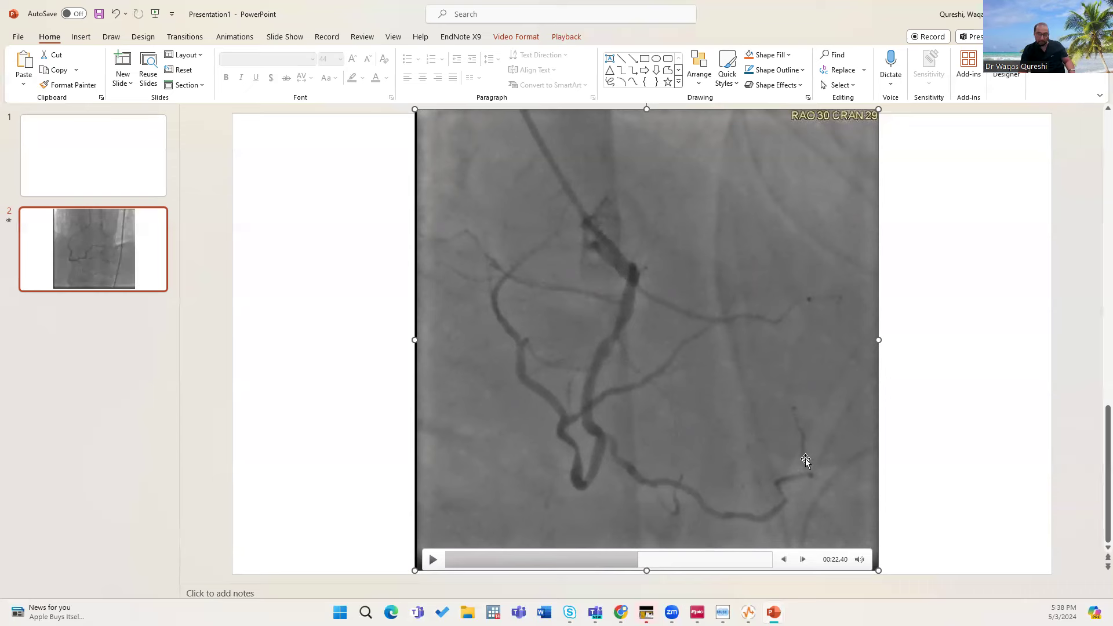
{"action": "mouse_move", "coordinate": [593, 471]}
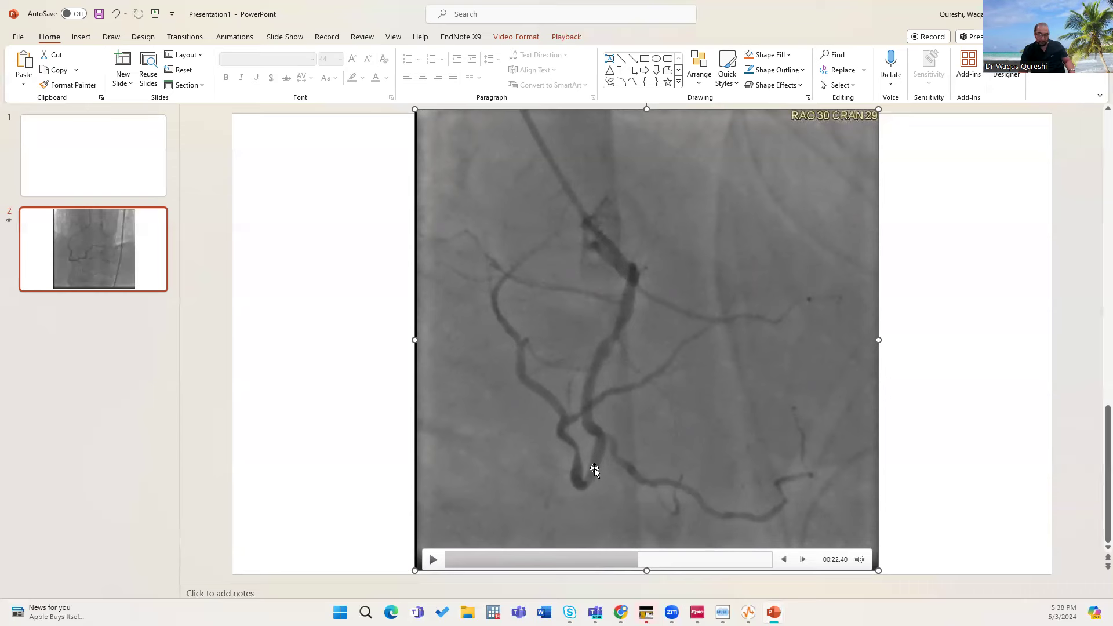
{"action": "mouse_move", "coordinate": [574, 455]}
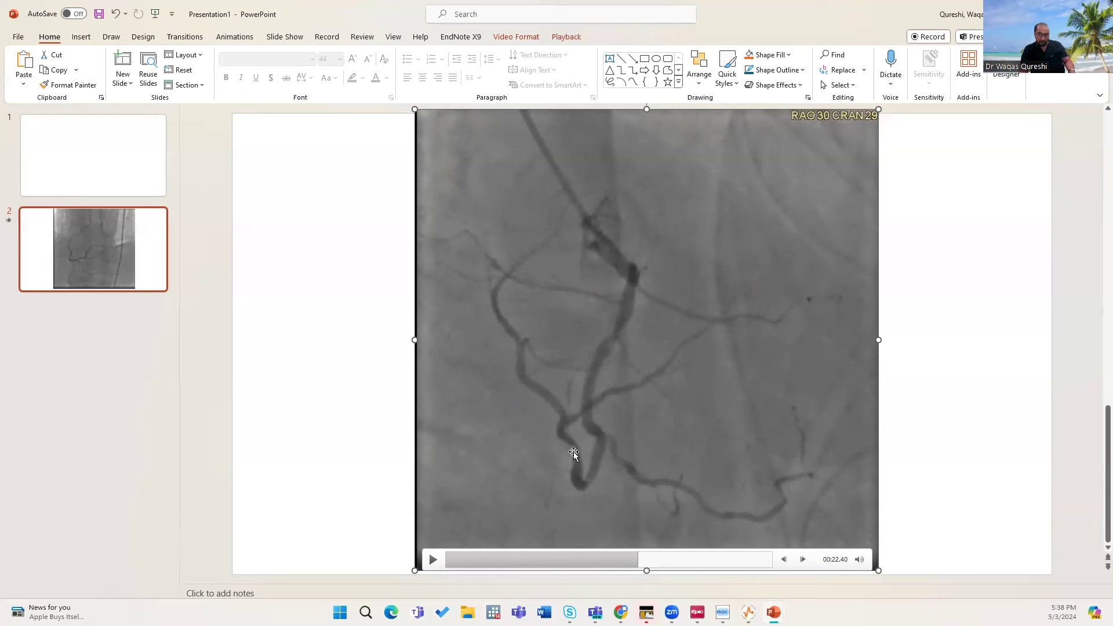
{"action": "mouse_move", "coordinate": [543, 396]}
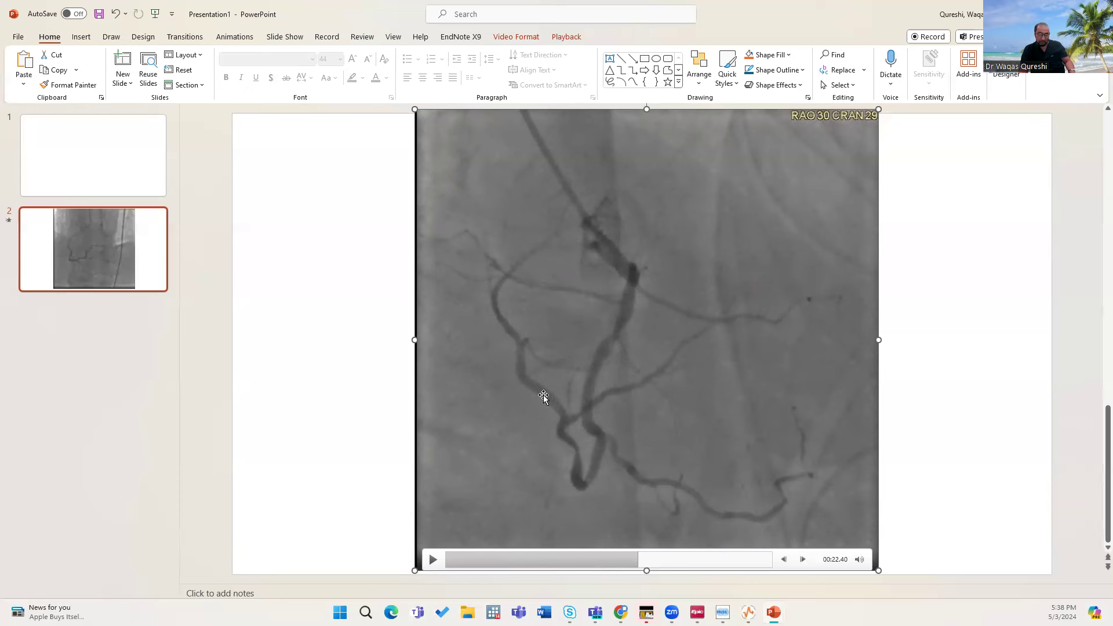
{"action": "mouse_move", "coordinate": [510, 335]}
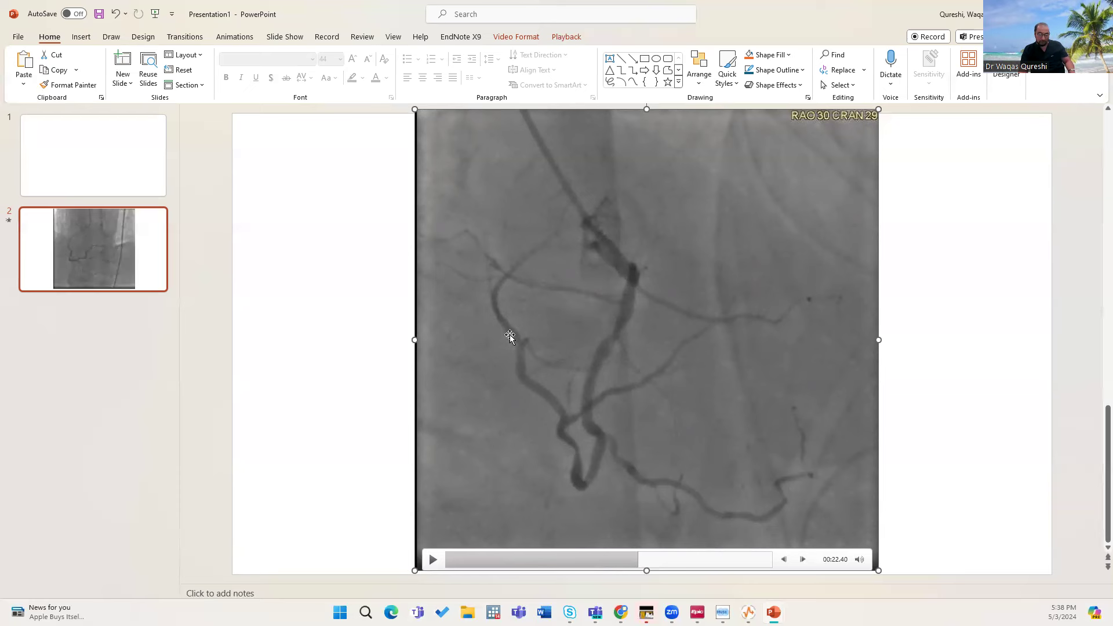
{"action": "mouse_move", "coordinate": [552, 244]}
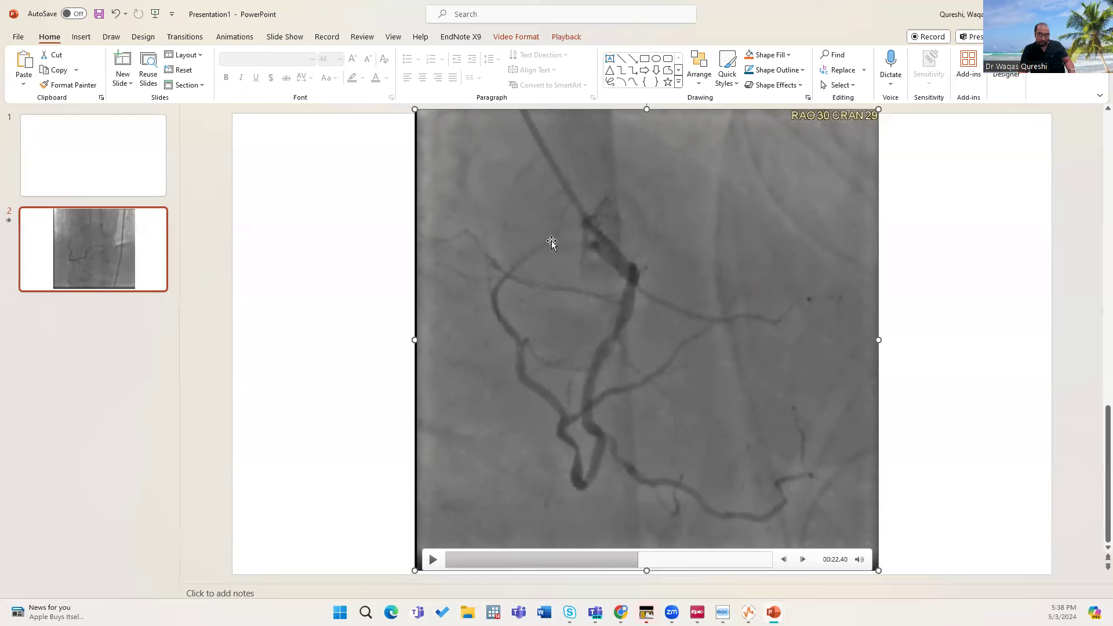
{"action": "mouse_move", "coordinate": [521, 342]}
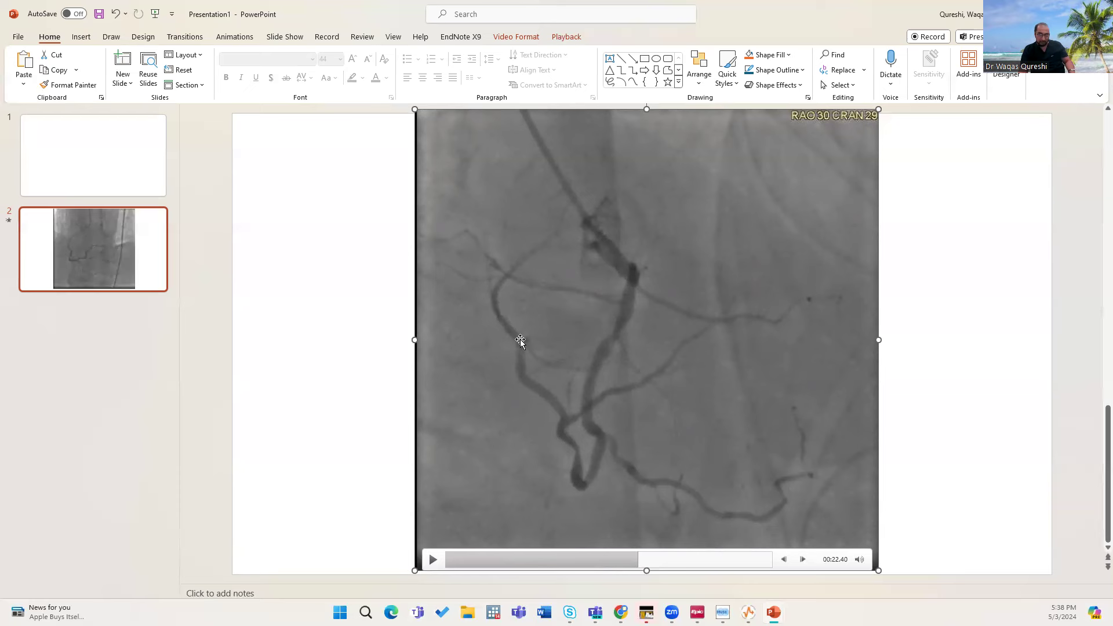
{"action": "mouse_move", "coordinate": [537, 327]}
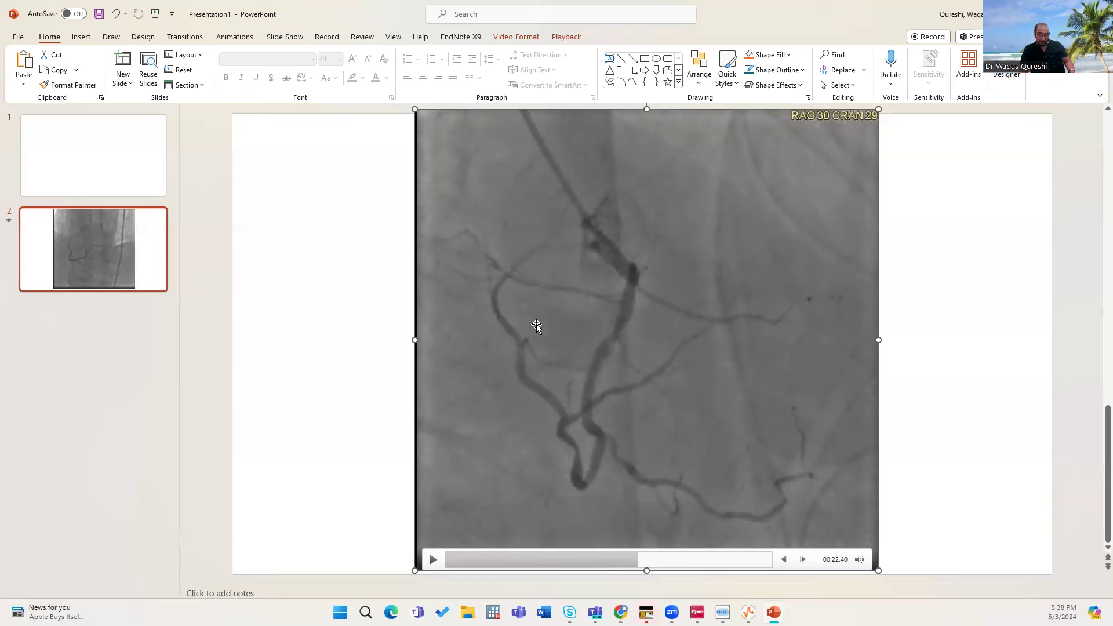
{"action": "mouse_move", "coordinate": [709, 318]}
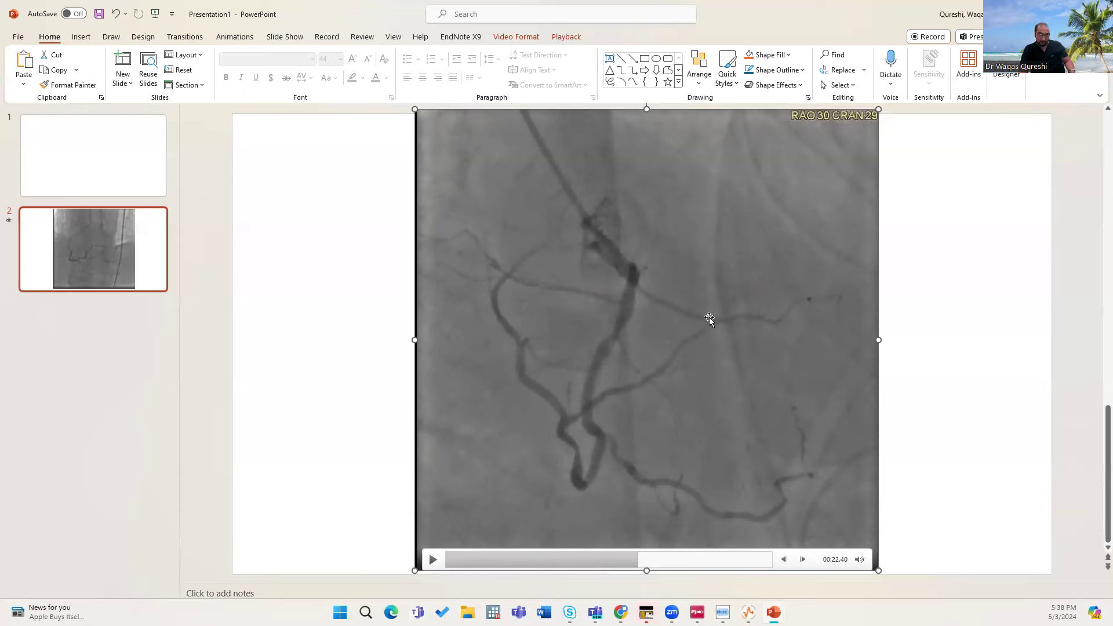
{"action": "mouse_move", "coordinate": [720, 284]}
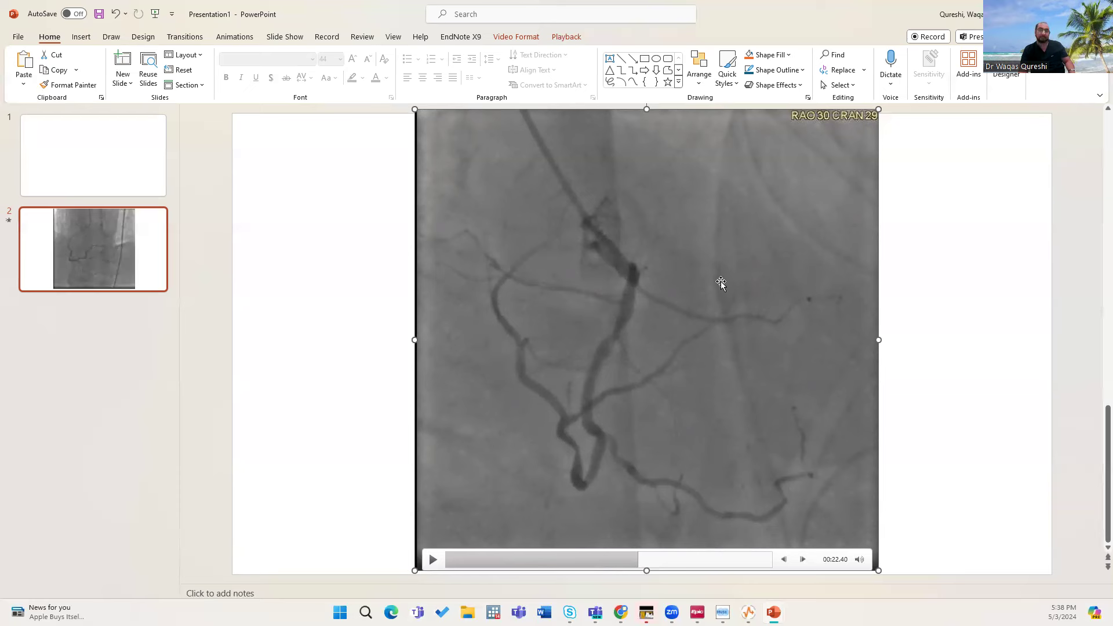
{"action": "mouse_move", "coordinate": [908, 331]}
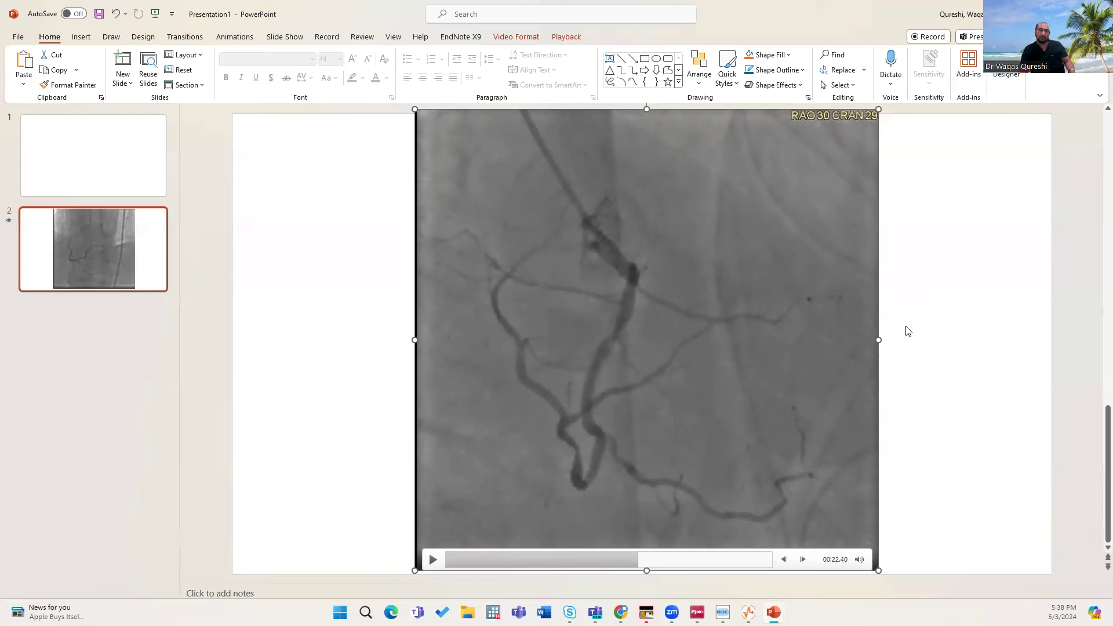
{"action": "mouse_move", "coordinate": [792, 60]}
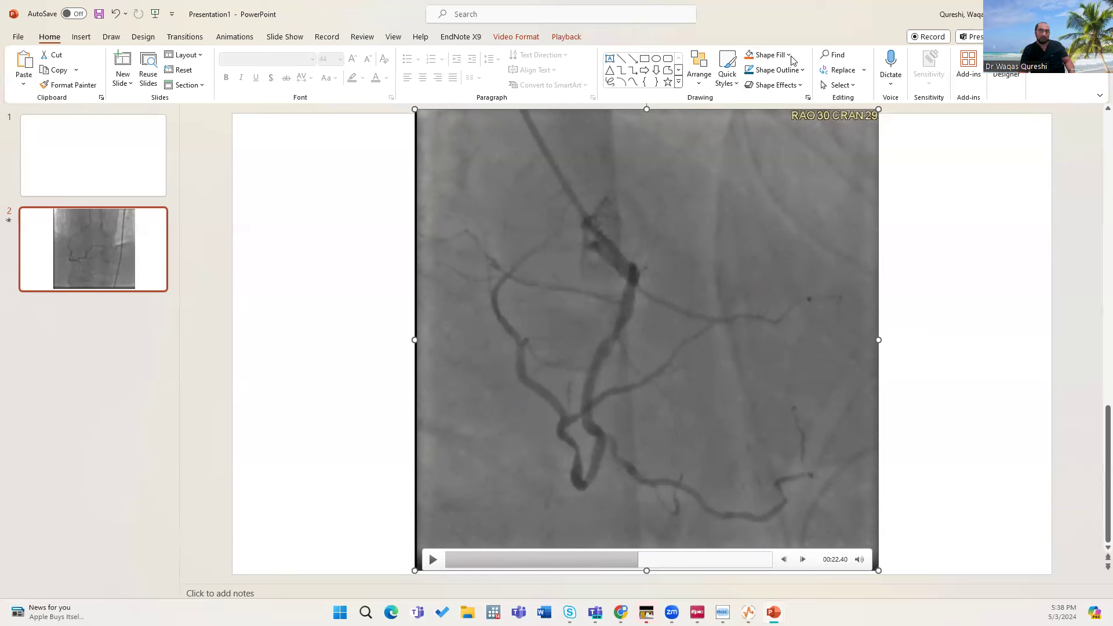